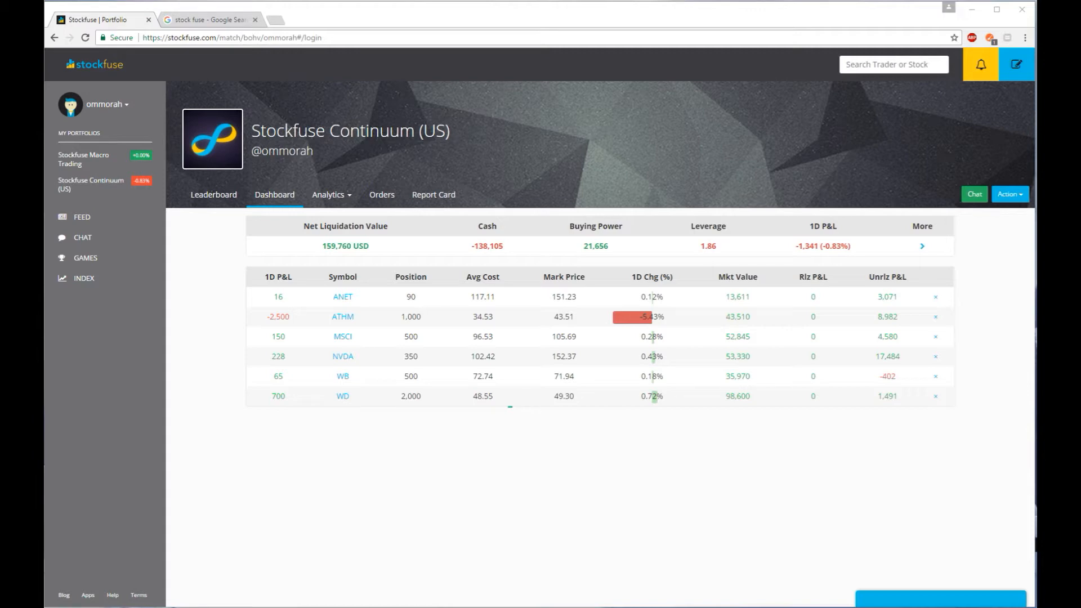
{"action": "mouse_move", "coordinate": [668, 474]}
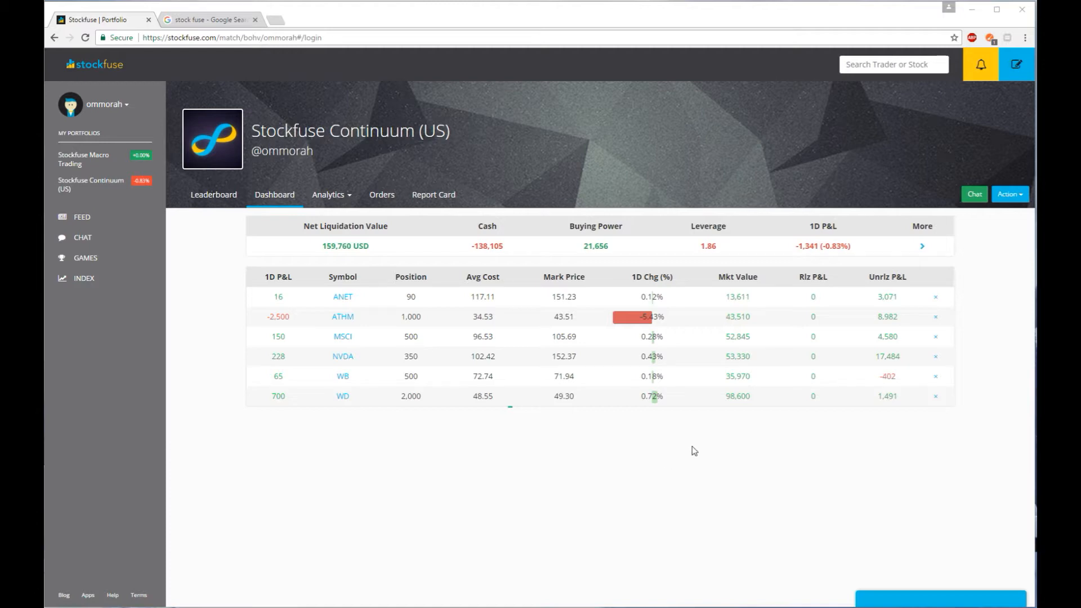
{"action": "mouse_move", "coordinate": [513, 425]}
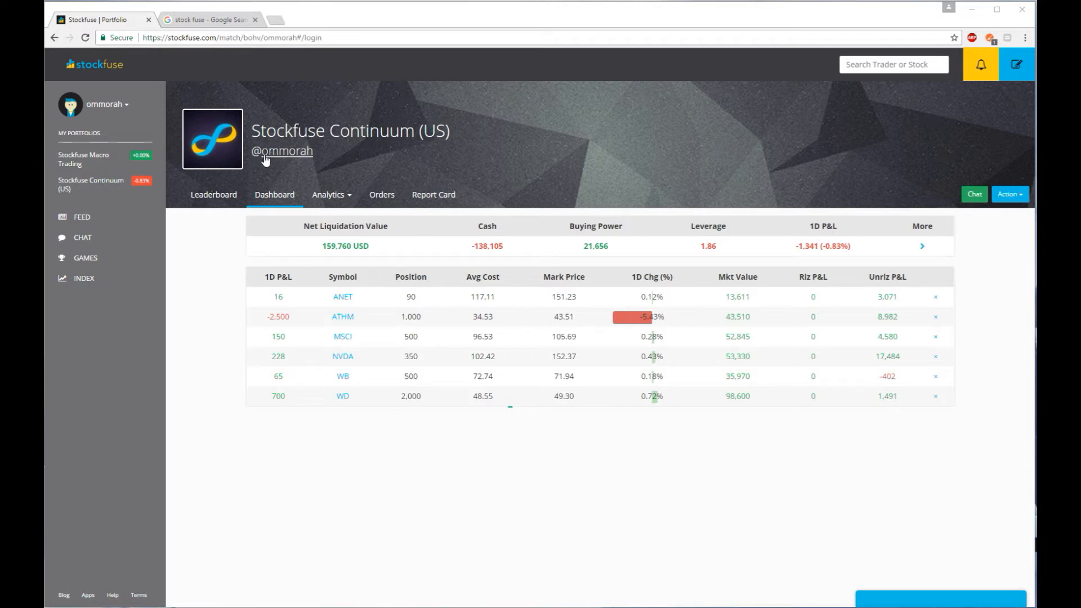
{"action": "mouse_move", "coordinate": [425, 420]}
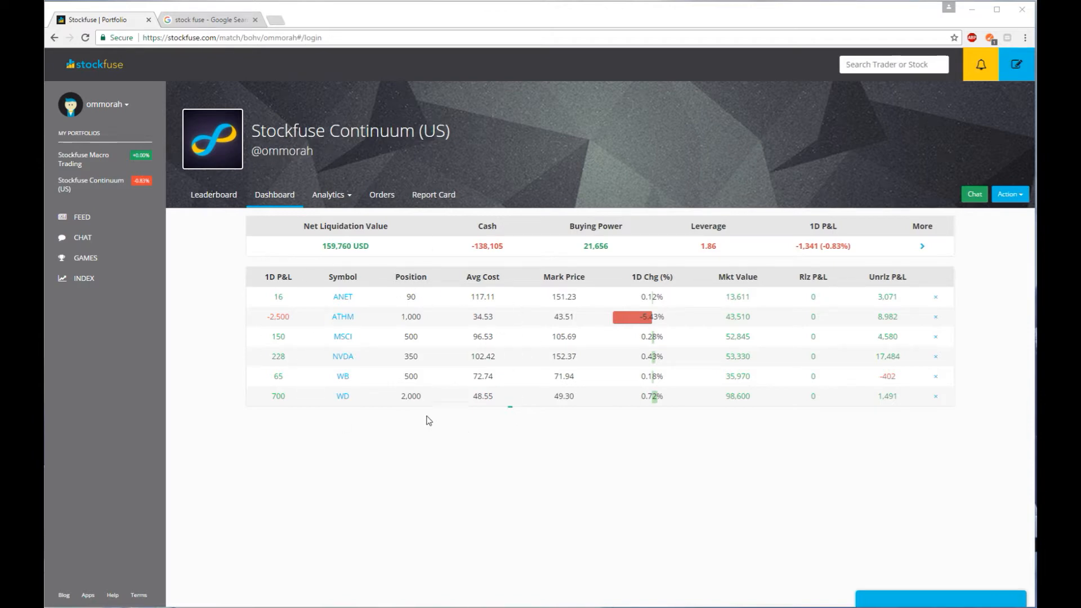
{"action": "mouse_move", "coordinate": [320, 251]}
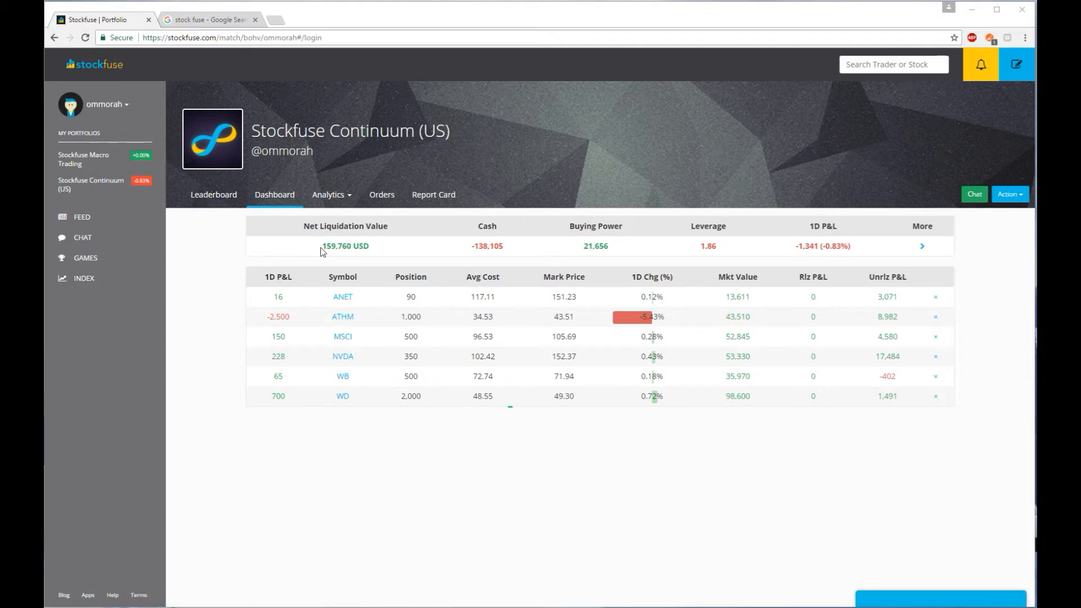
- Review the six holdings with their positions, costs, market values and profit-and-loss figures
{"action": "double_click", "coordinate": [345, 247]}
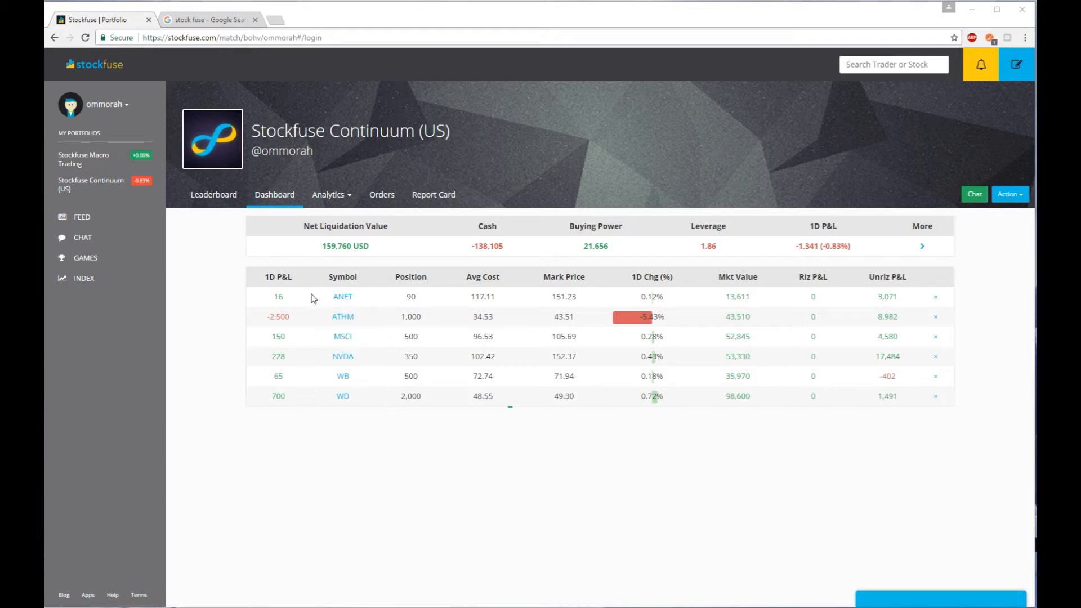
{"action": "mouse_move", "coordinate": [308, 442]}
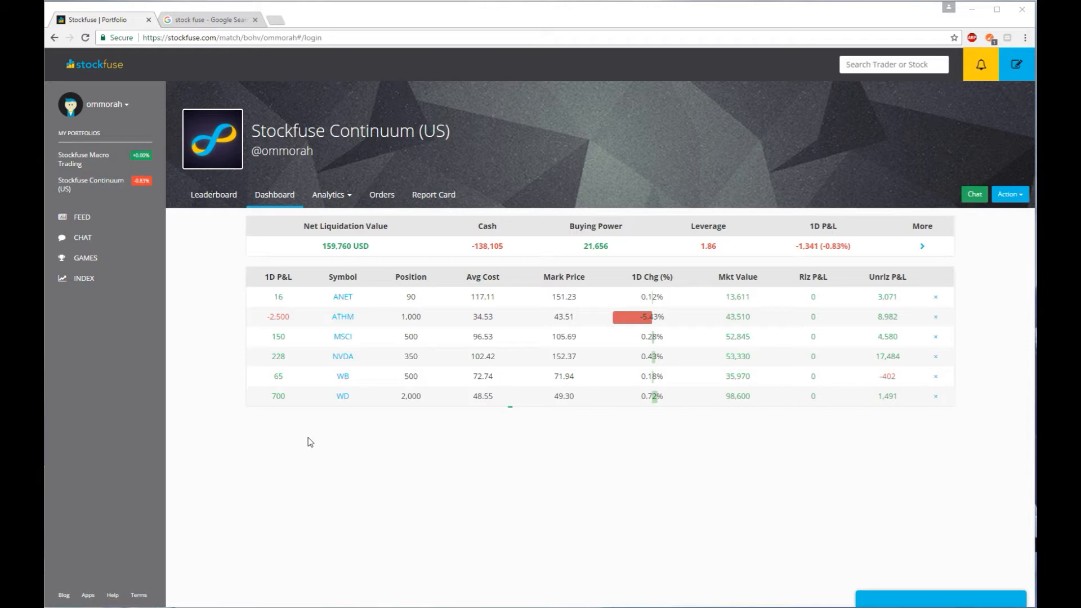
{"action": "mouse_move", "coordinate": [313, 435]}
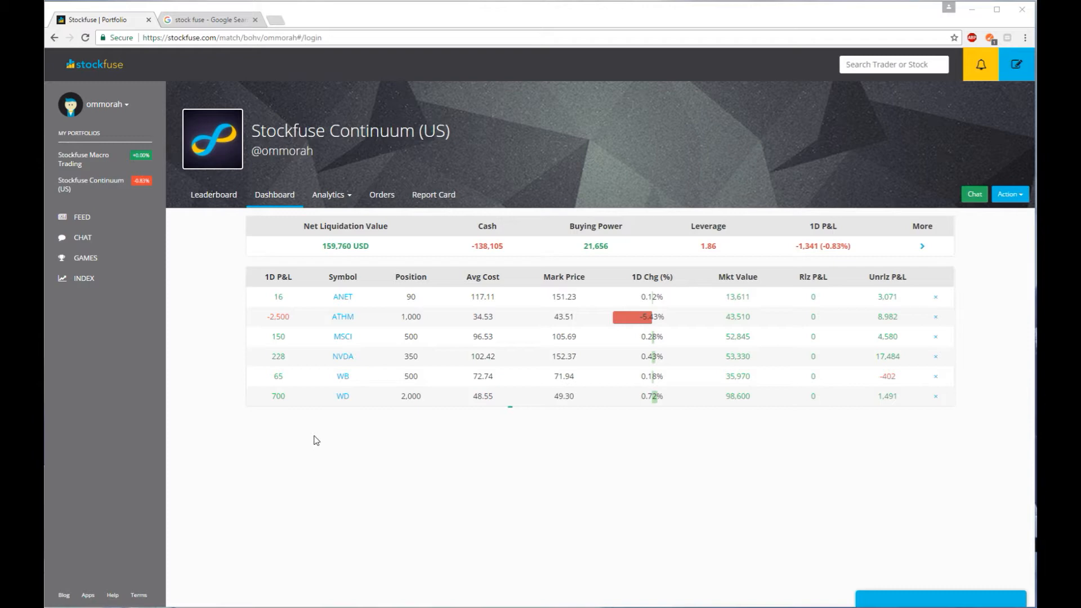
{"action": "mouse_move", "coordinate": [324, 446]}
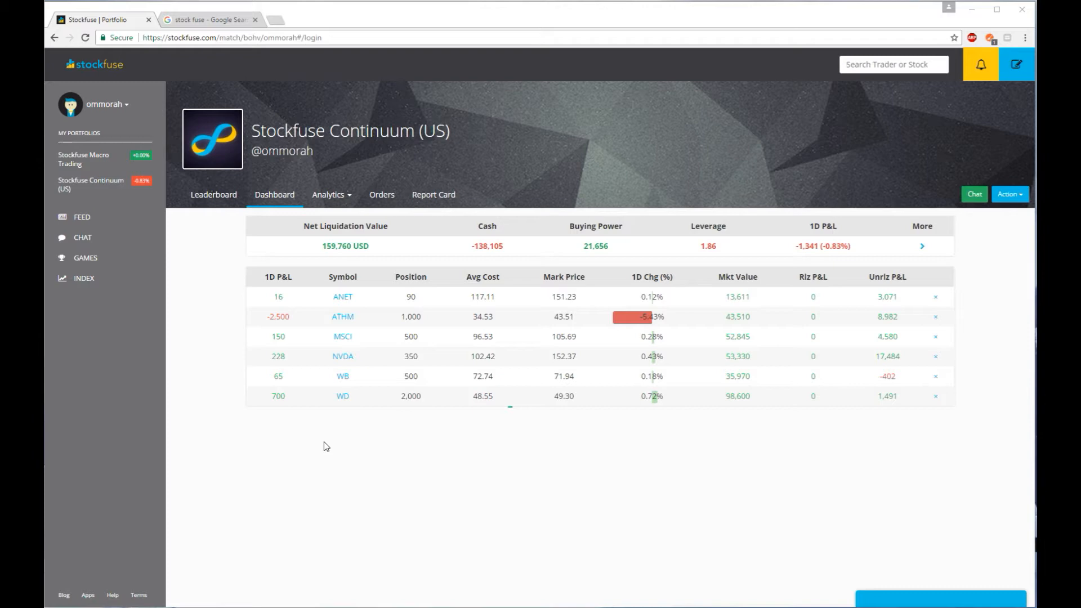
{"action": "mouse_move", "coordinate": [454, 368]}
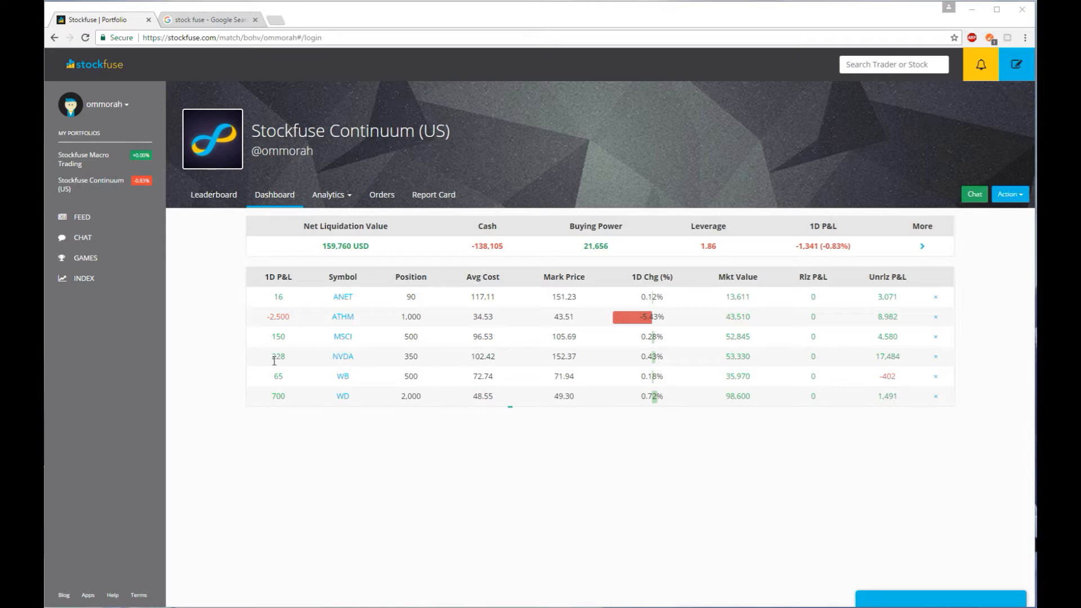
{"action": "double_click", "coordinate": [482, 357]}
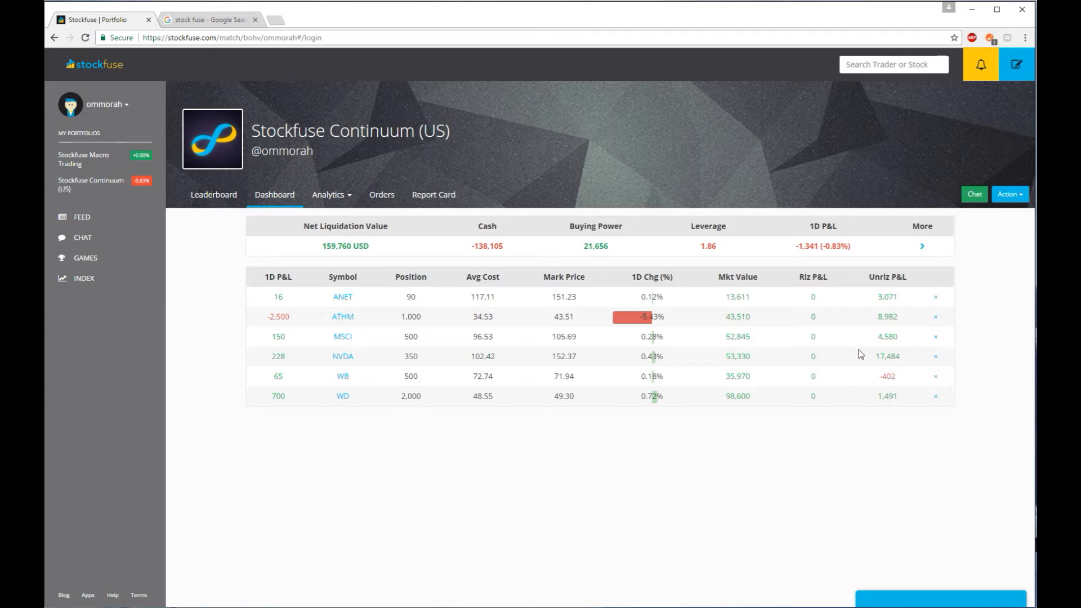
{"action": "mouse_move", "coordinate": [857, 361]}
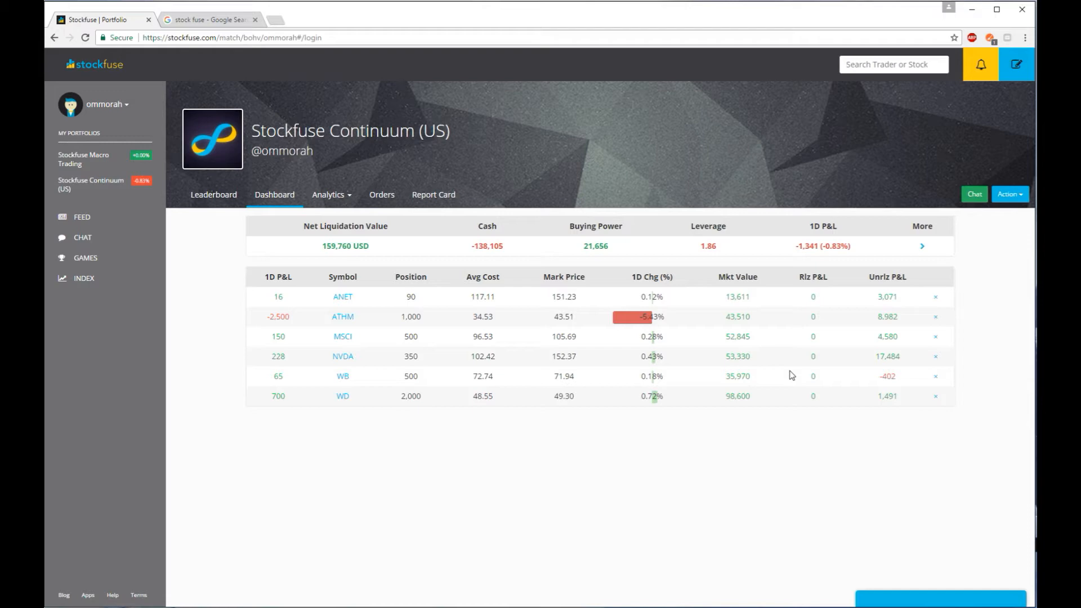
{"action": "mouse_move", "coordinate": [788, 366]}
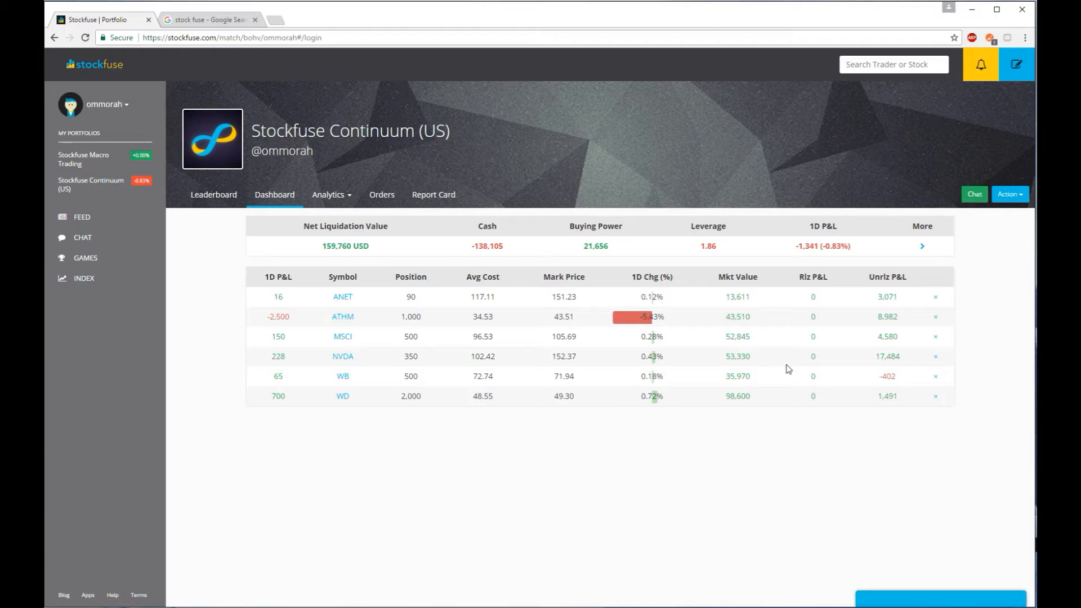
{"action": "mouse_move", "coordinate": [784, 367]}
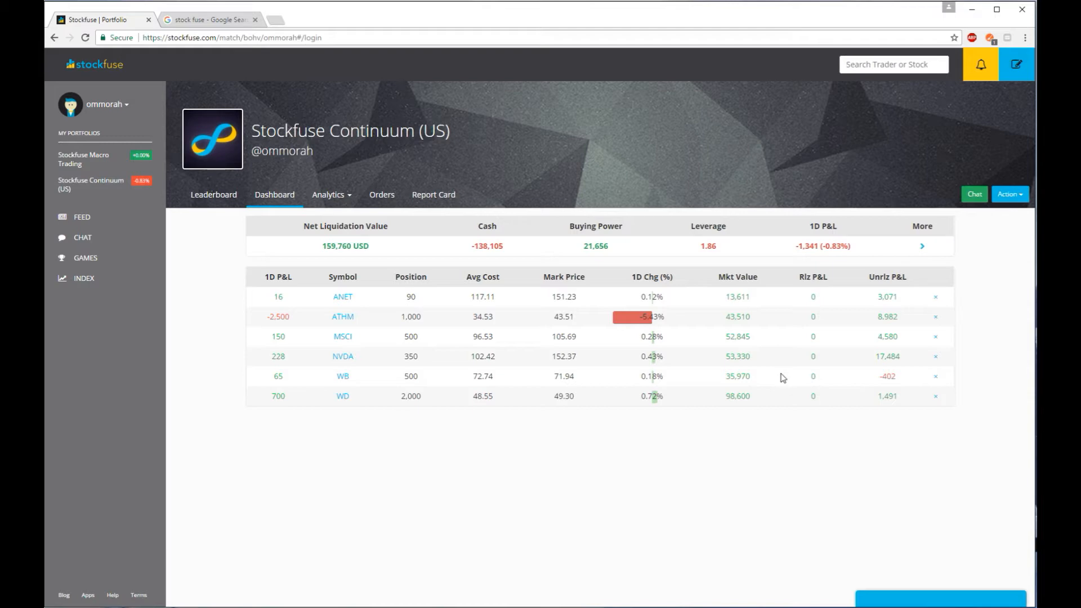
{"action": "mouse_move", "coordinate": [904, 402]}
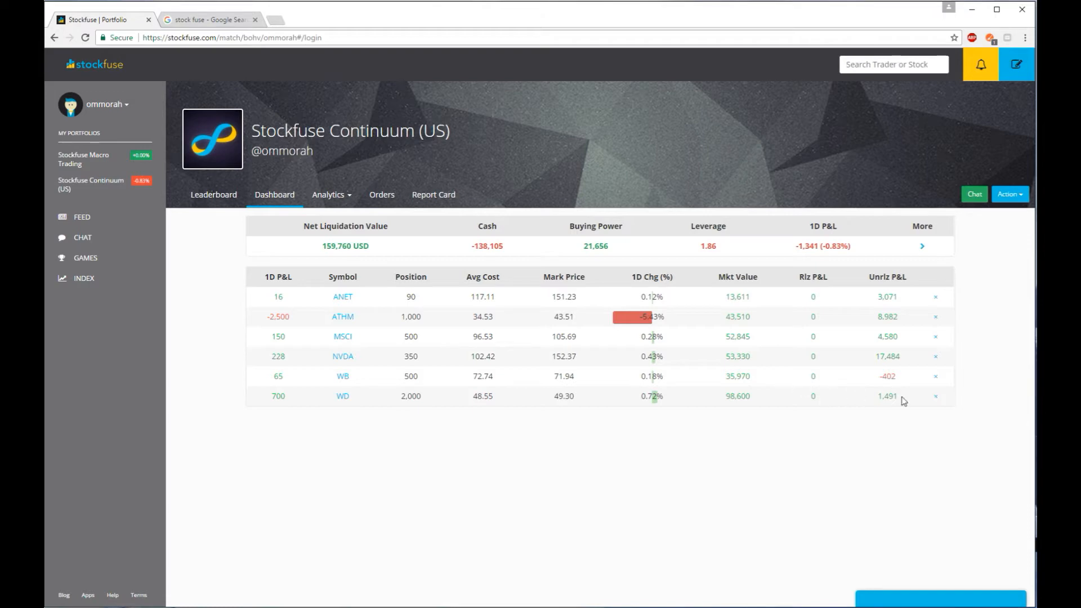
{"action": "mouse_move", "coordinate": [443, 379]}
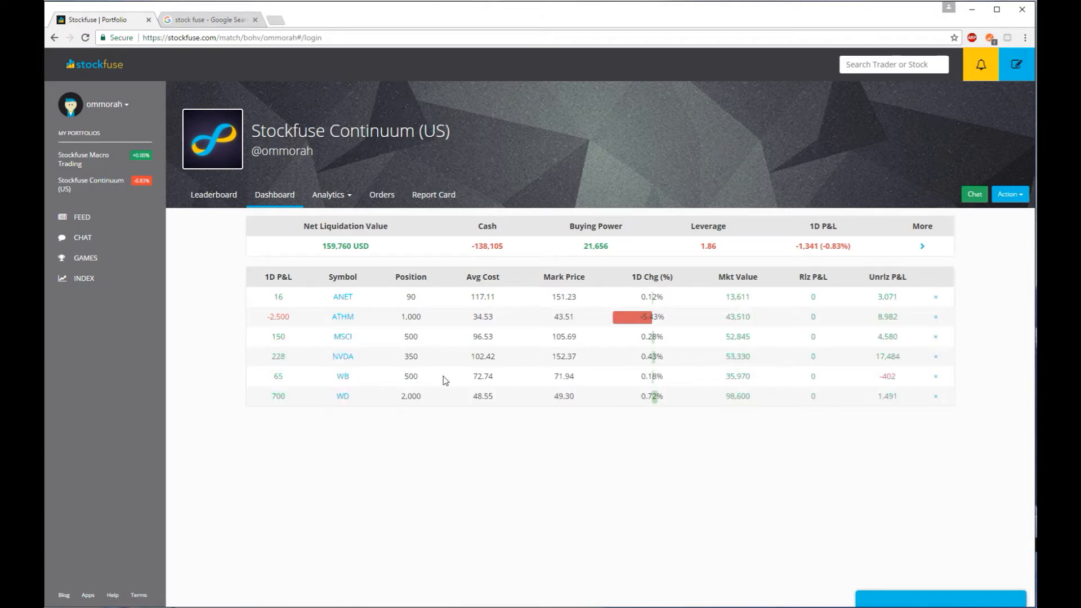
{"action": "mouse_move", "coordinate": [357, 372]}
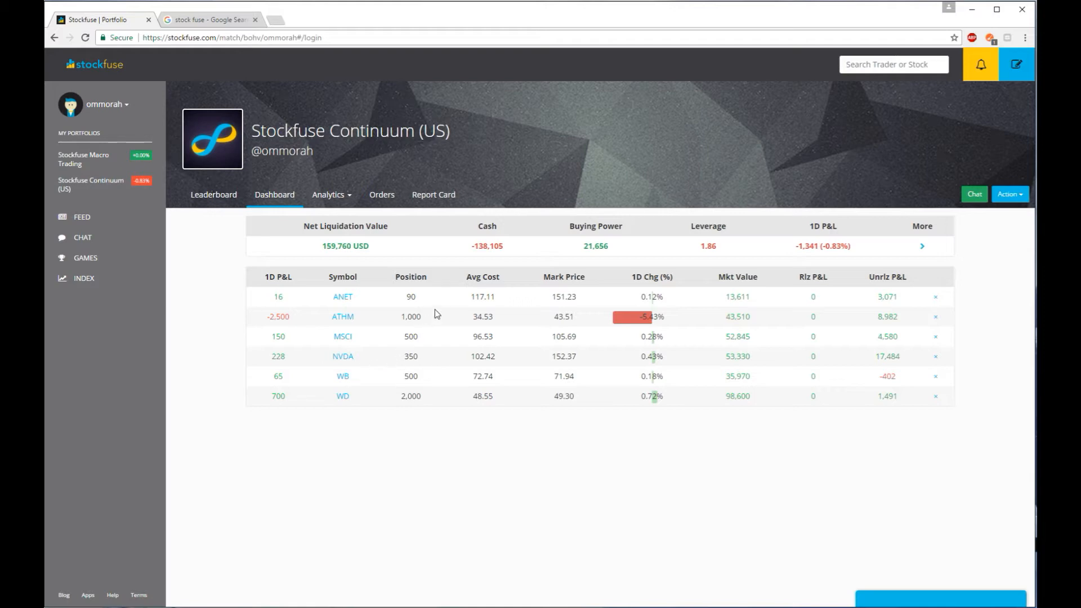
{"action": "mouse_move", "coordinate": [441, 308]}
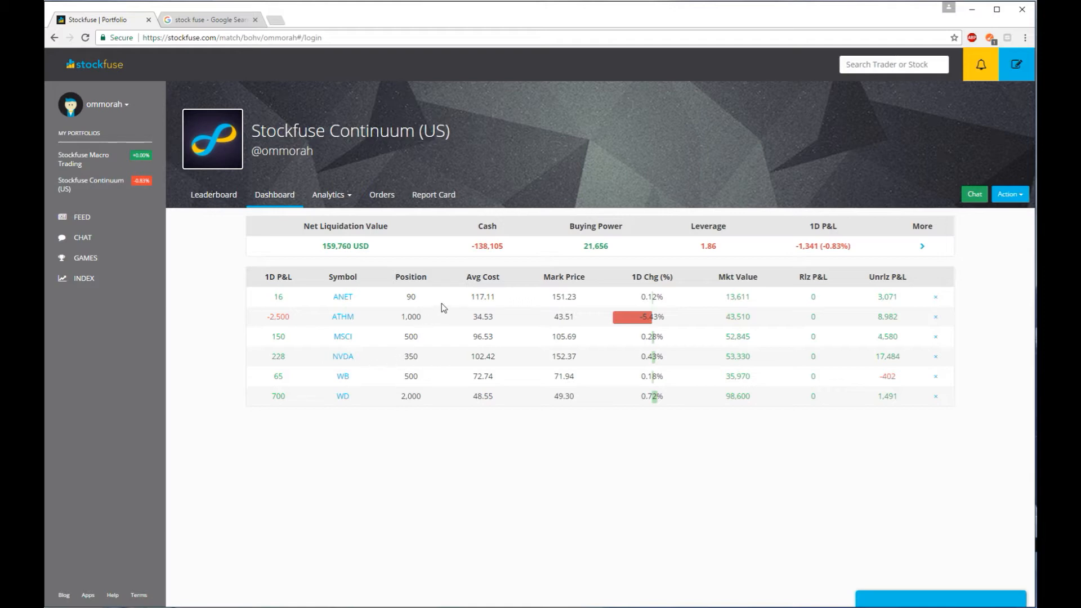
{"action": "mouse_move", "coordinate": [368, 289]}
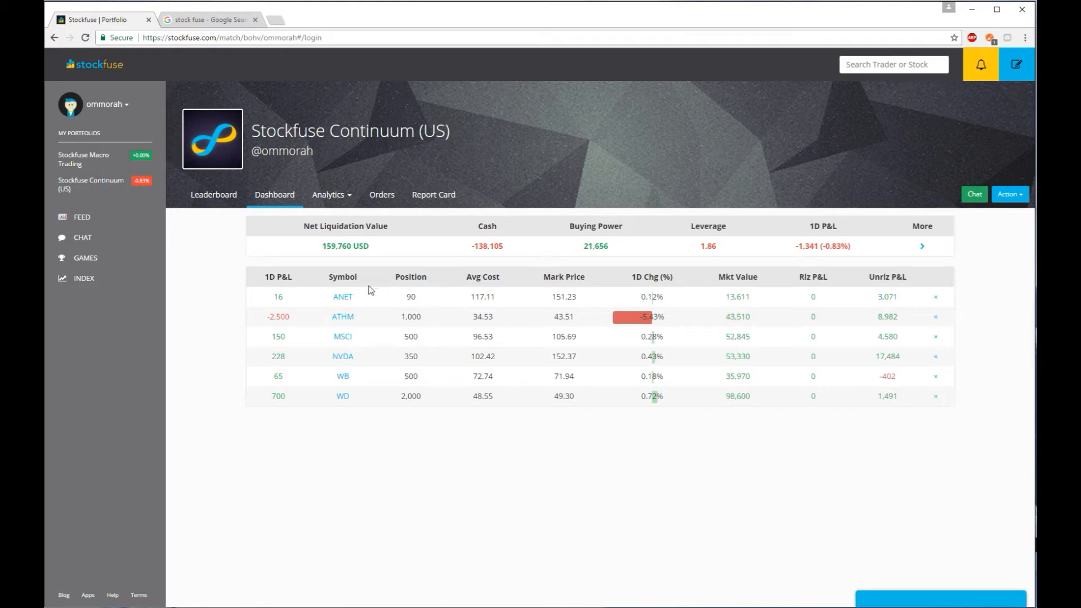
{"action": "mouse_move", "coordinate": [547, 431]}
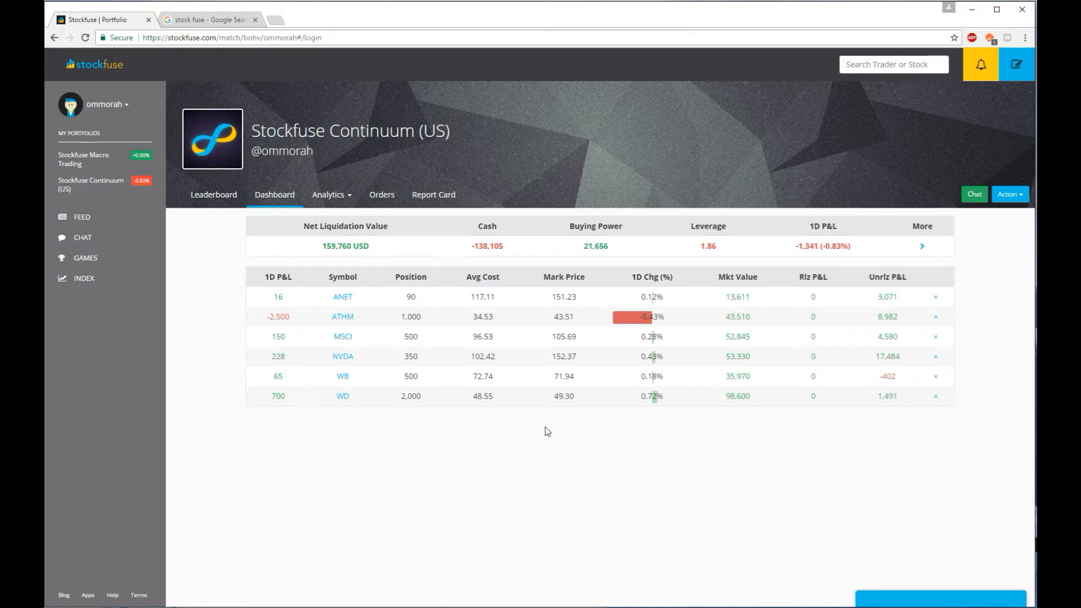
{"action": "mouse_move", "coordinate": [551, 444]}
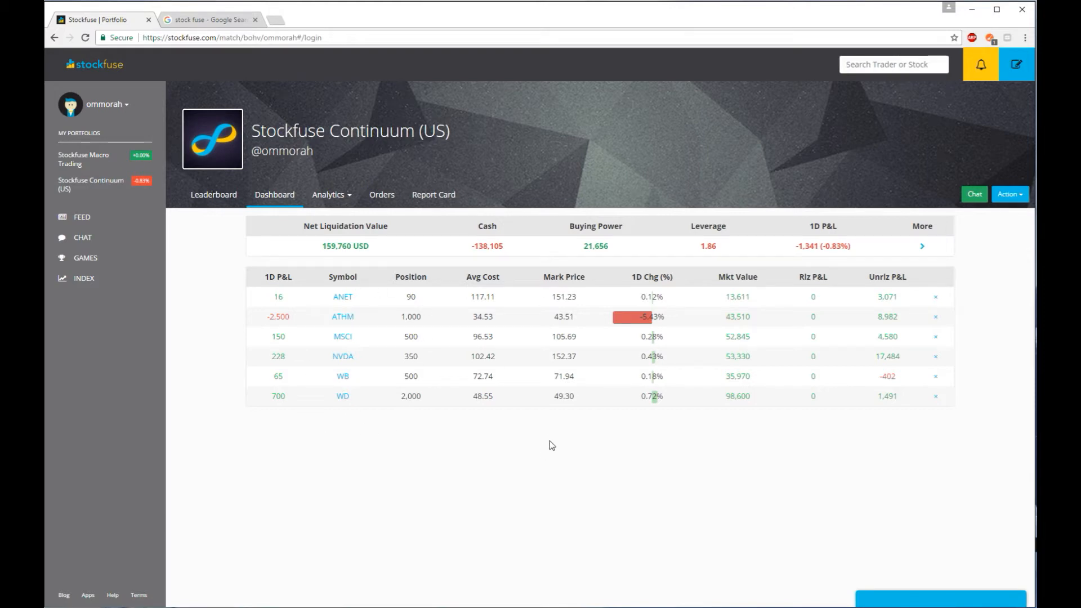
{"action": "mouse_move", "coordinate": [462, 396]}
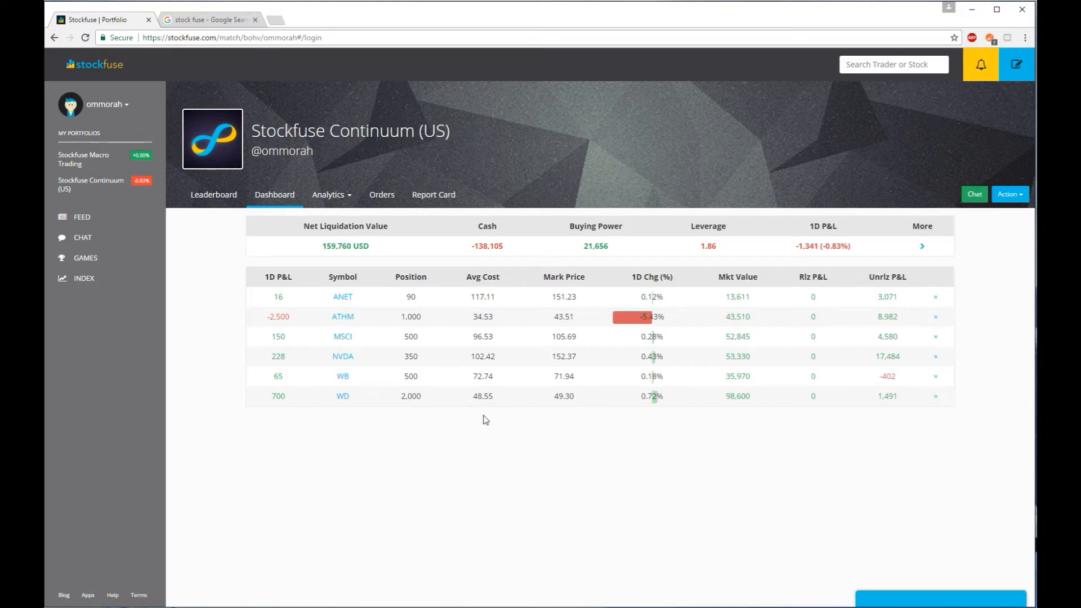
{"action": "mouse_move", "coordinate": [479, 420]}
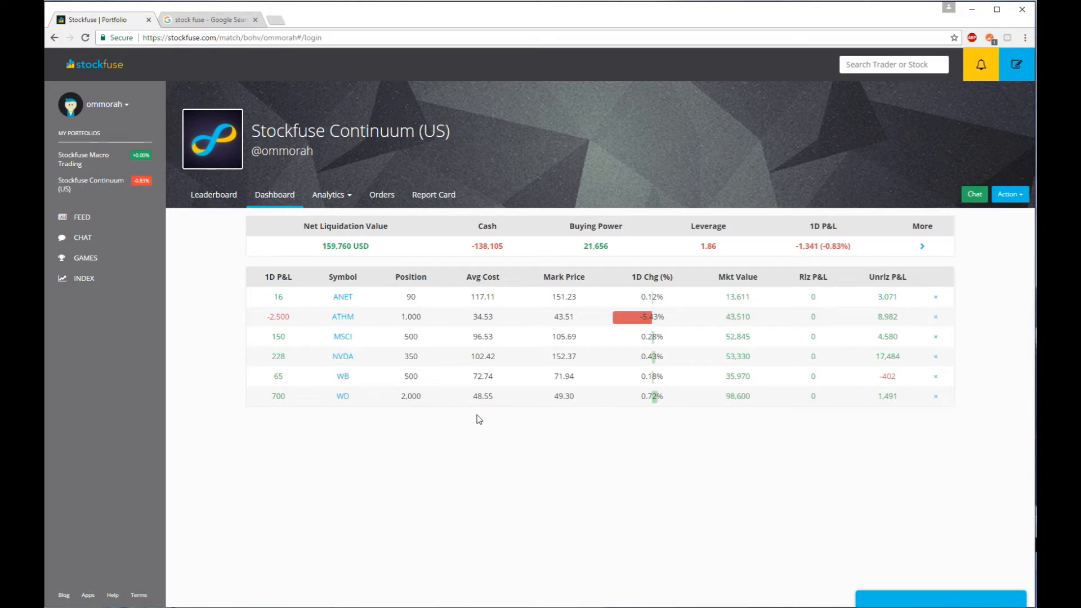
{"action": "mouse_move", "coordinate": [454, 397]}
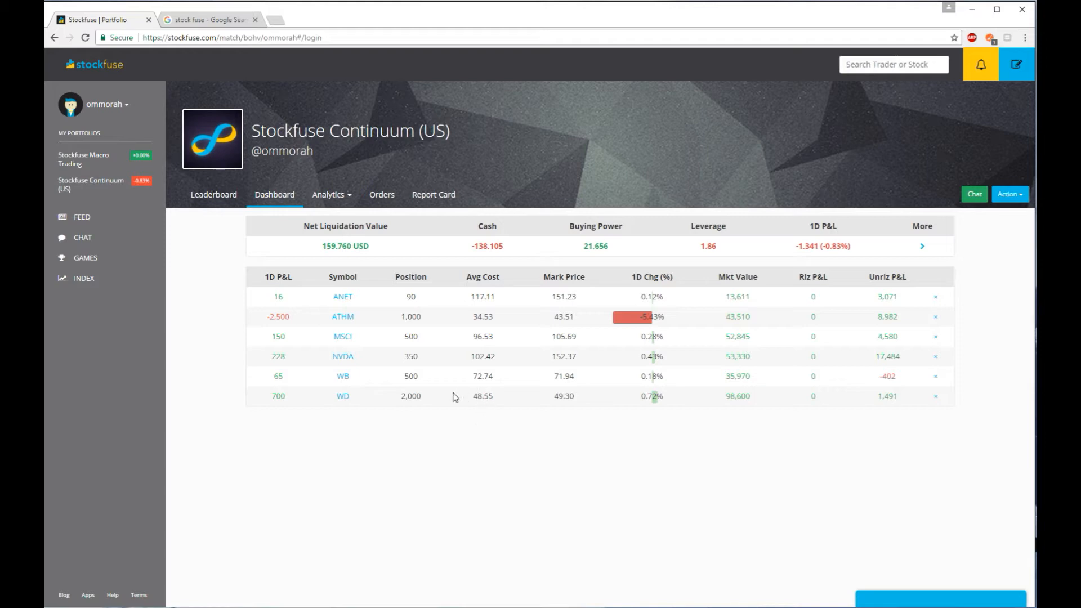
{"action": "double_click", "coordinate": [887, 376]}
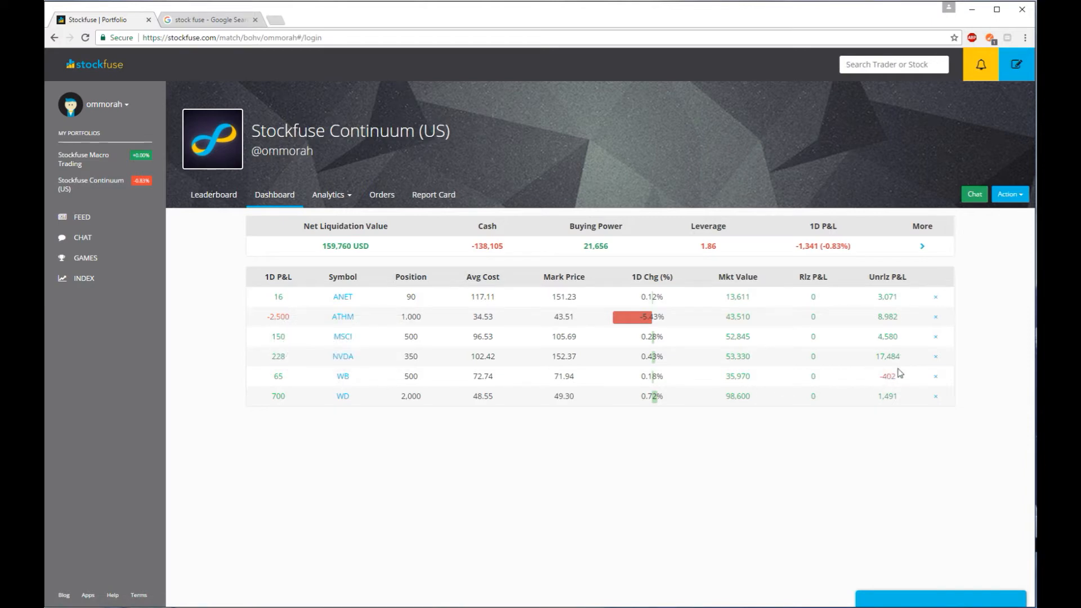
{"action": "mouse_move", "coordinate": [892, 308]}
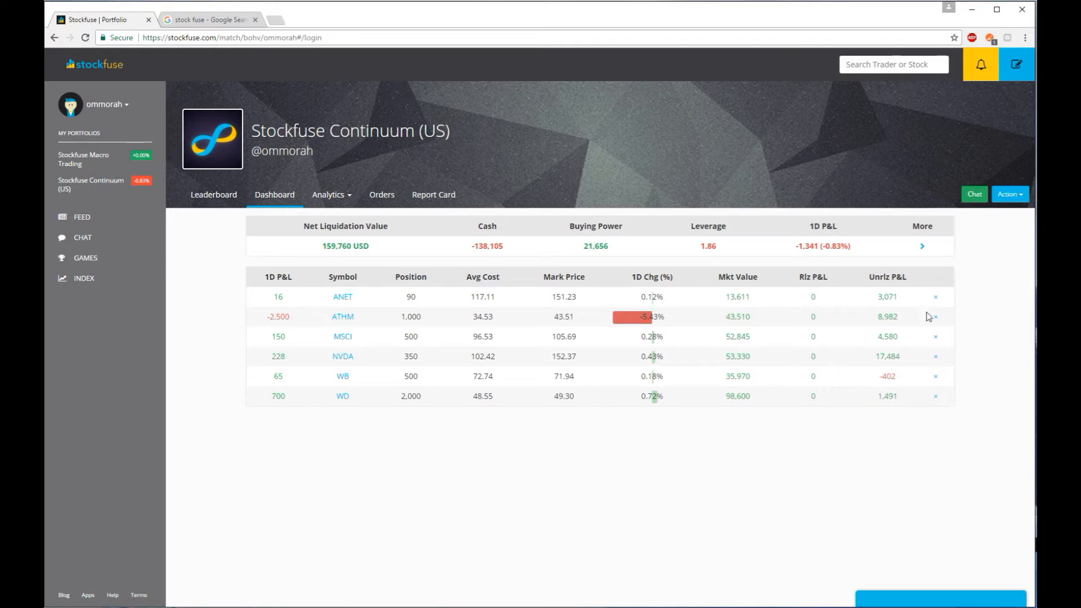
{"action": "mouse_move", "coordinate": [901, 305]}
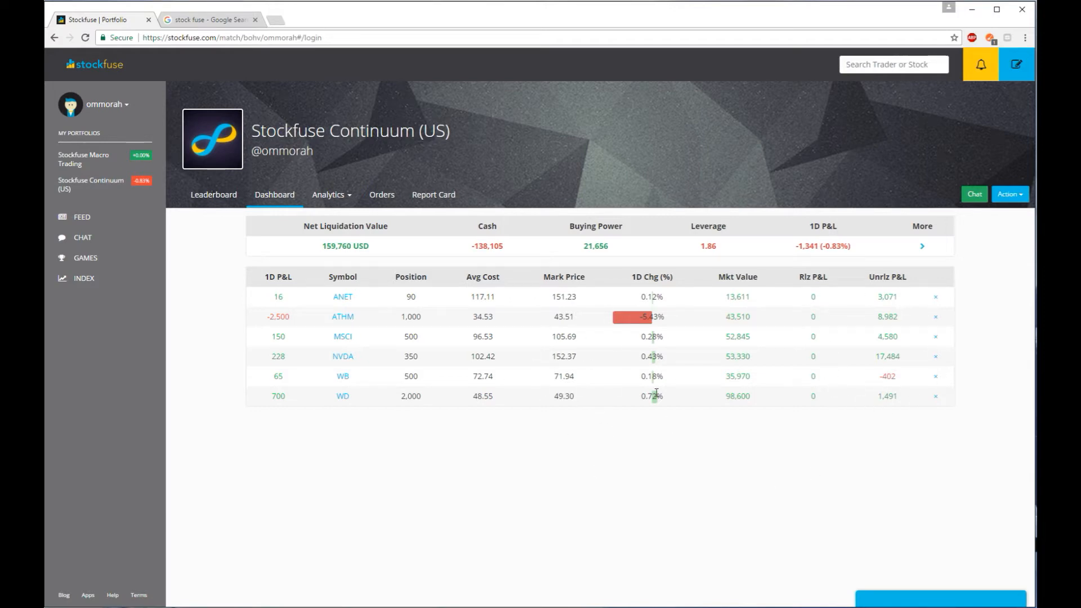
{"action": "mouse_move", "coordinate": [370, 301]}
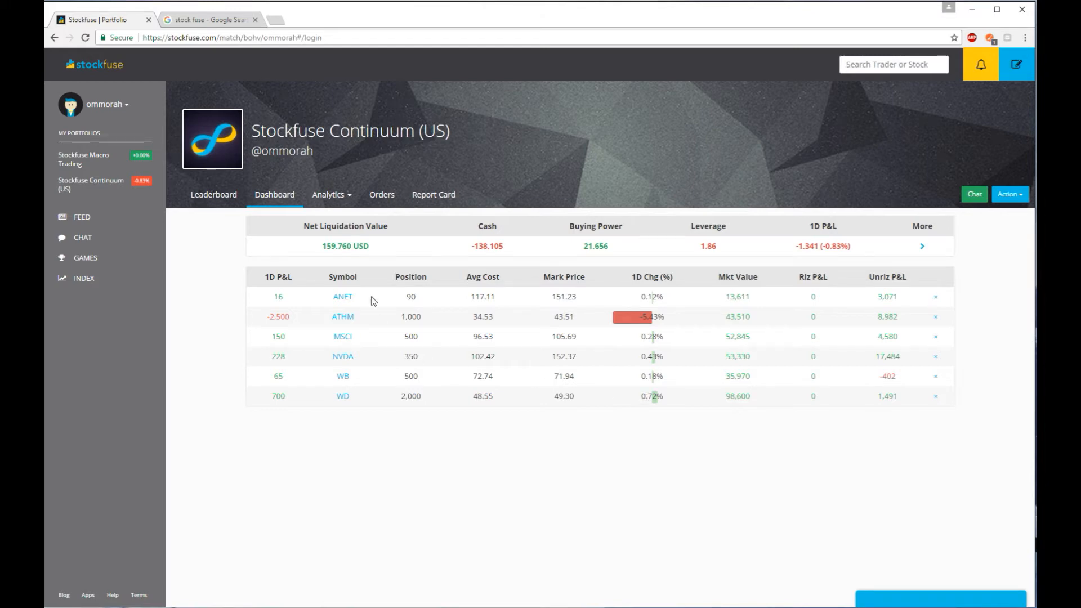
{"action": "mouse_move", "coordinate": [317, 154]}
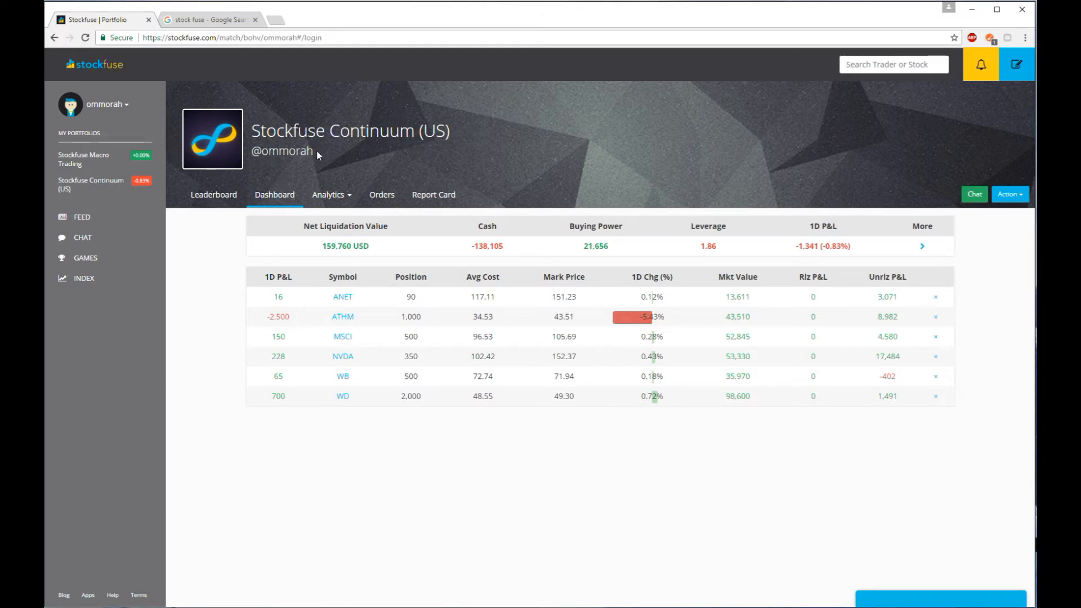
{"action": "mouse_move", "coordinate": [147, 58]}
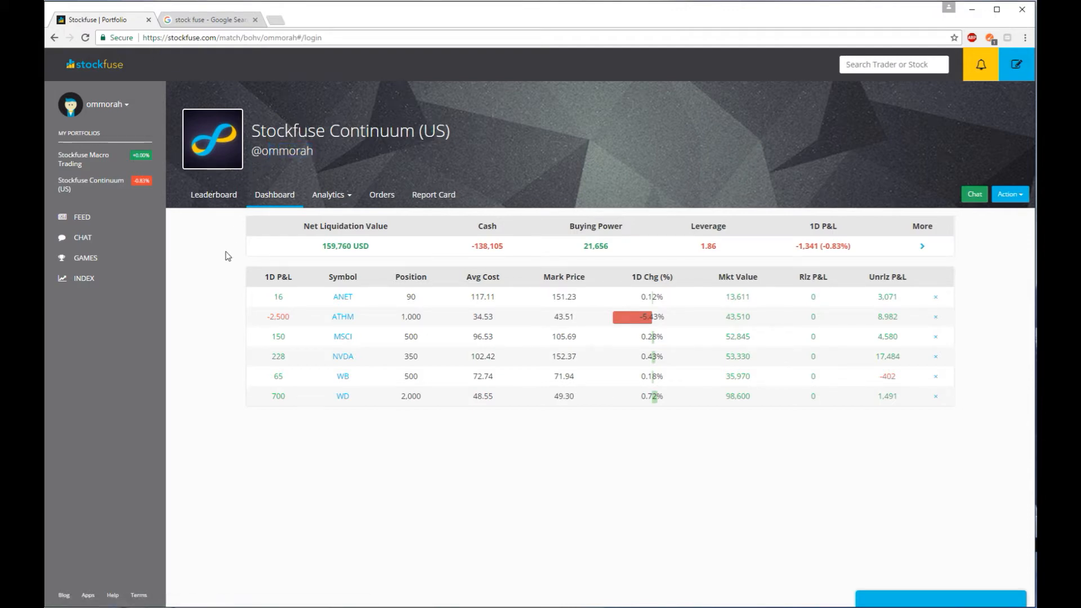
{"action": "mouse_move", "coordinate": [231, 260]}
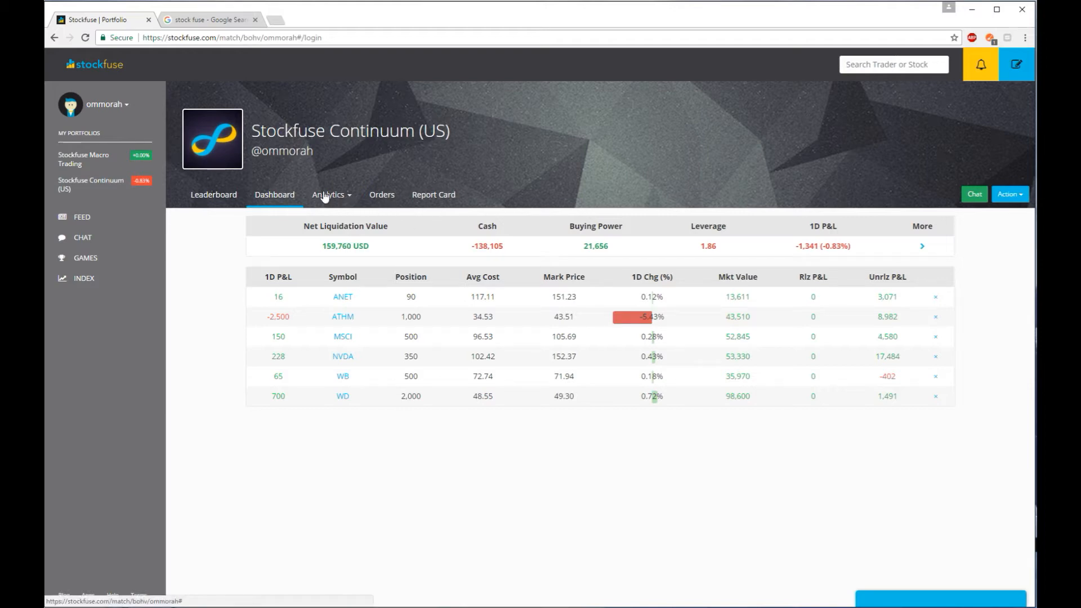
- Switch to the Performance analytics view and scroll through returns, Sharpe ratio and volatility charts
{"action": "left_click", "coordinate": [329, 195]}
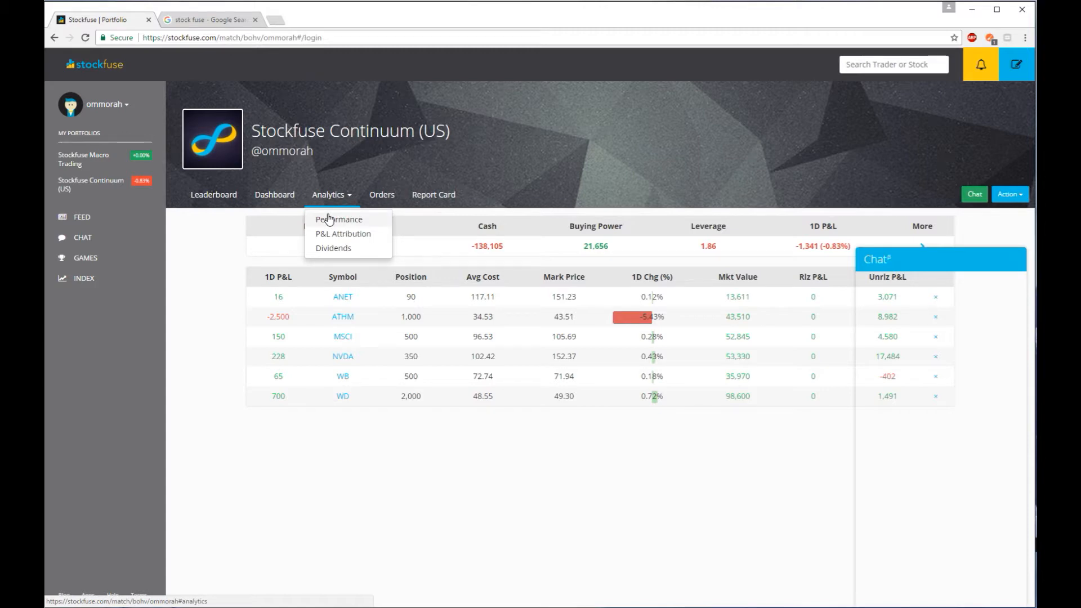
{"action": "left_click", "coordinate": [339, 220]}
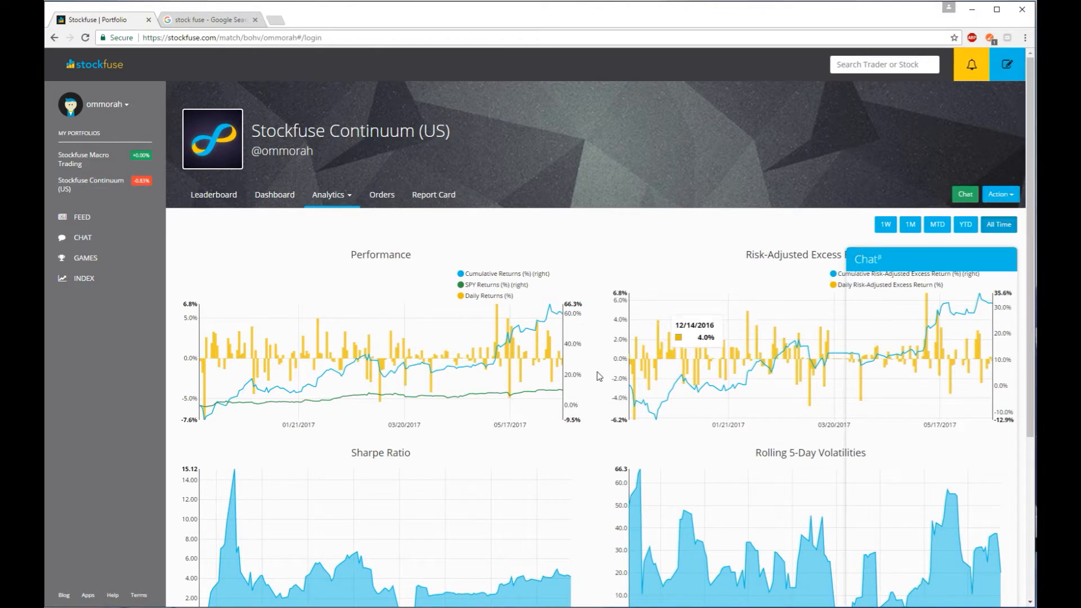
{"action": "scroll", "scroll_direction": "down", "scroll_amount": 3}
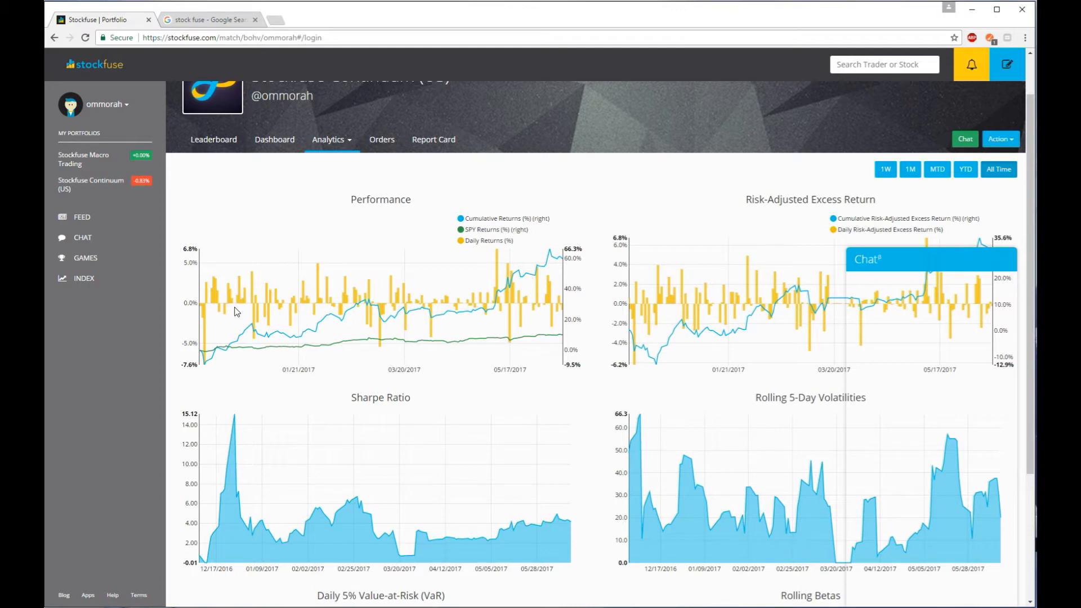
{"action": "mouse_move", "coordinate": [211, 370]}
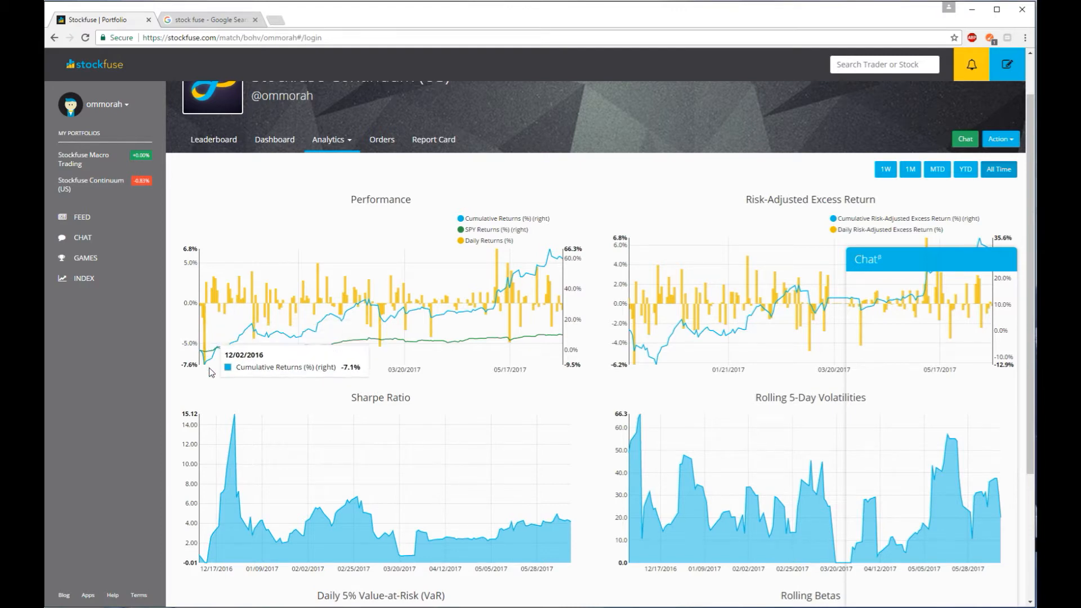
{"action": "mouse_move", "coordinate": [201, 350]}
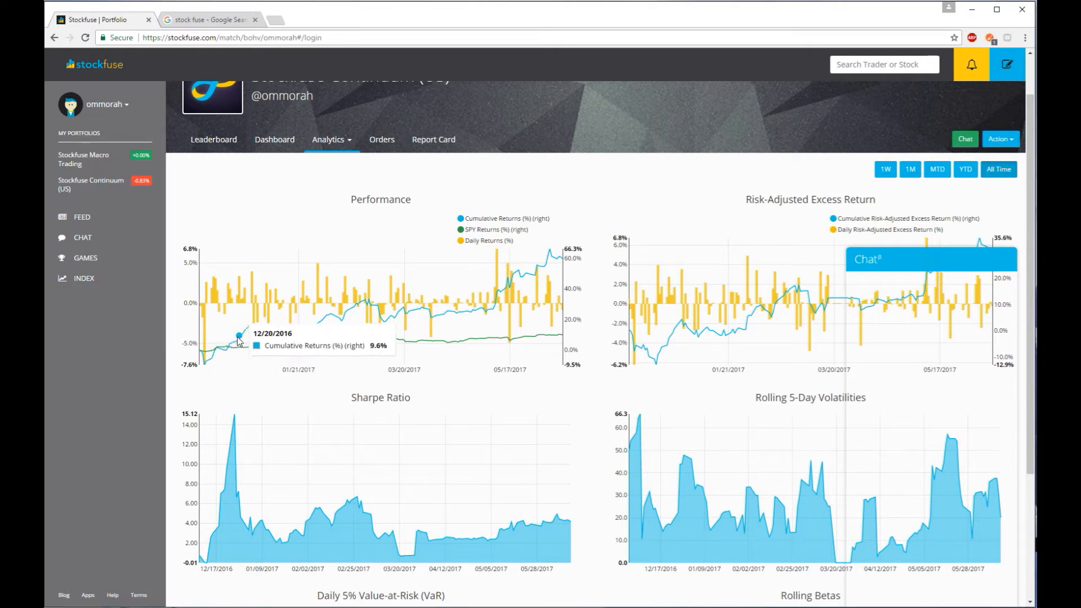
{"action": "mouse_move", "coordinate": [226, 346]}
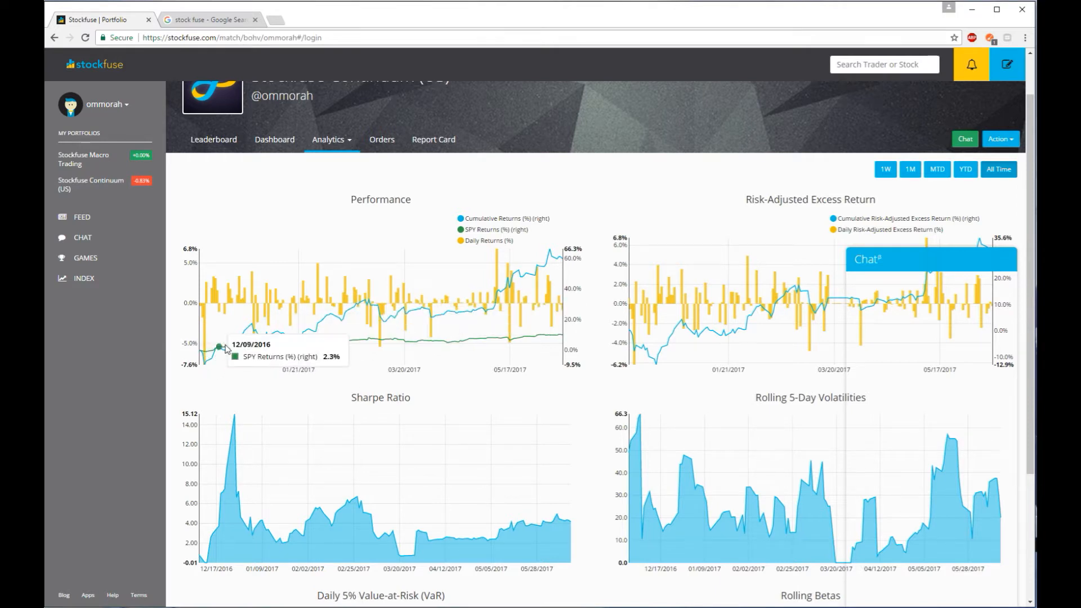
{"action": "mouse_move", "coordinate": [551, 254]}
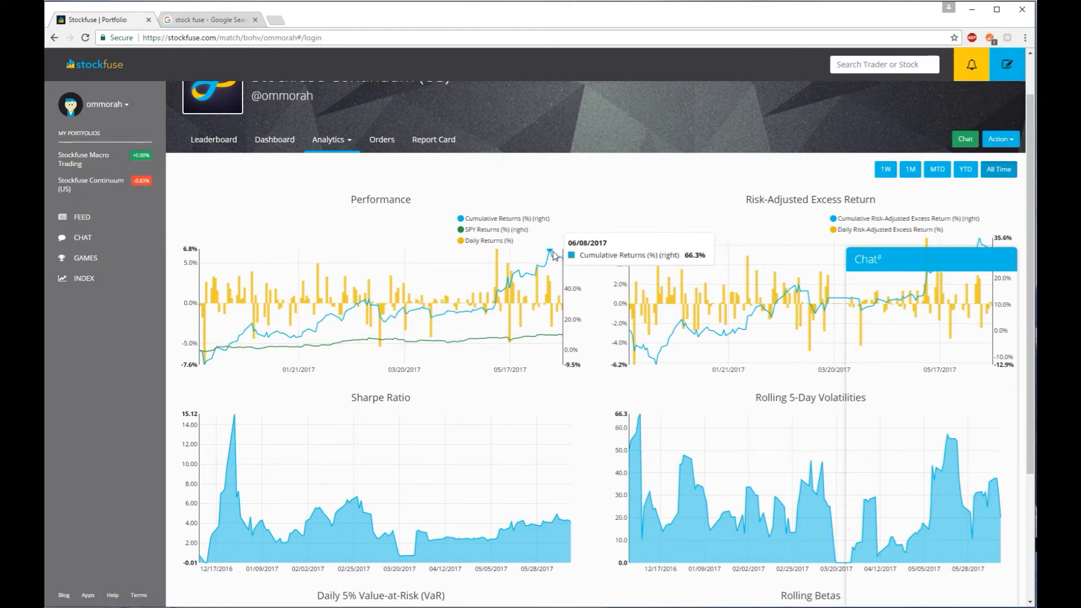
{"action": "mouse_move", "coordinate": [551, 257]}
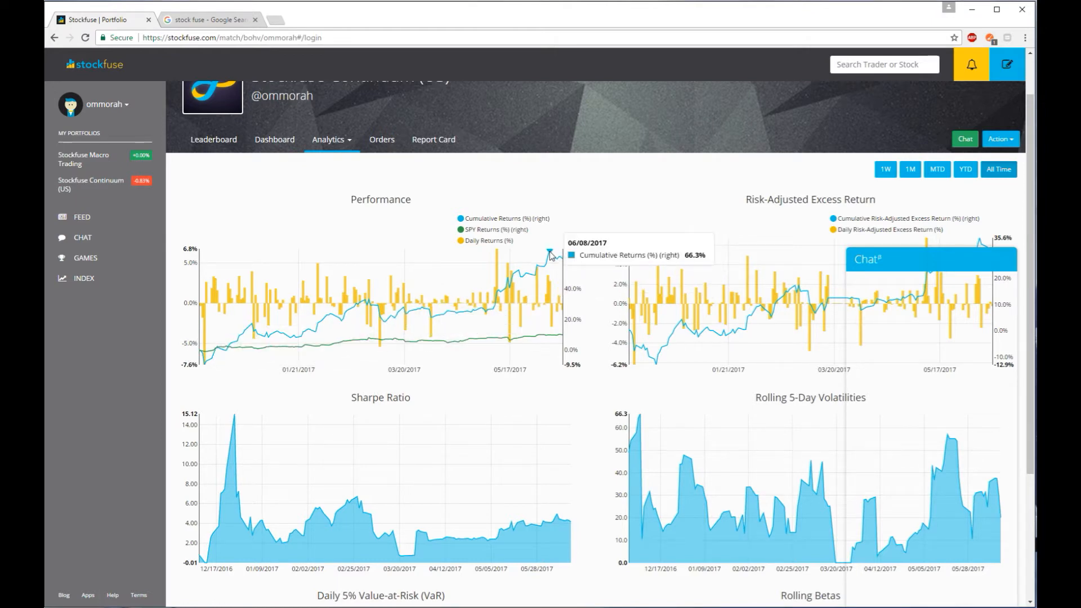
{"action": "mouse_move", "coordinate": [504, 291]}
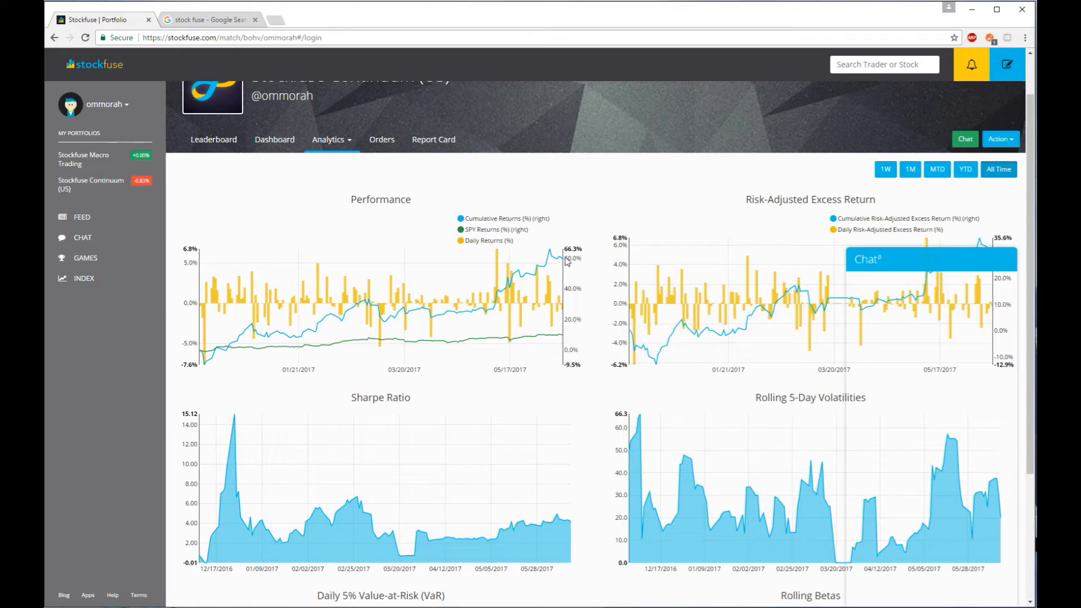
{"action": "mouse_move", "coordinate": [559, 259]}
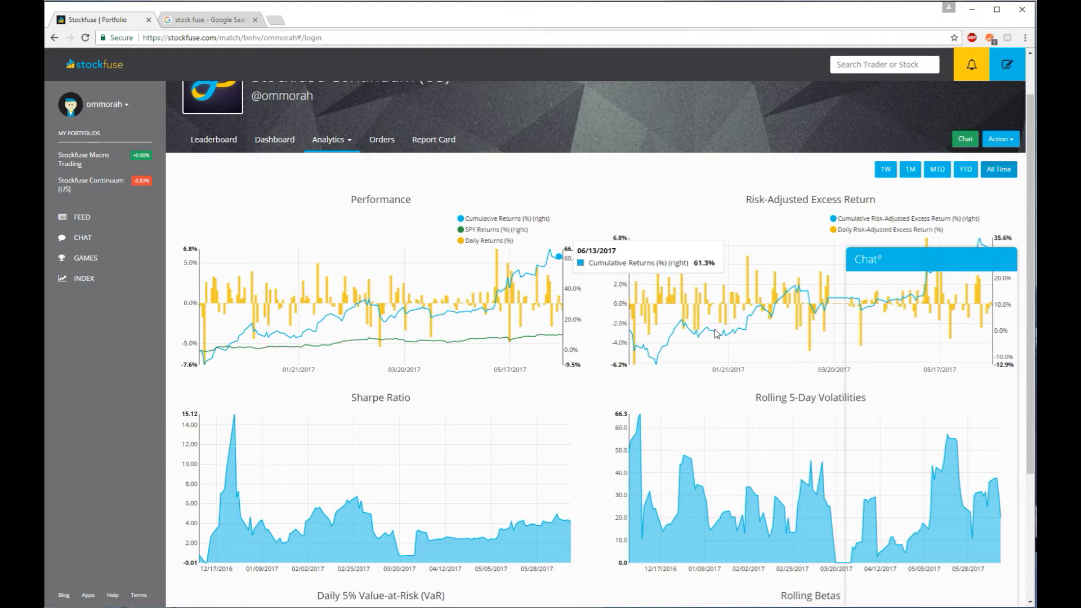
{"action": "mouse_move", "coordinate": [641, 350]}
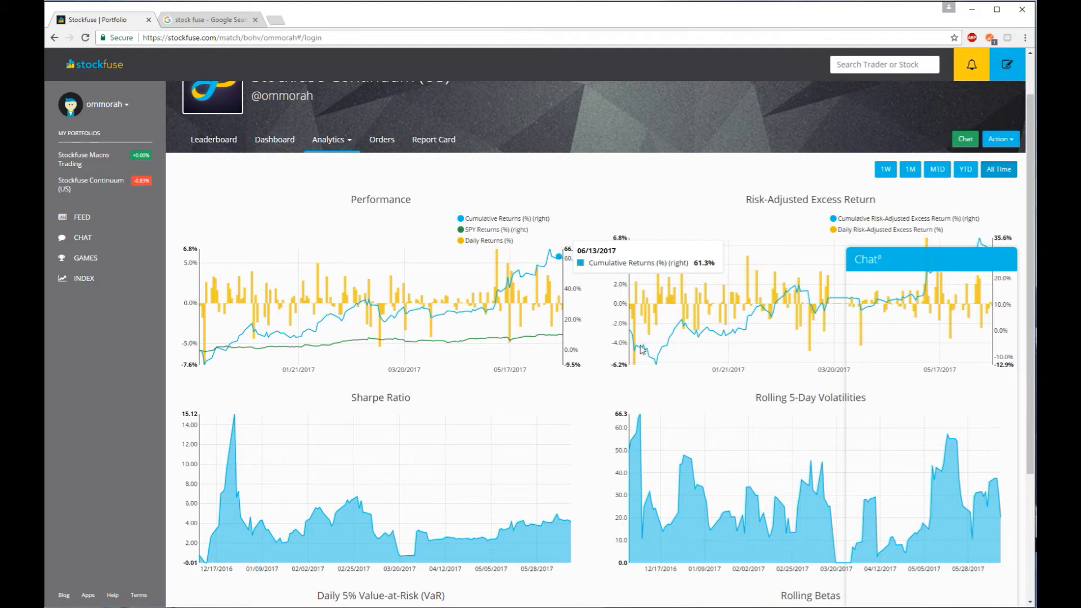
{"action": "mouse_move", "coordinate": [307, 259]}
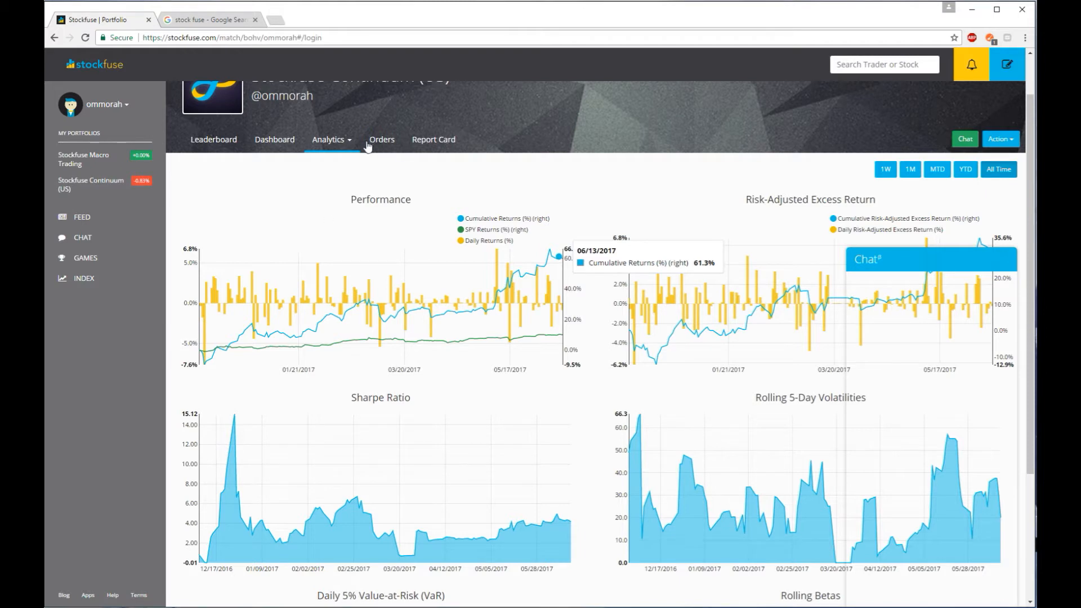
{"action": "mouse_move", "coordinate": [413, 334]}
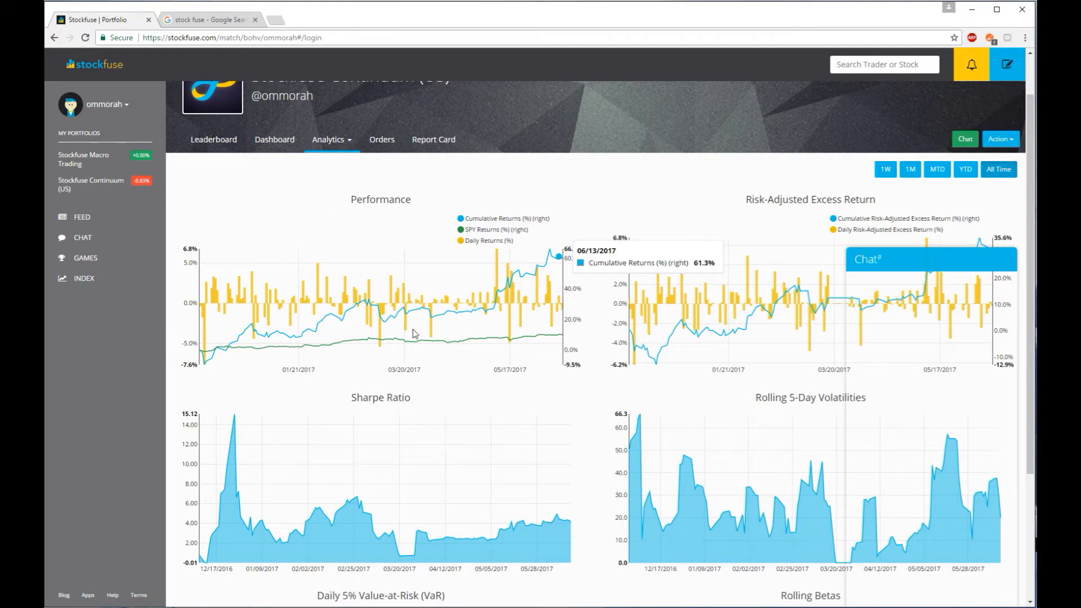
{"action": "mouse_move", "coordinate": [406, 327]}
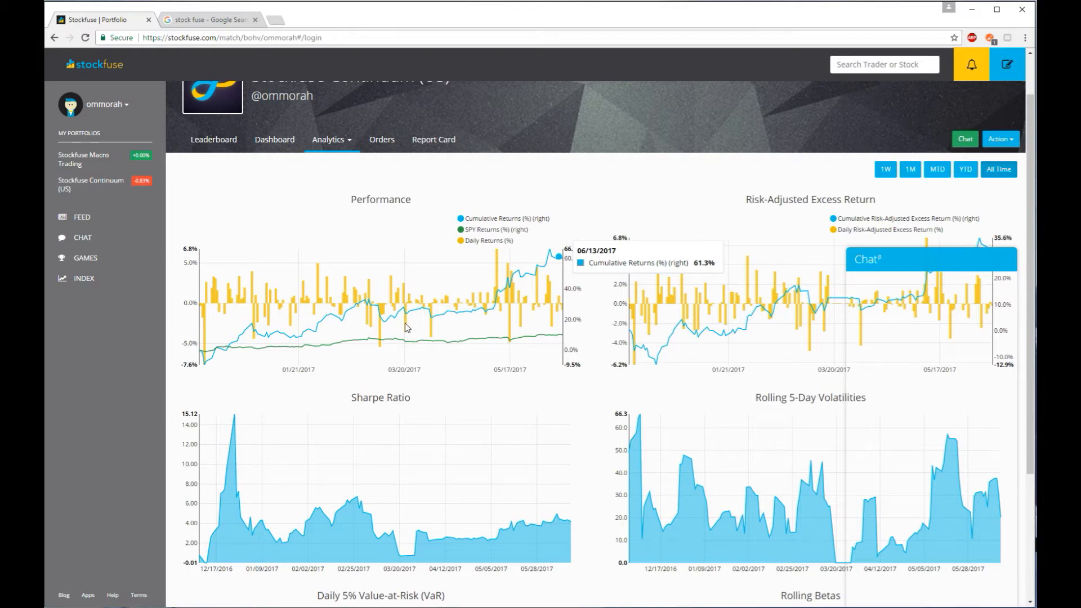
{"action": "mouse_move", "coordinate": [325, 289]}
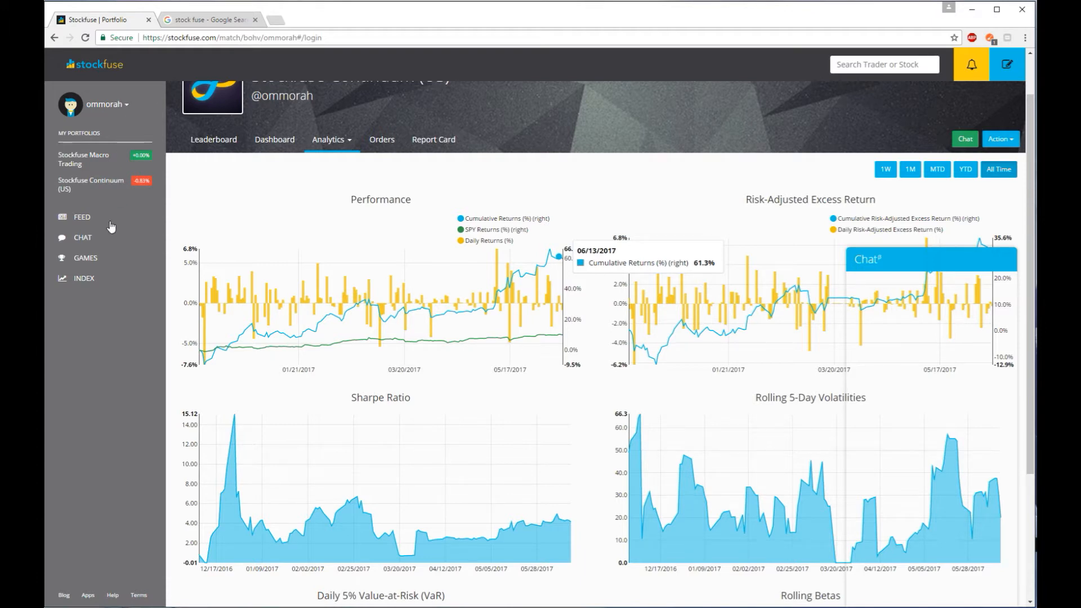
{"action": "mouse_move", "coordinate": [520, 178]}
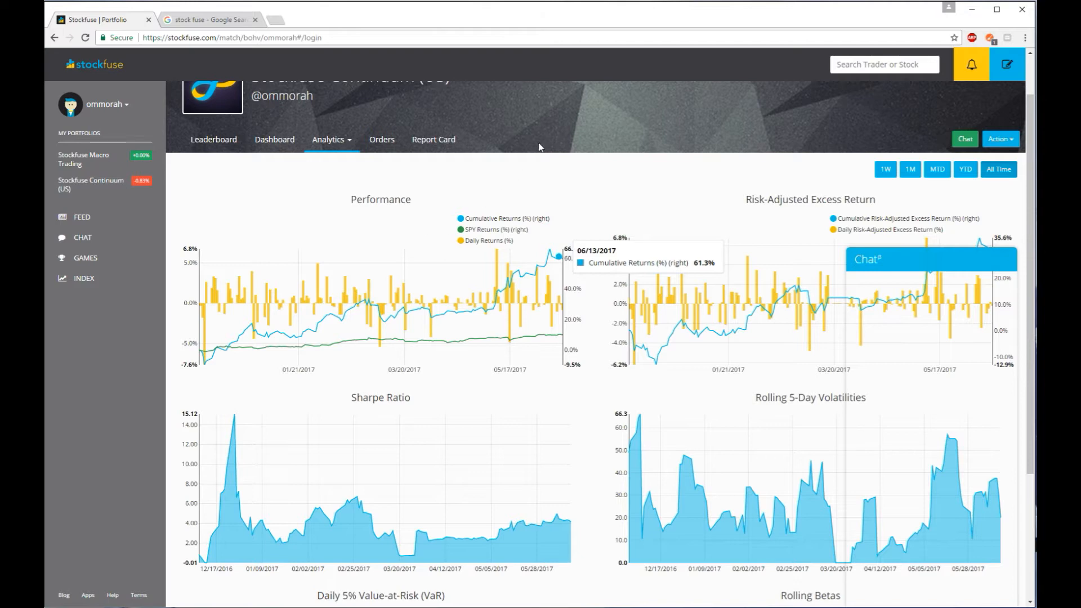
{"action": "mouse_move", "coordinate": [228, 75]}
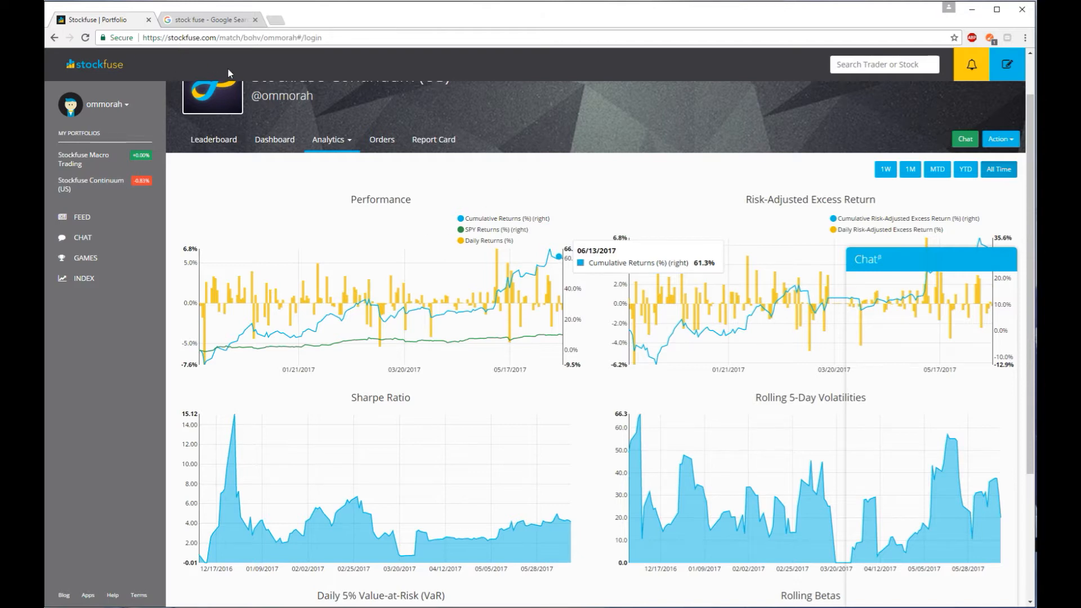
{"action": "mouse_move", "coordinate": [876, 112]}
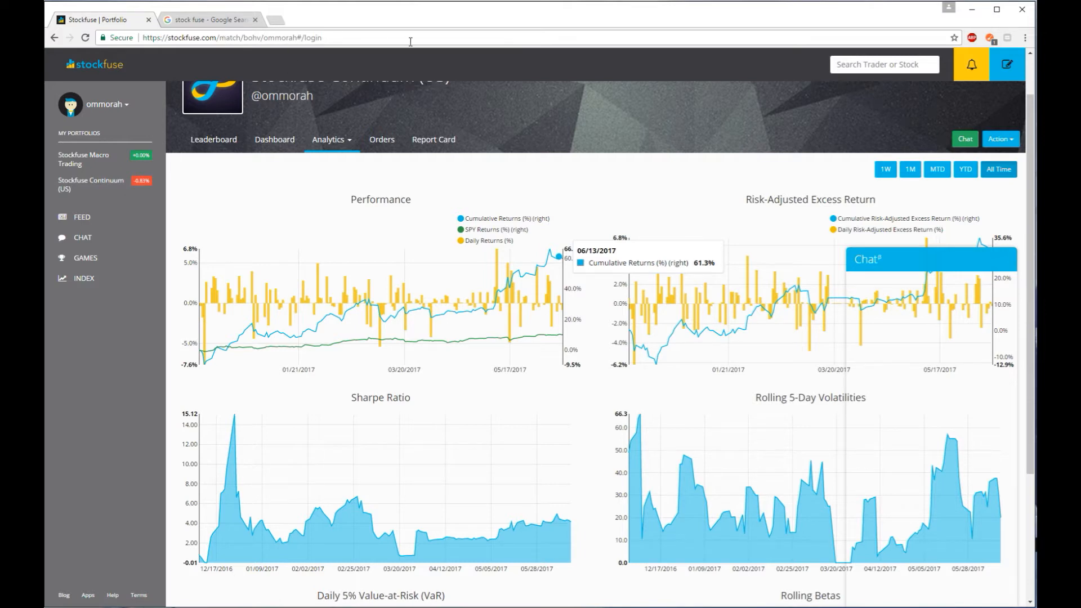
{"action": "mouse_move", "coordinate": [716, 294]}
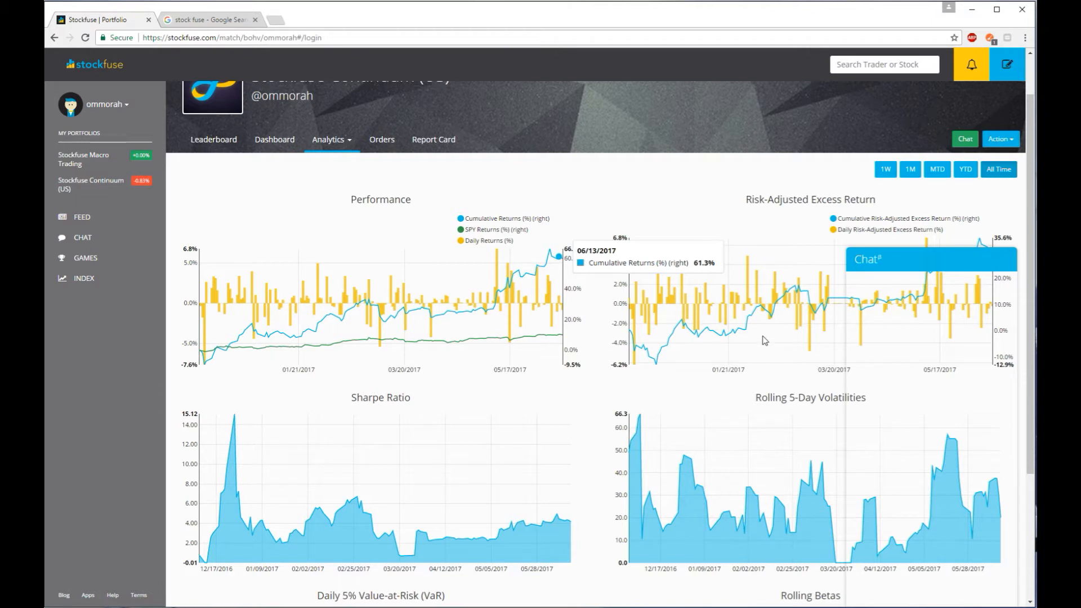
{"action": "mouse_move", "coordinate": [942, 53]}
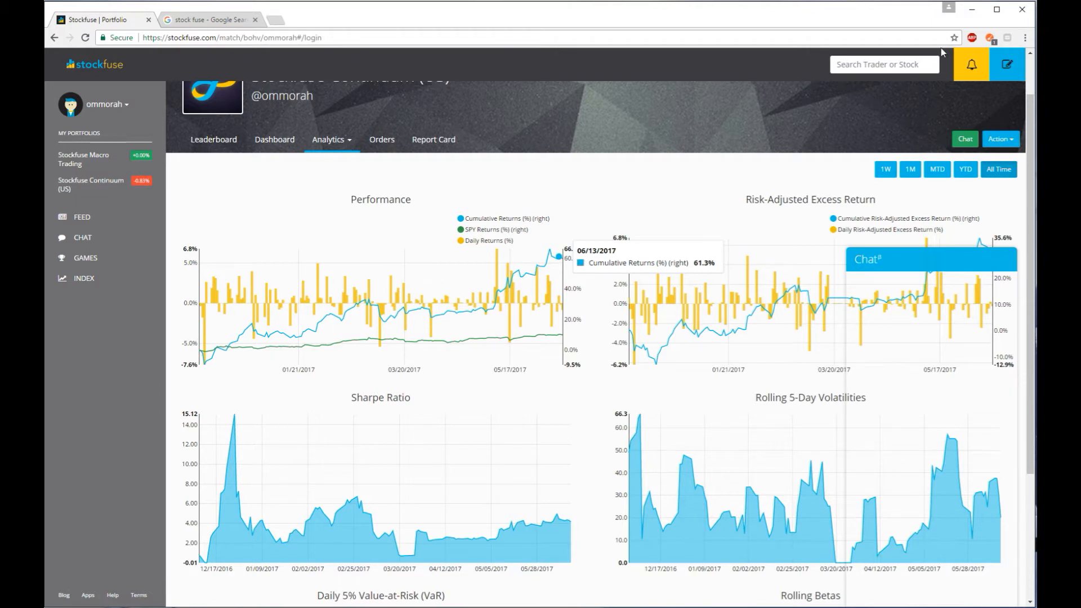
{"action": "mouse_move", "coordinate": [87, 163]}
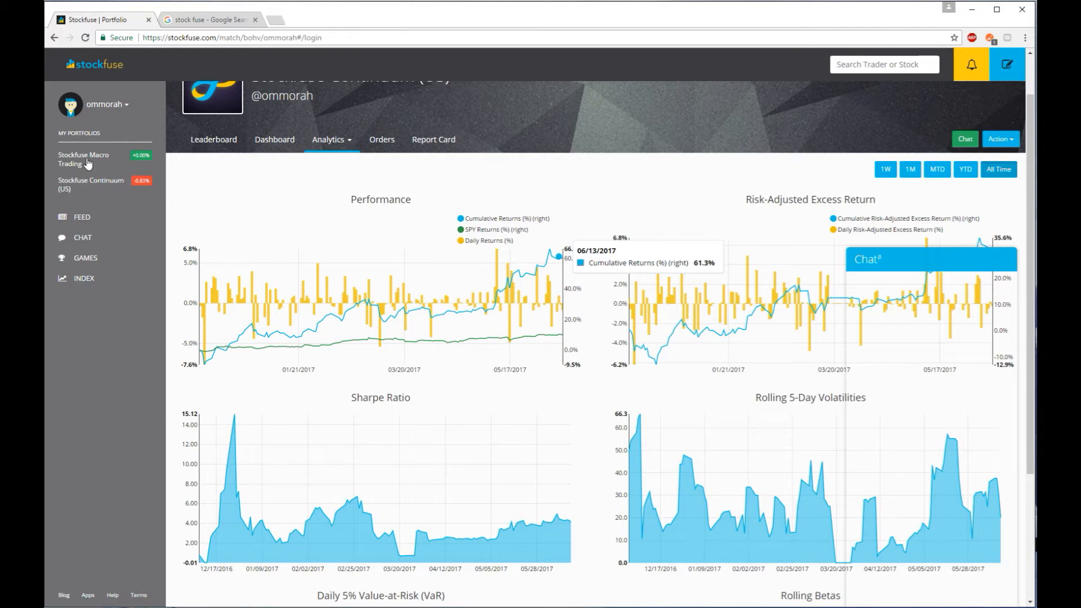
{"action": "mouse_move", "coordinate": [454, 405]}
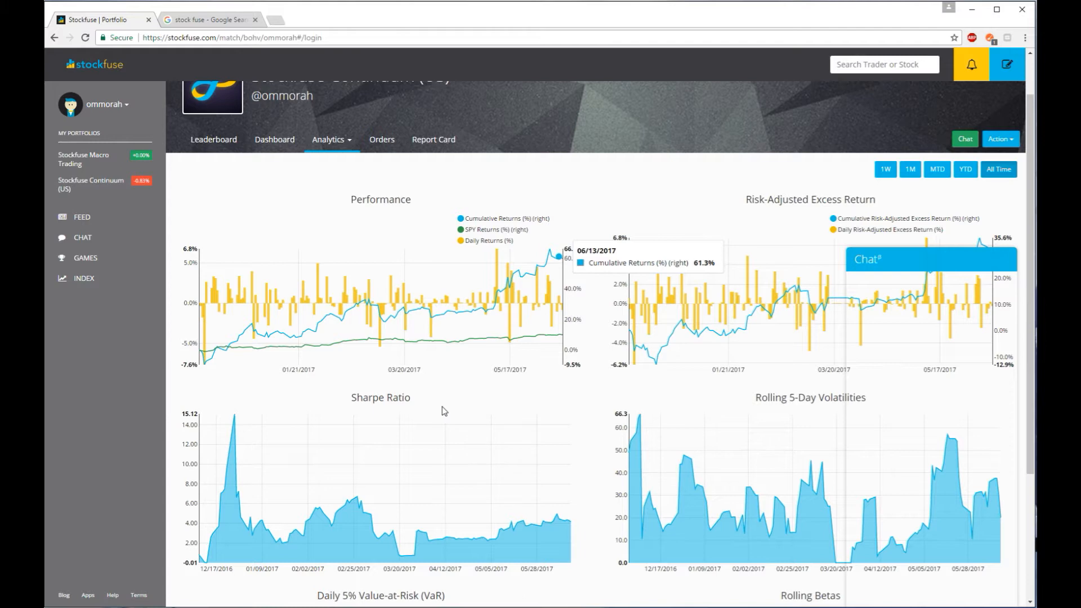
{"action": "mouse_move", "coordinate": [442, 408]}
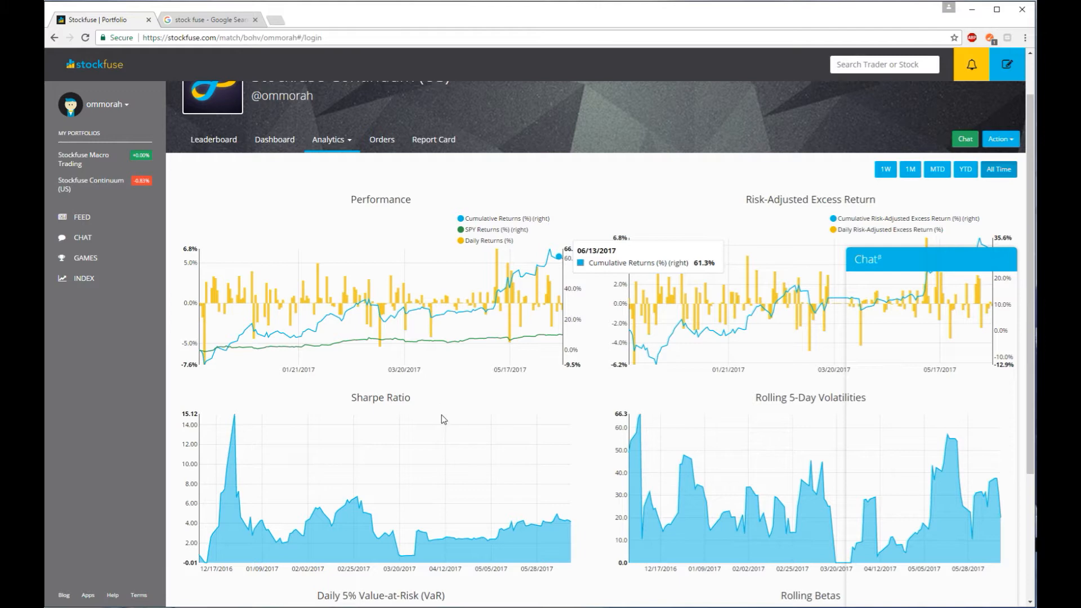
{"action": "mouse_move", "coordinate": [457, 406]}
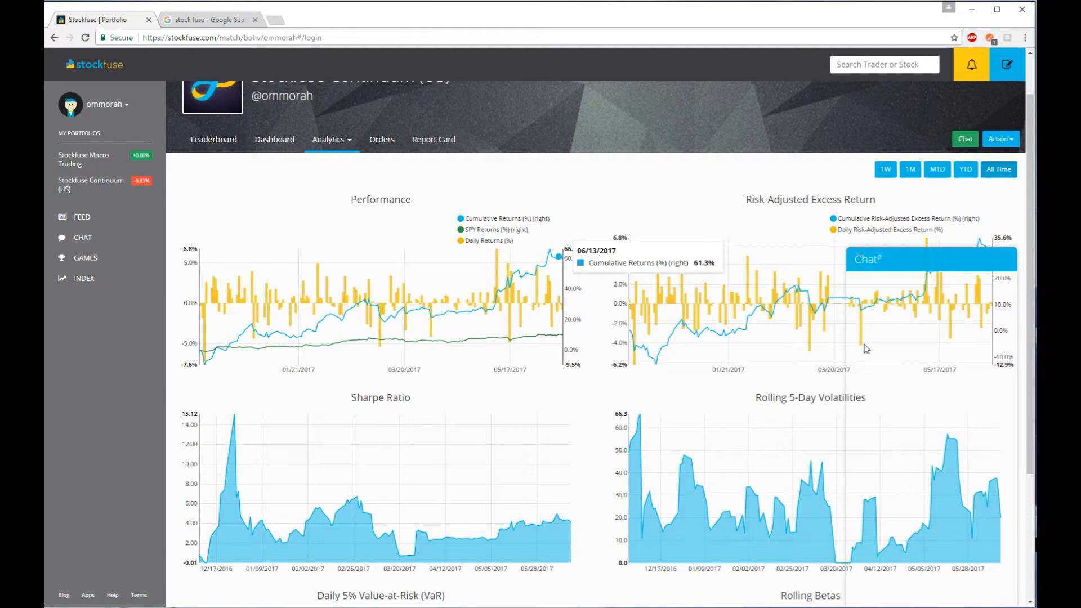
{"action": "mouse_move", "coordinate": [890, 315]}
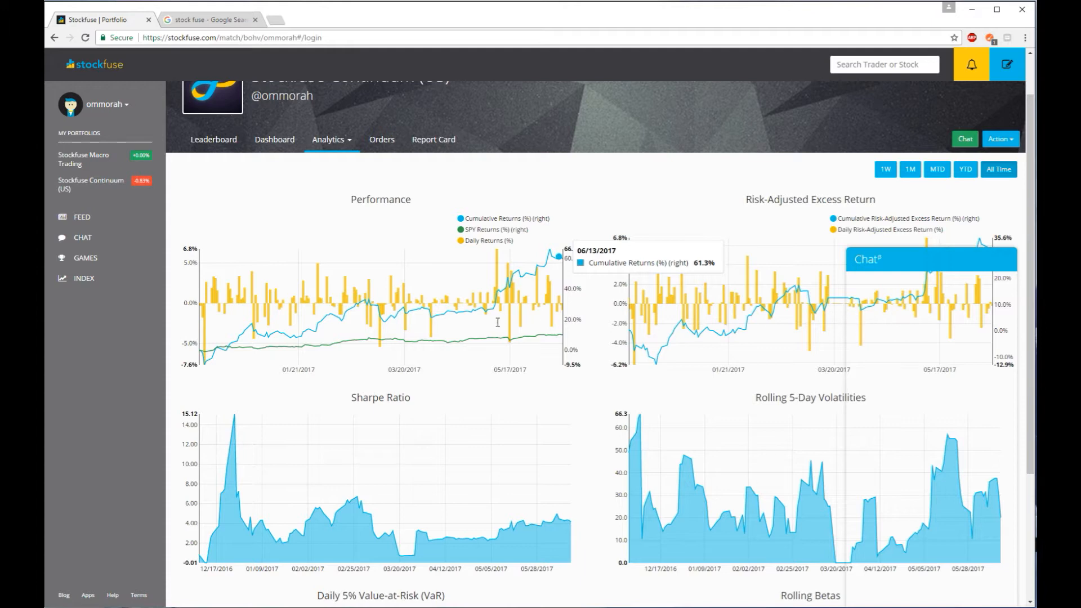
{"action": "mouse_move", "coordinate": [315, 317]}
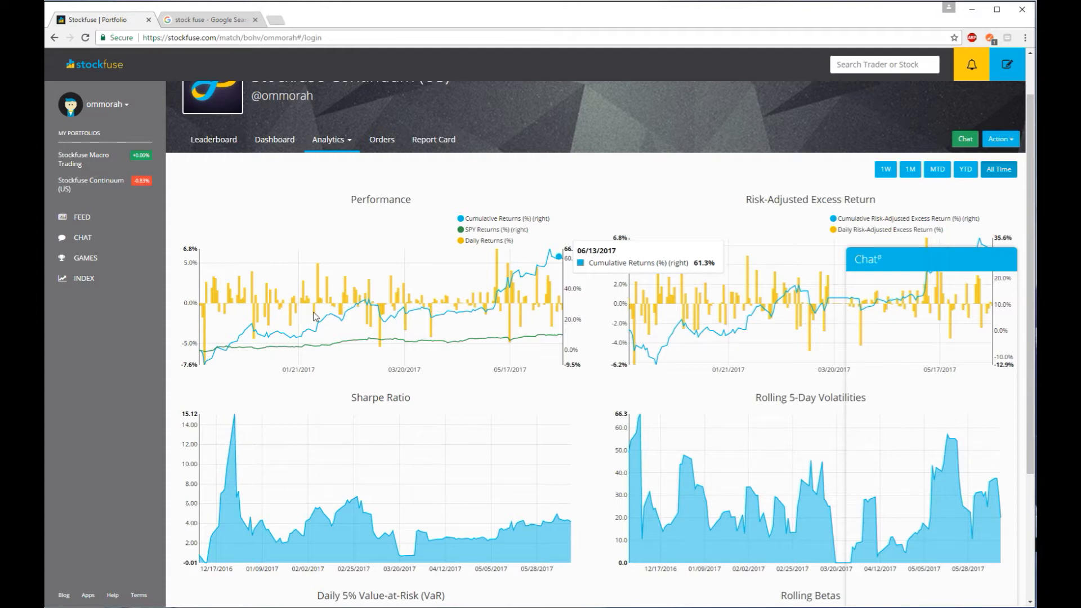
{"action": "mouse_move", "coordinate": [610, 604]}
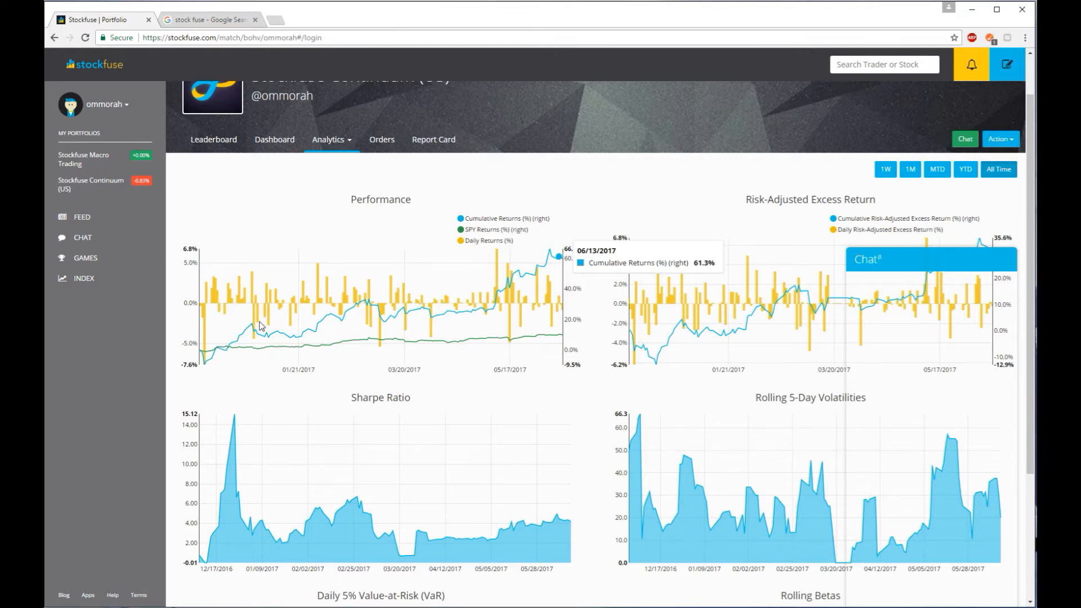
{"action": "mouse_move", "coordinate": [399, 337]}
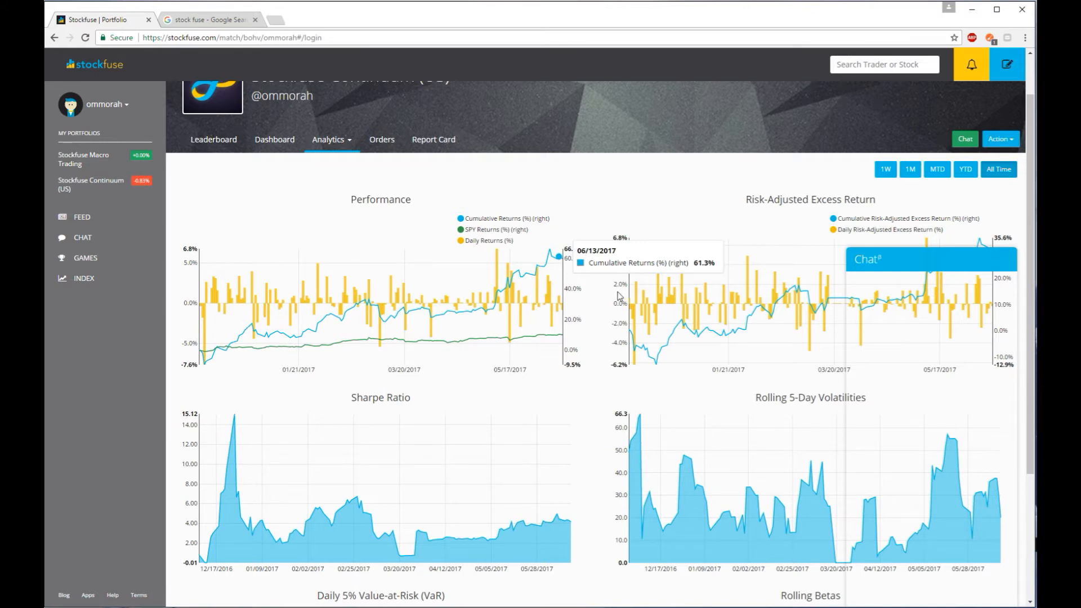
{"action": "mouse_move", "coordinate": [607, 290]}
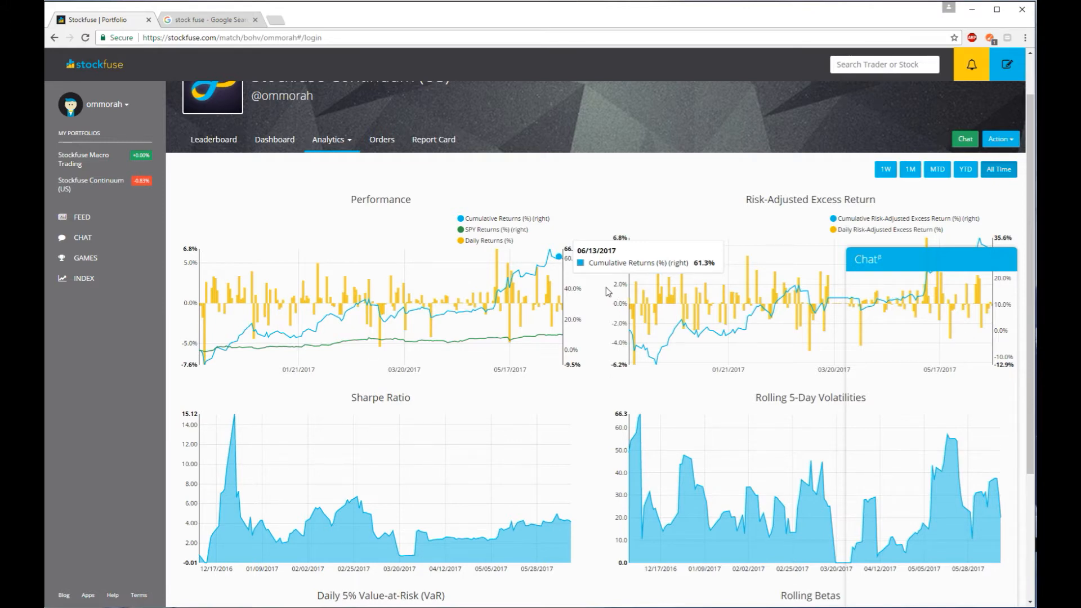
{"action": "mouse_move", "coordinate": [289, 165]}
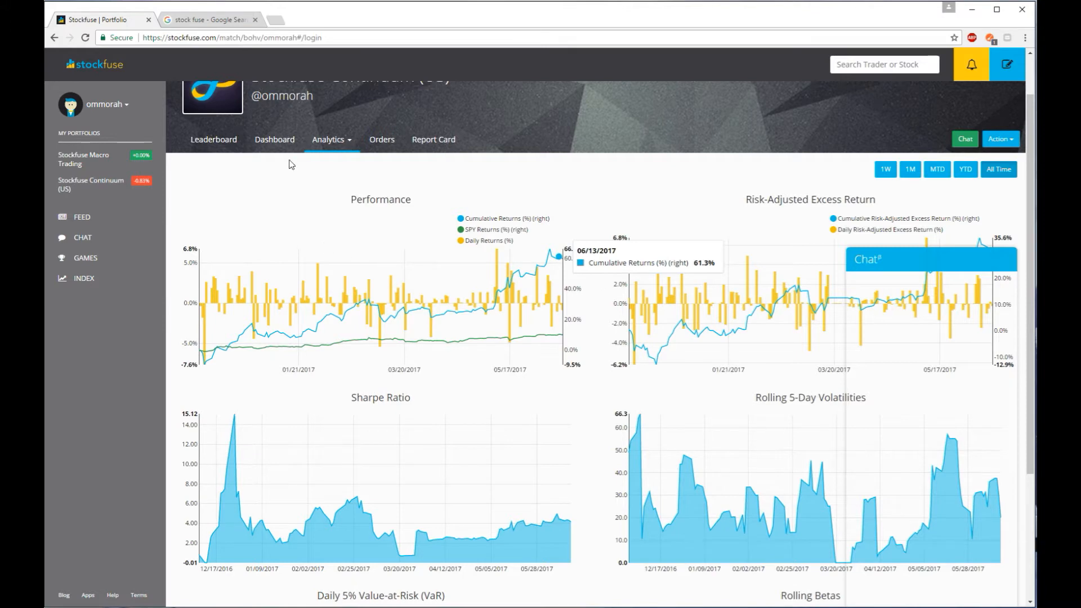
{"action": "mouse_move", "coordinate": [399, 259]}
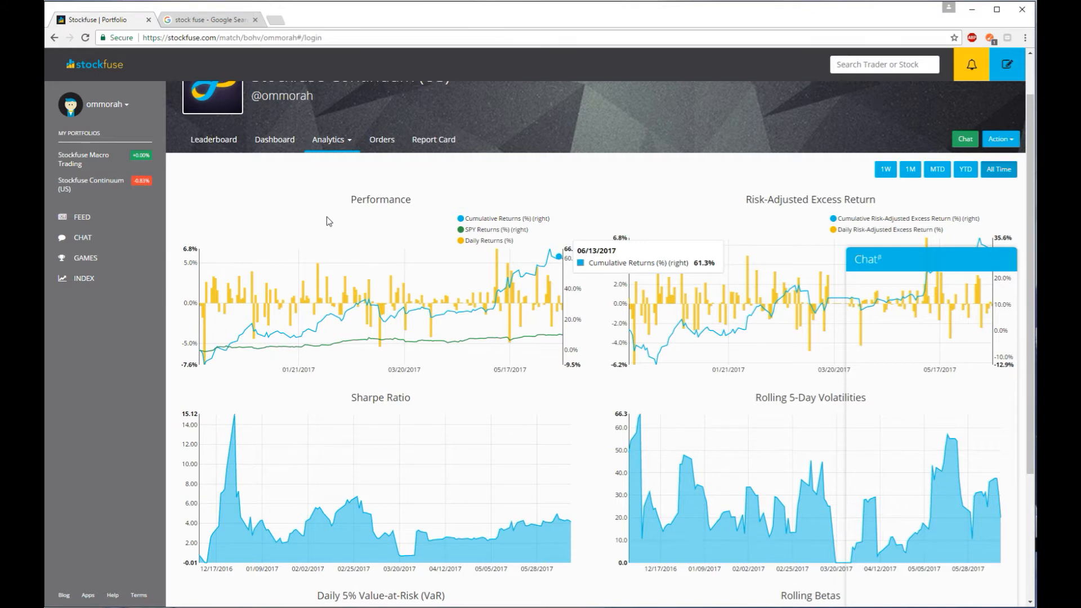
{"action": "mouse_move", "coordinate": [354, 244]}
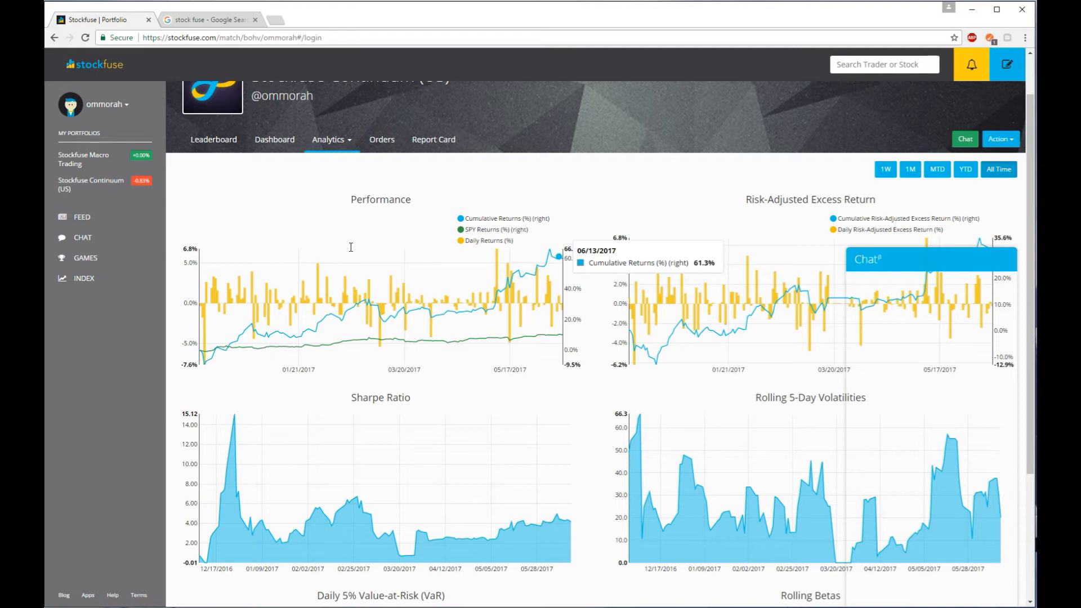
{"action": "mouse_move", "coordinate": [339, 247]}
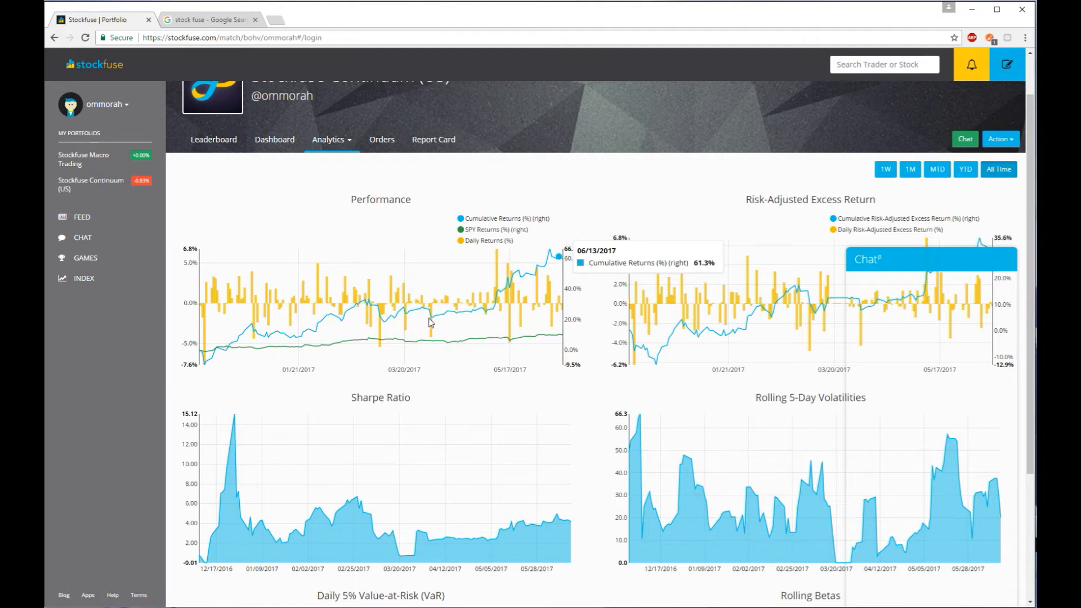
{"action": "mouse_move", "coordinate": [205, 417]}
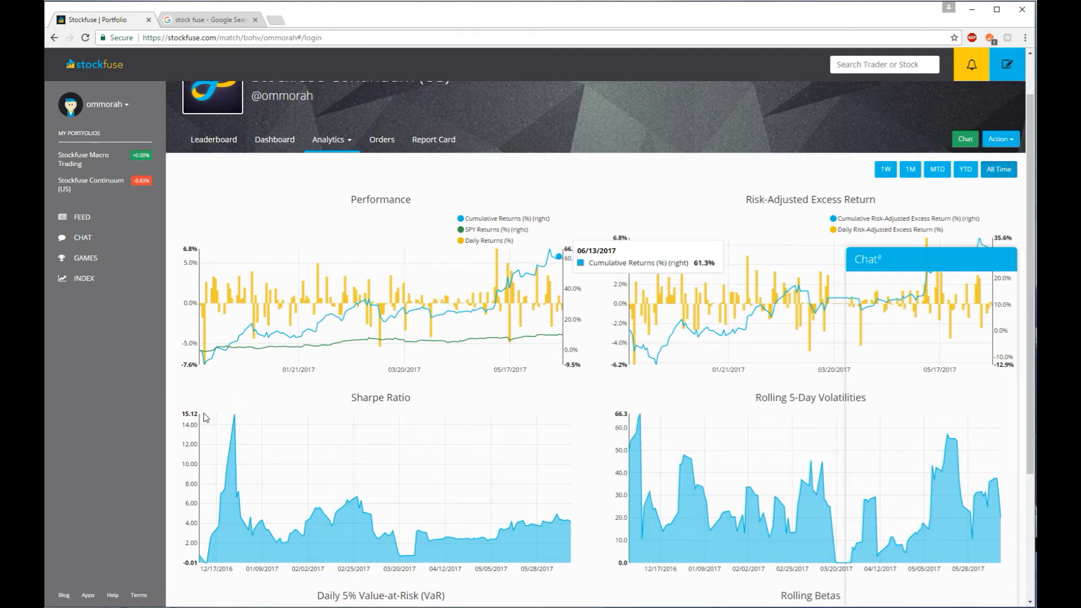
{"action": "mouse_move", "coordinate": [215, 377]}
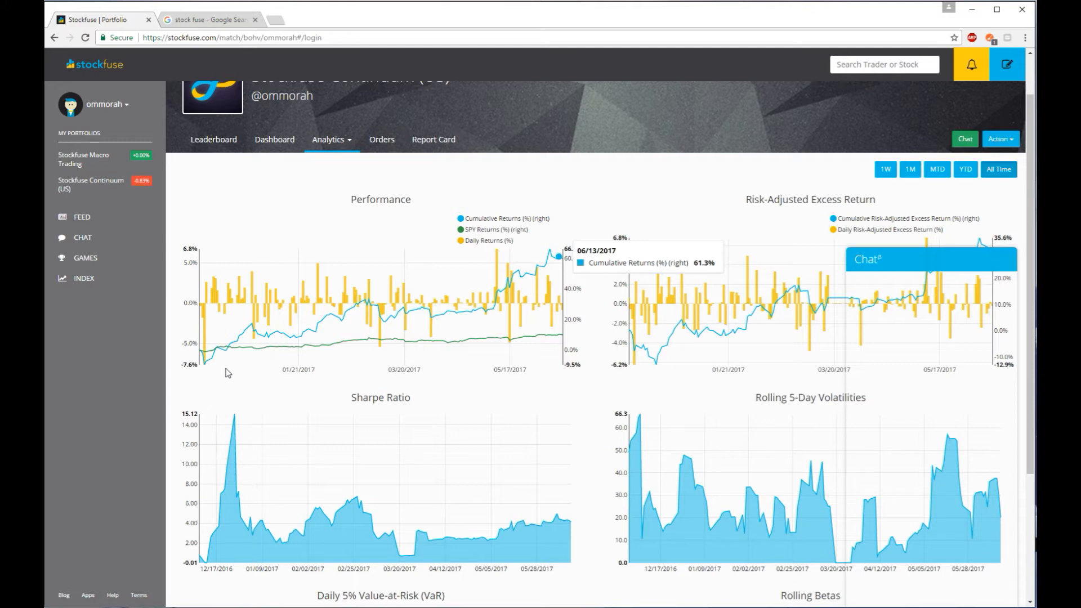
{"action": "mouse_move", "coordinate": [240, 337]}
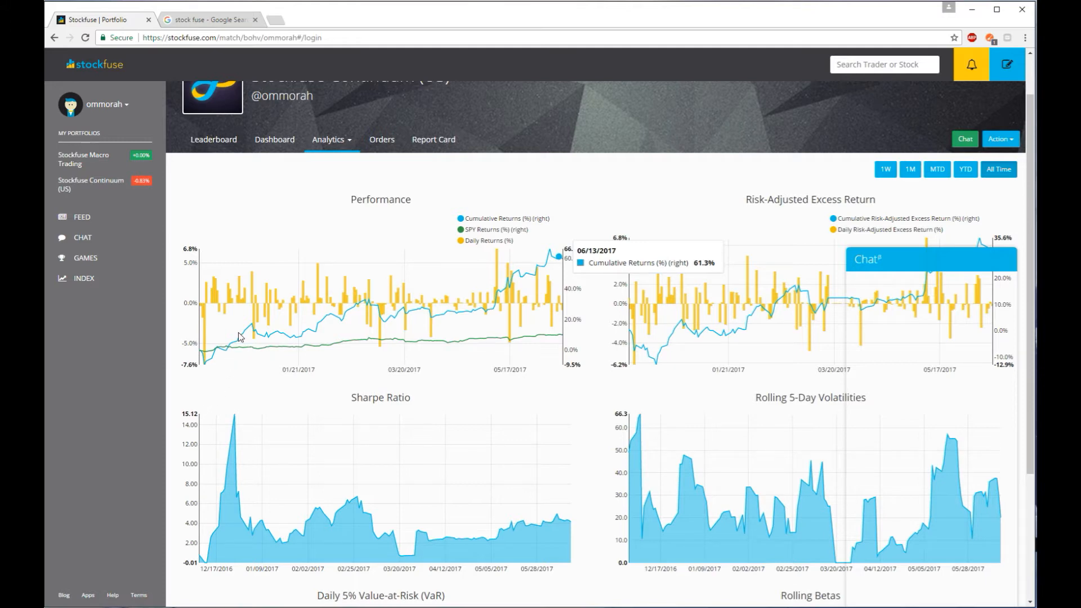
{"action": "mouse_move", "coordinate": [247, 399]}
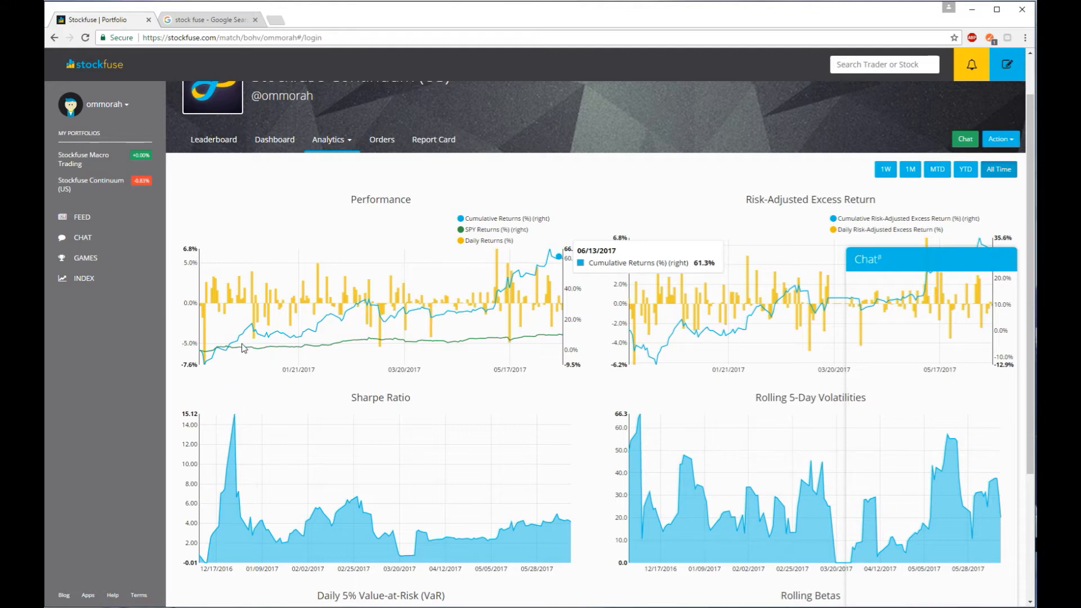
{"action": "mouse_move", "coordinate": [321, 338]}
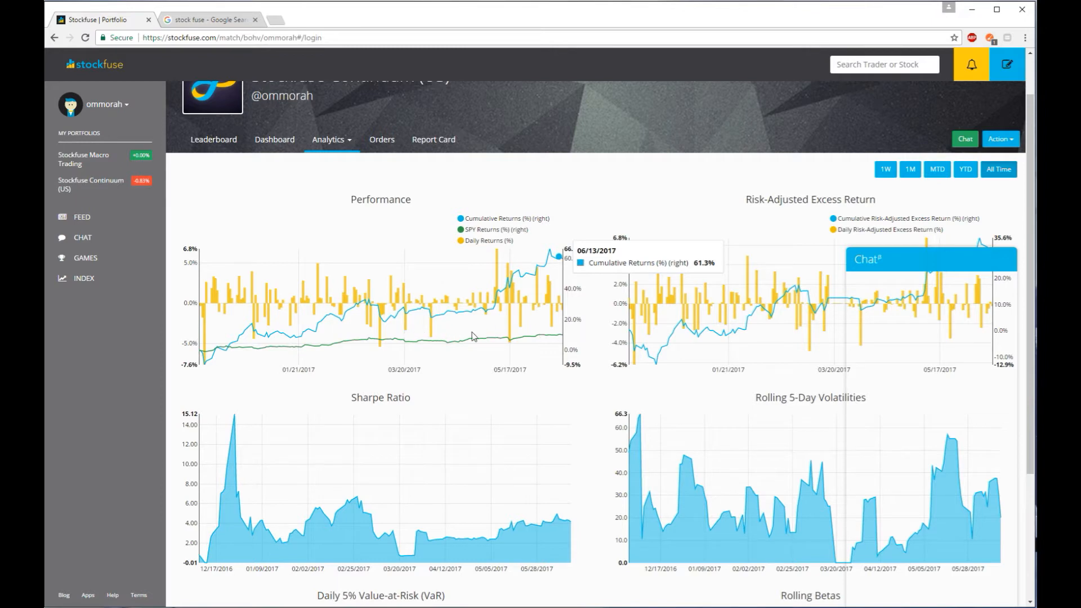
{"action": "mouse_move", "coordinate": [541, 347]}
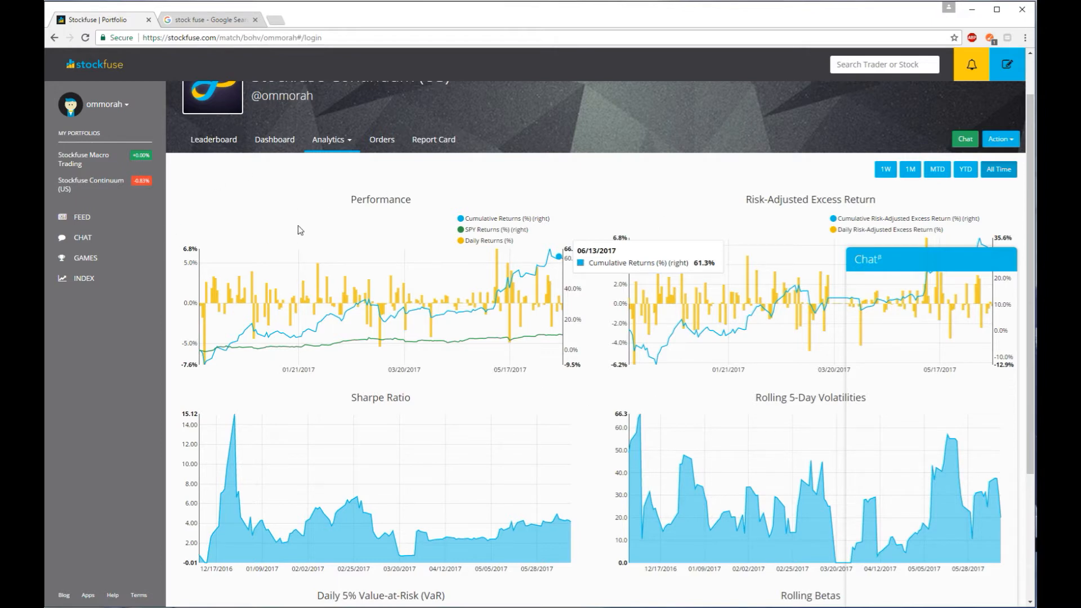
{"action": "mouse_move", "coordinate": [182, 129]}
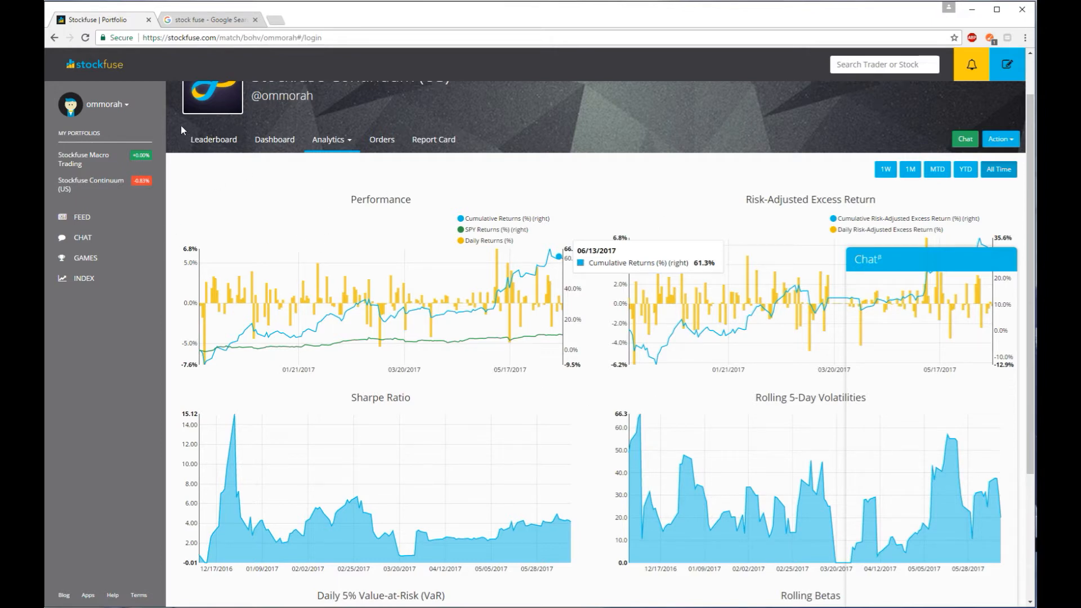
{"action": "mouse_move", "coordinate": [131, 106]}
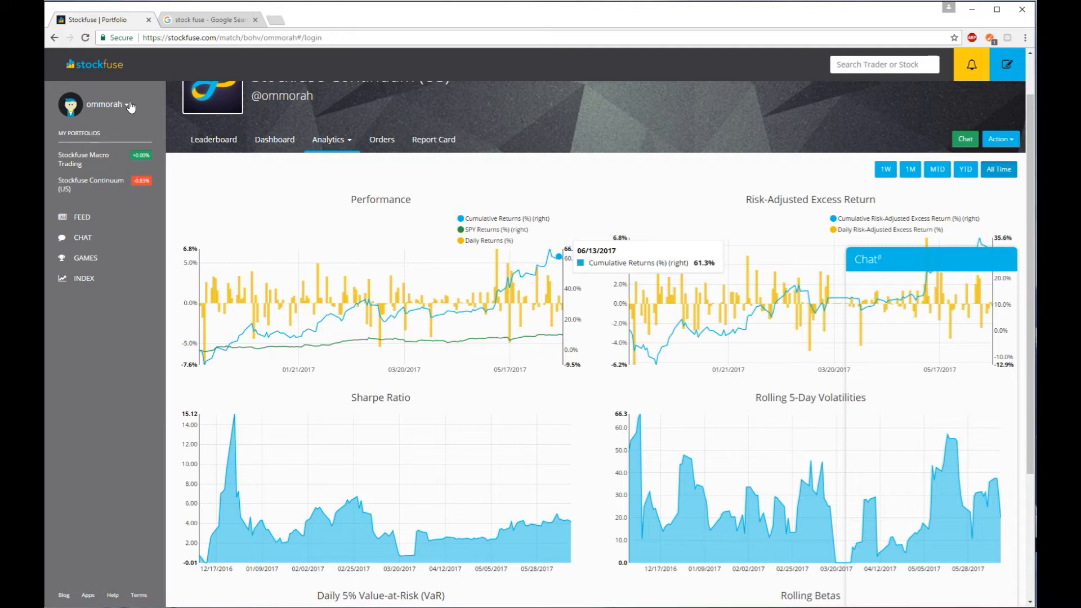
{"action": "mouse_move", "coordinate": [211, 206]}
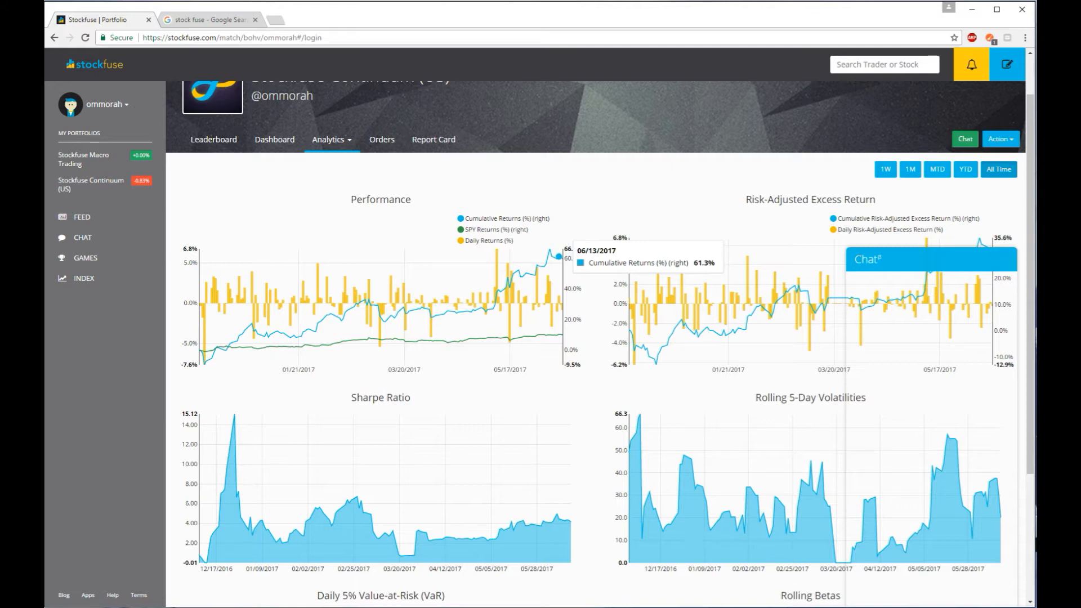
{"action": "mouse_move", "coordinate": [616, 501]}
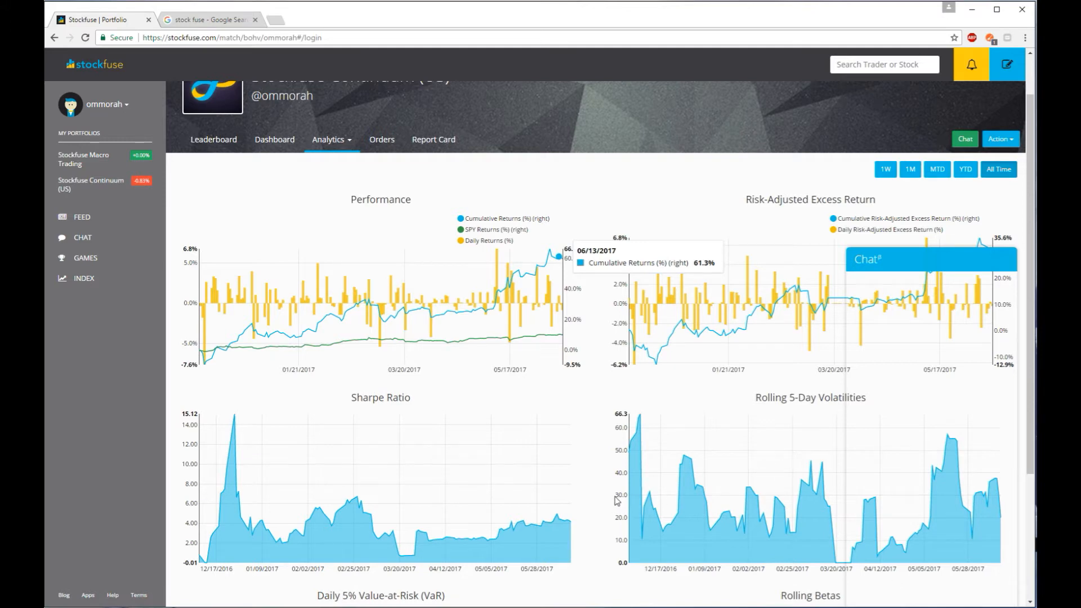
{"action": "mouse_move", "coordinate": [615, 505]}
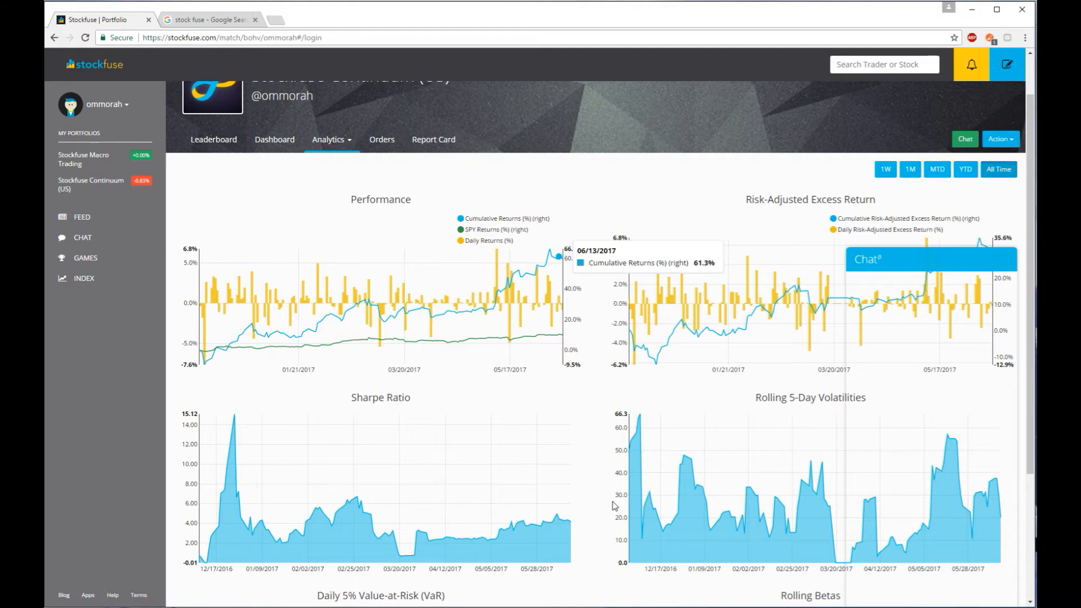
{"action": "mouse_move", "coordinate": [325, 160]}
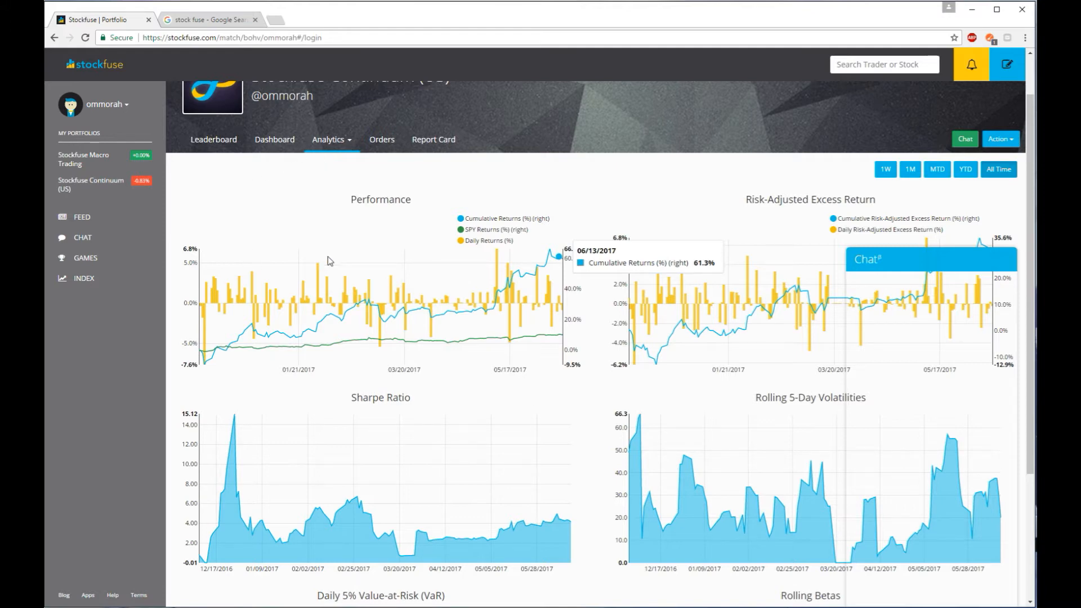
{"action": "mouse_move", "coordinate": [318, 253]}
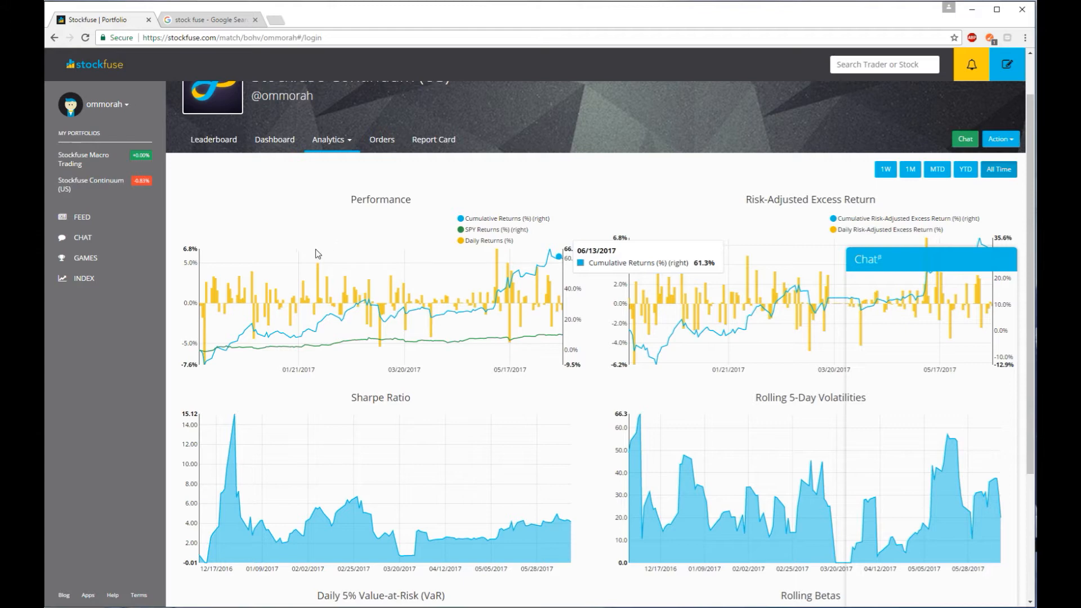
{"action": "mouse_move", "coordinate": [328, 247]}
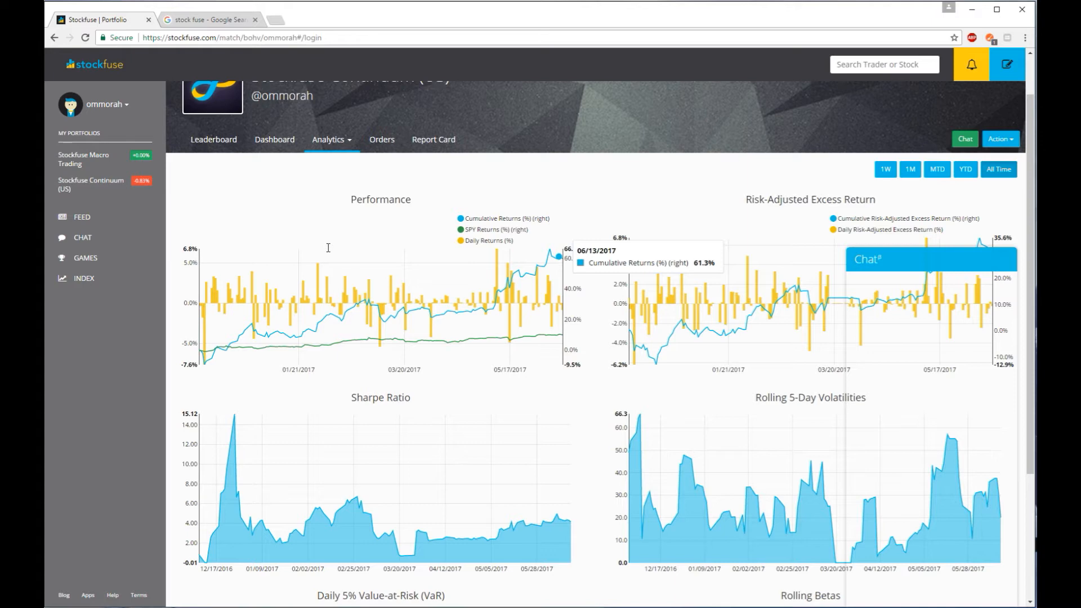
{"action": "mouse_move", "coordinate": [331, 268]}
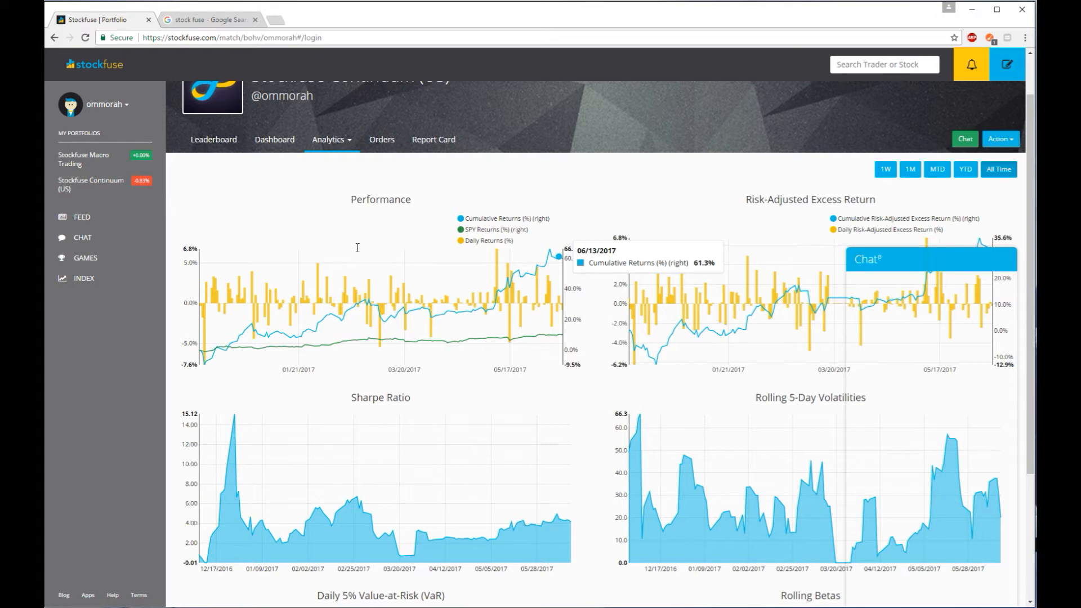
{"action": "mouse_move", "coordinate": [327, 247]}
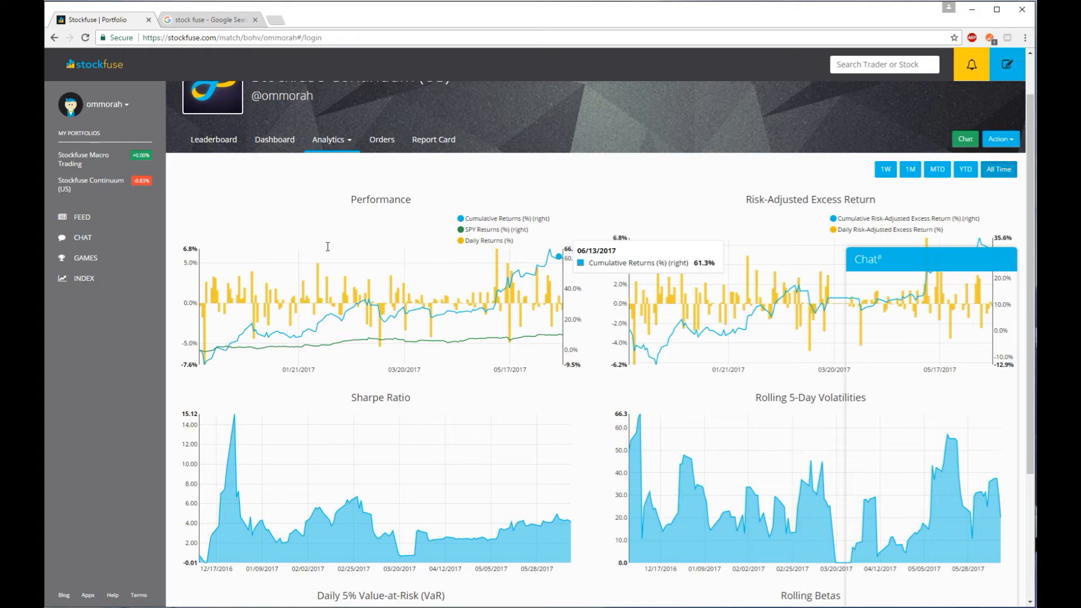
{"action": "mouse_move", "coordinate": [359, 242]}
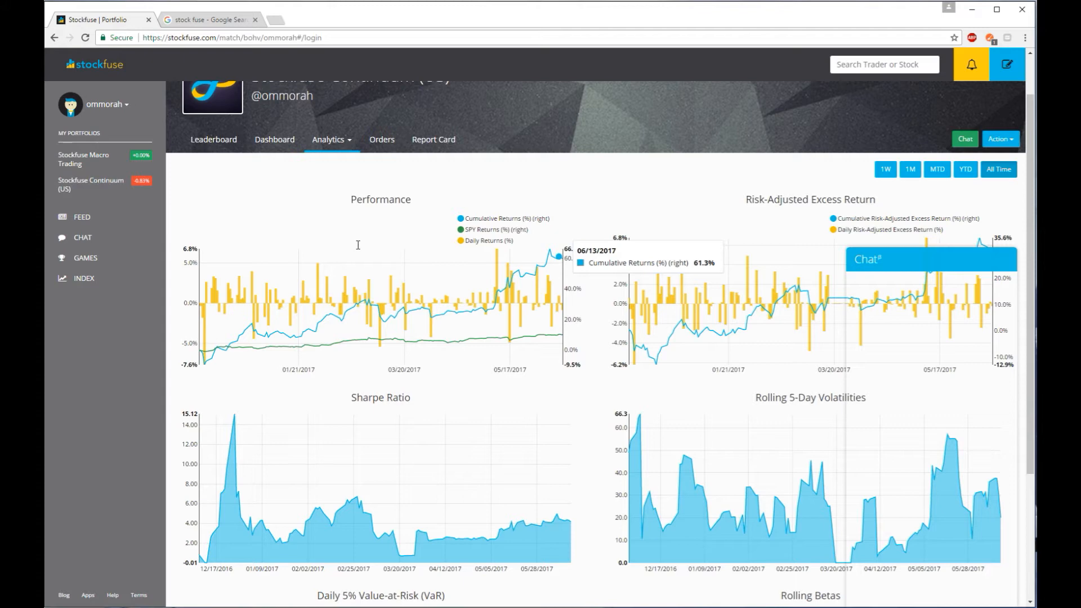
{"action": "mouse_move", "coordinate": [584, 406]}
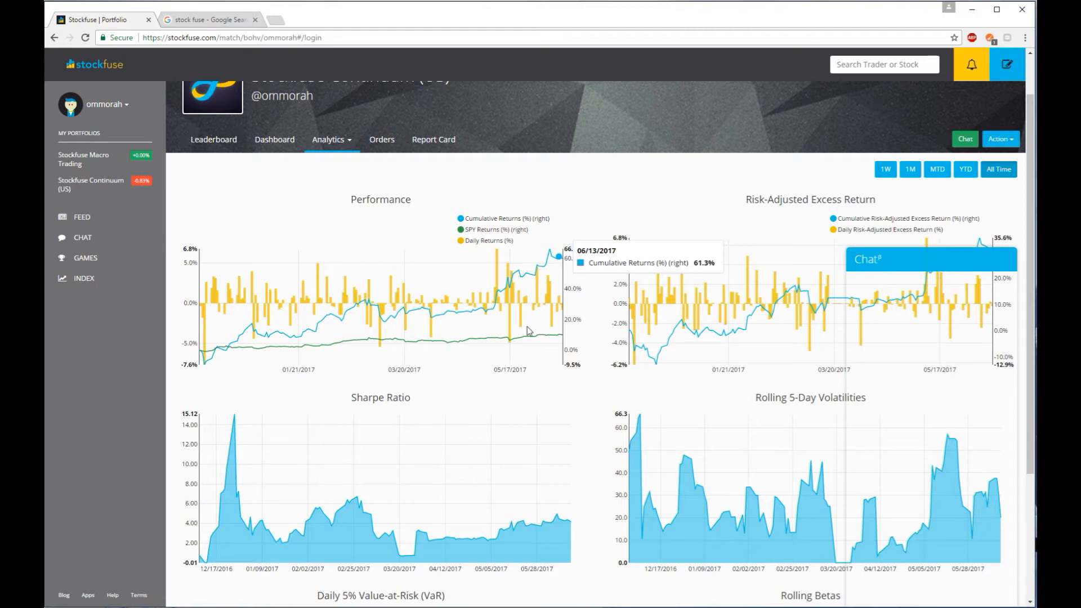
{"action": "mouse_move", "coordinate": [515, 303]}
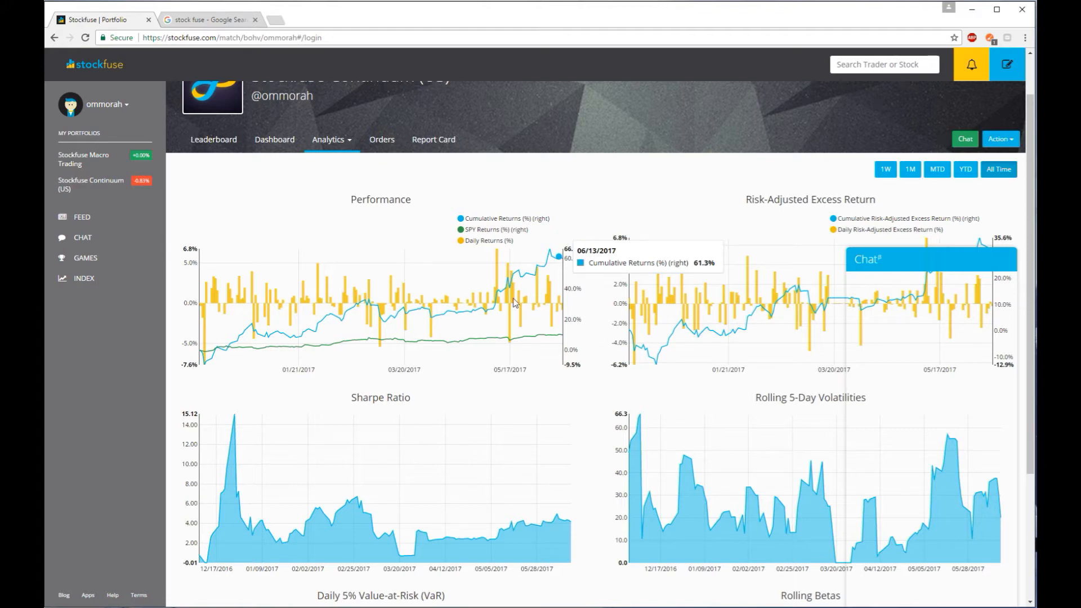
{"action": "mouse_move", "coordinate": [465, 453]}
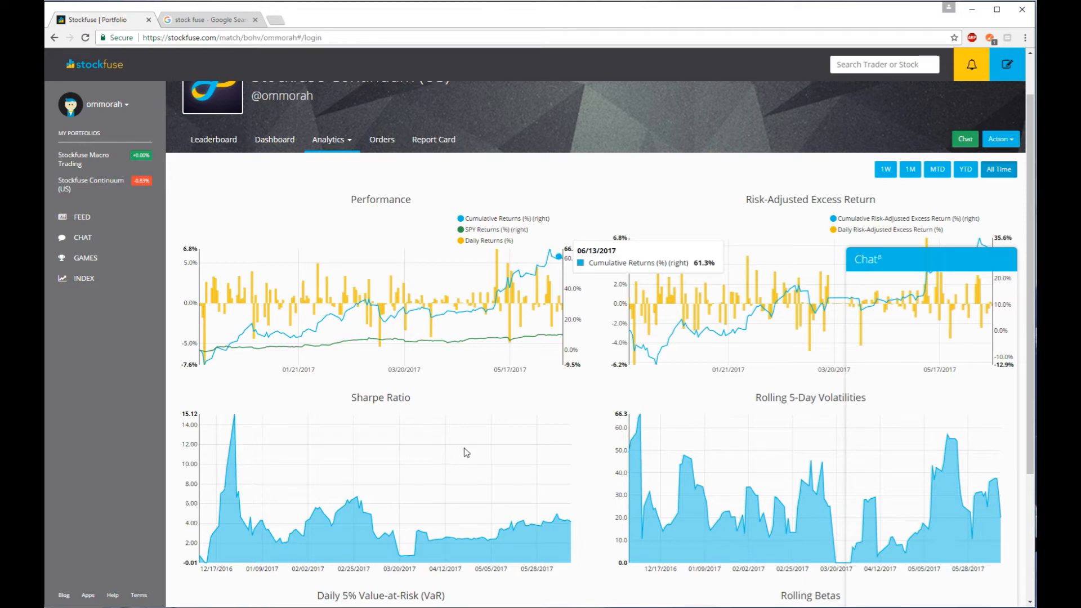
{"action": "mouse_move", "coordinate": [442, 419]}
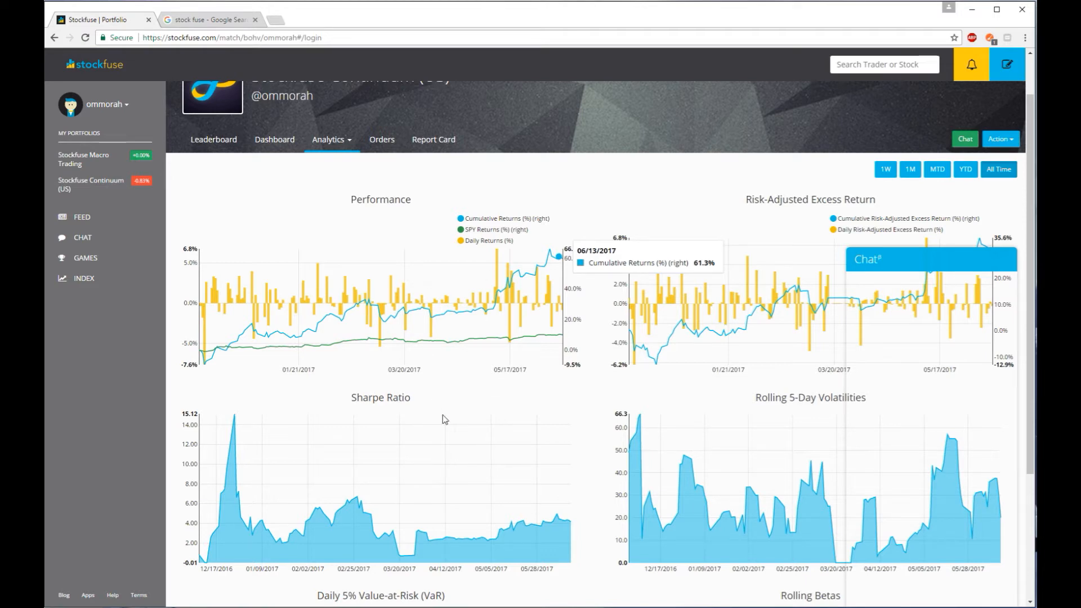
{"action": "mouse_move", "coordinate": [482, 411]}
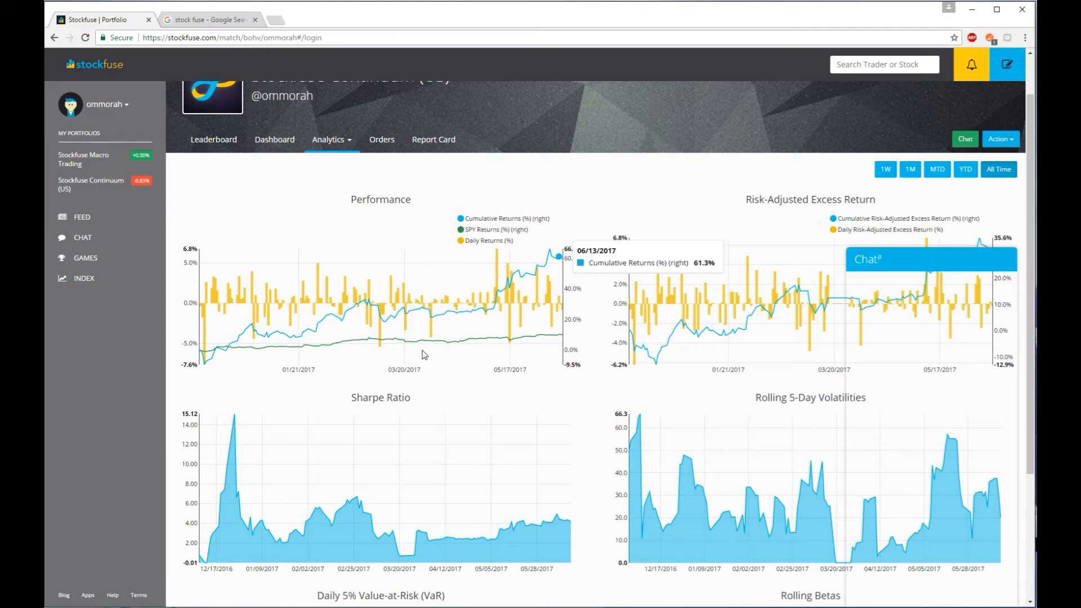
{"action": "mouse_move", "coordinate": [830, 368]}
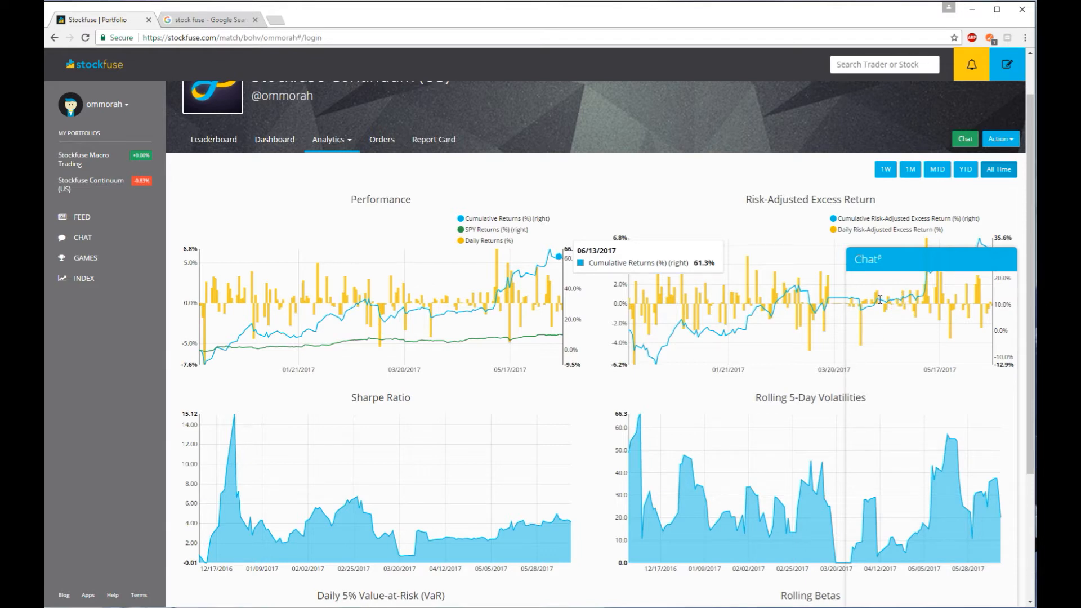
{"action": "mouse_move", "coordinate": [411, 299]}
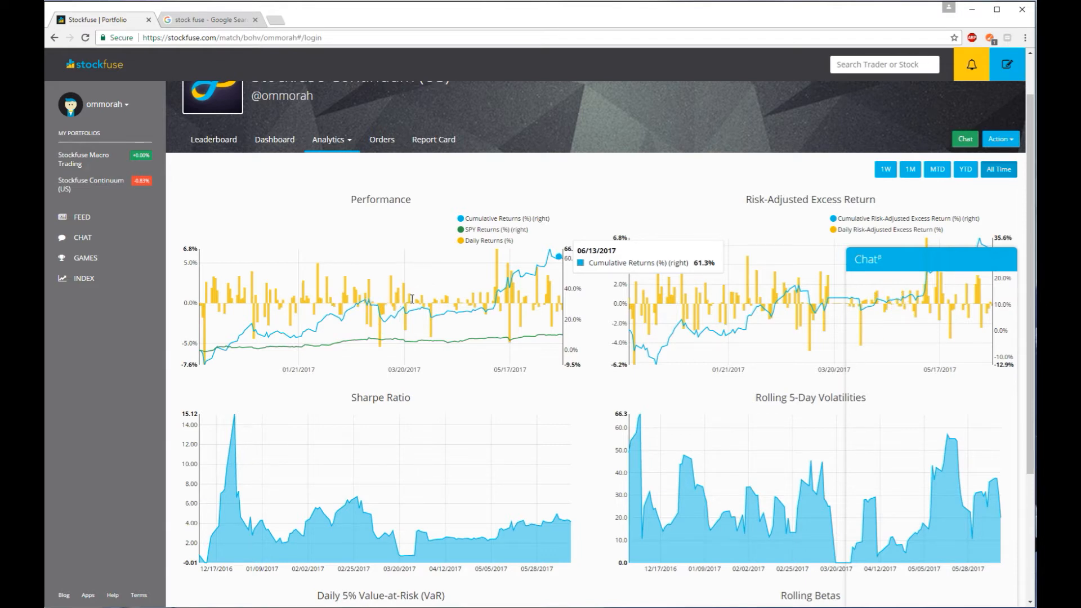
{"action": "mouse_move", "coordinate": [458, 298]}
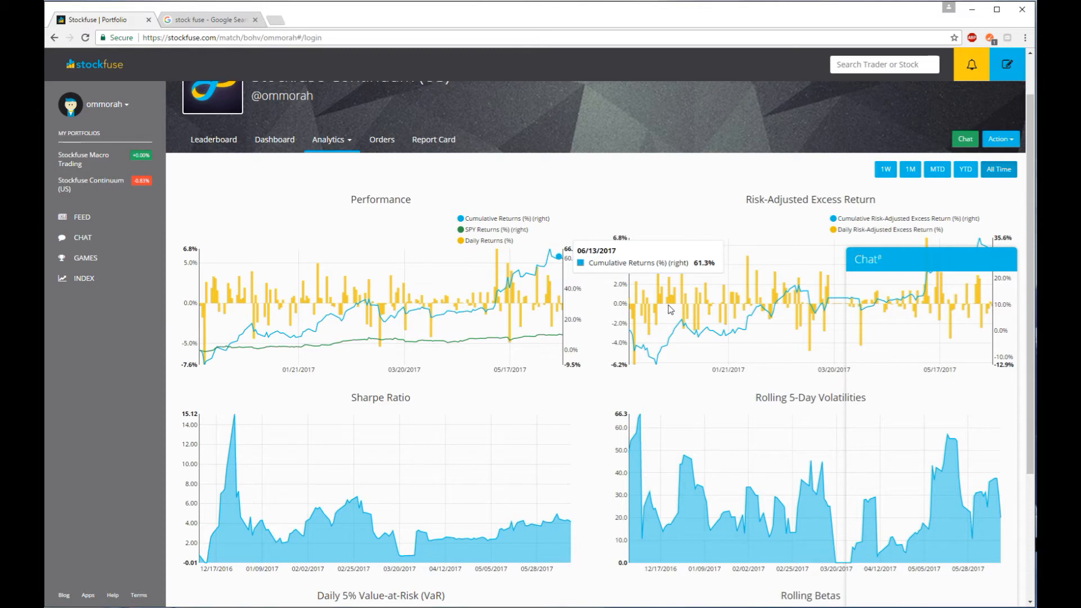
{"action": "mouse_move", "coordinate": [526, 299]}
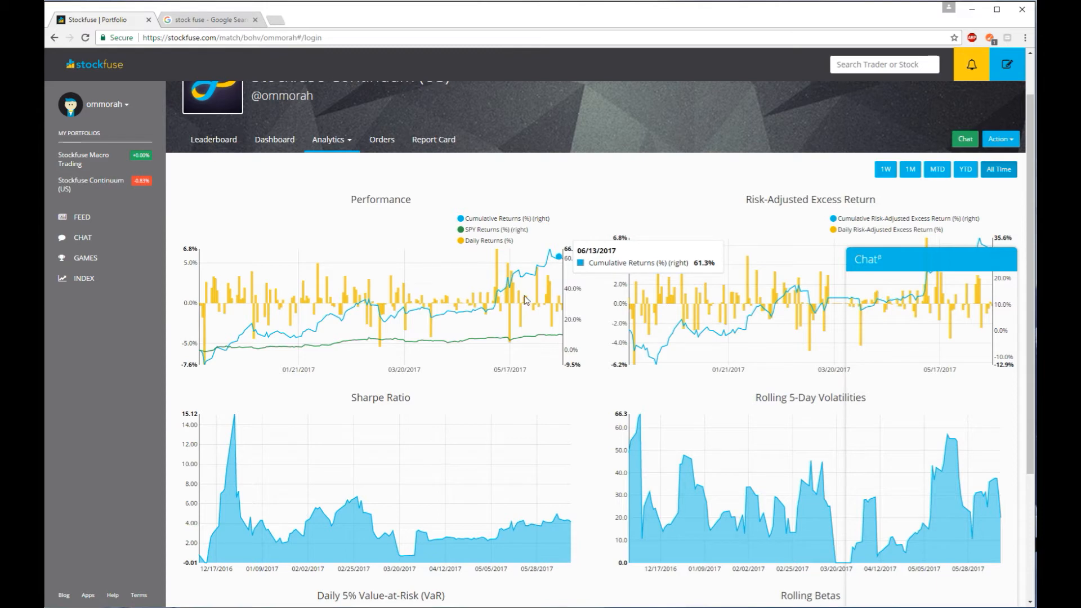
{"action": "mouse_move", "coordinate": [867, 313]}
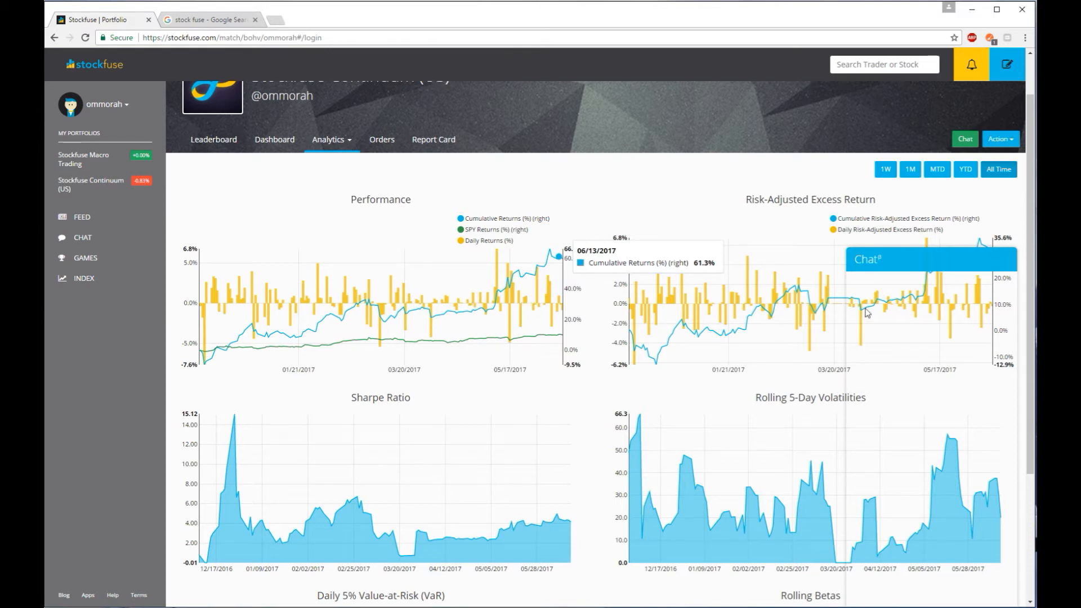
{"action": "mouse_move", "coordinate": [290, 182]}
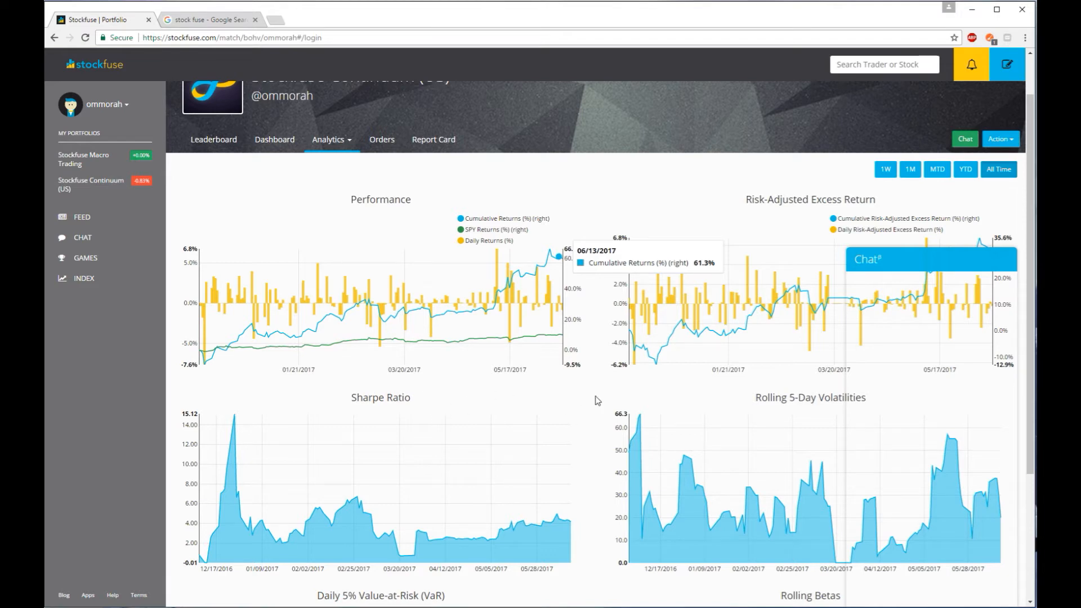
{"action": "mouse_move", "coordinate": [391, 390]}
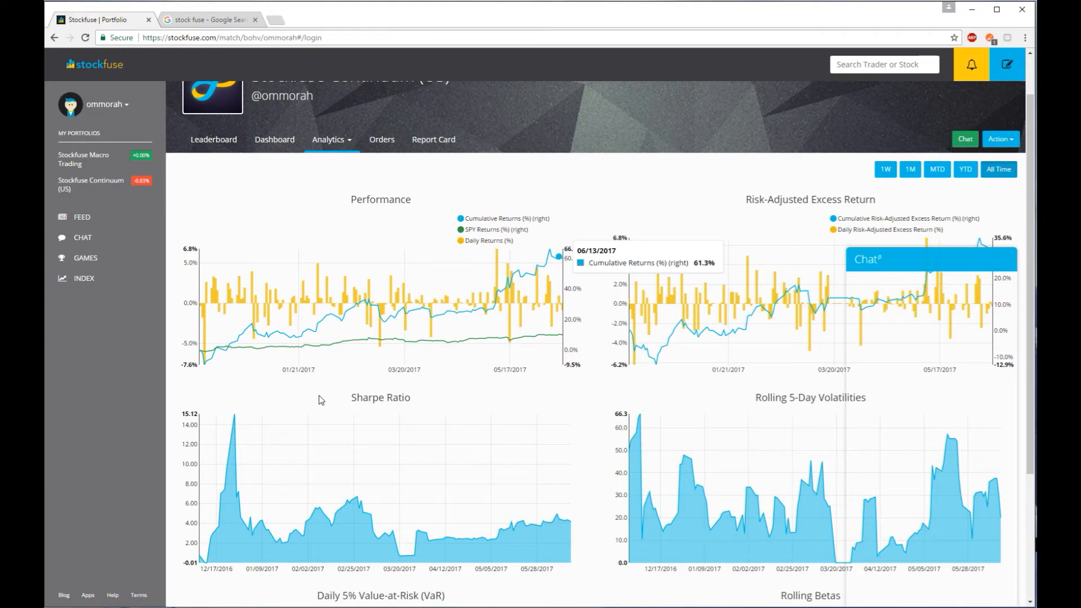
{"action": "mouse_move", "coordinate": [827, 395]}
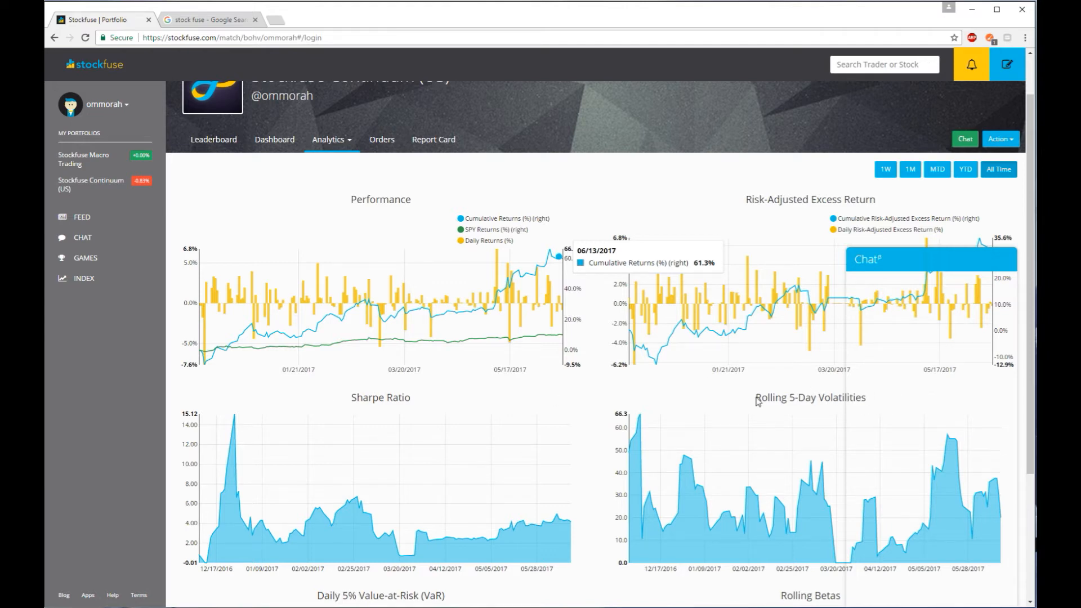
{"action": "mouse_move", "coordinate": [658, 386]}
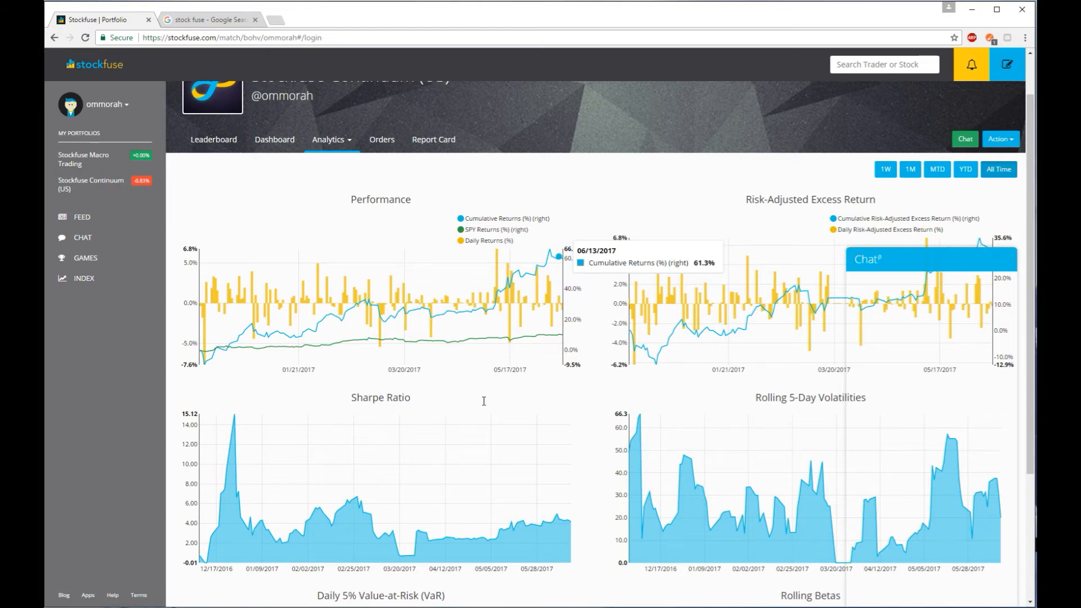
{"action": "mouse_move", "coordinate": [650, 413]}
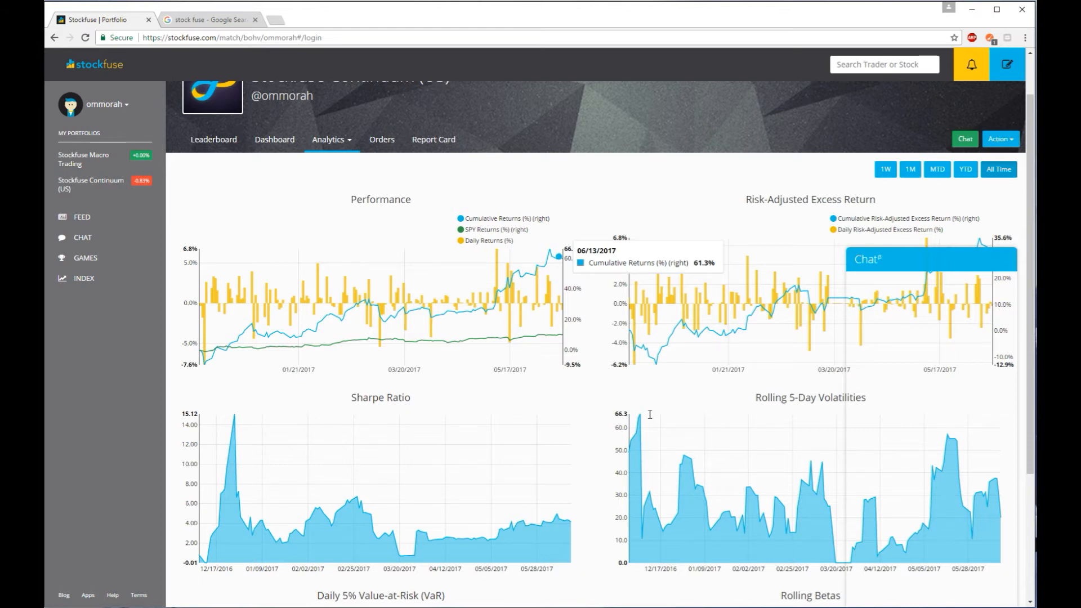
{"action": "mouse_move", "coordinate": [753, 401]}
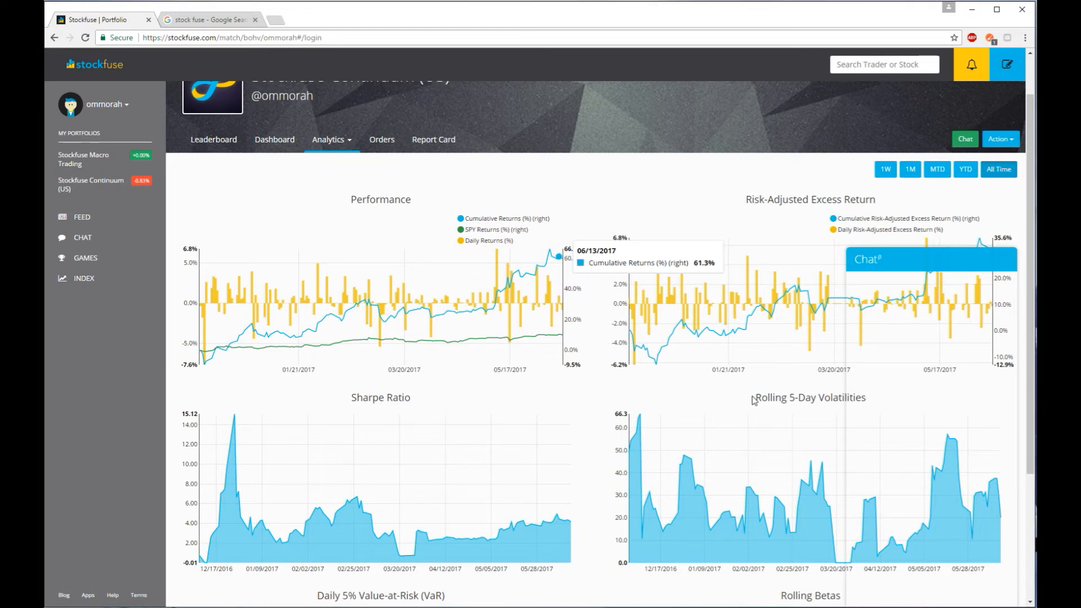
{"action": "mouse_move", "coordinate": [681, 375]}
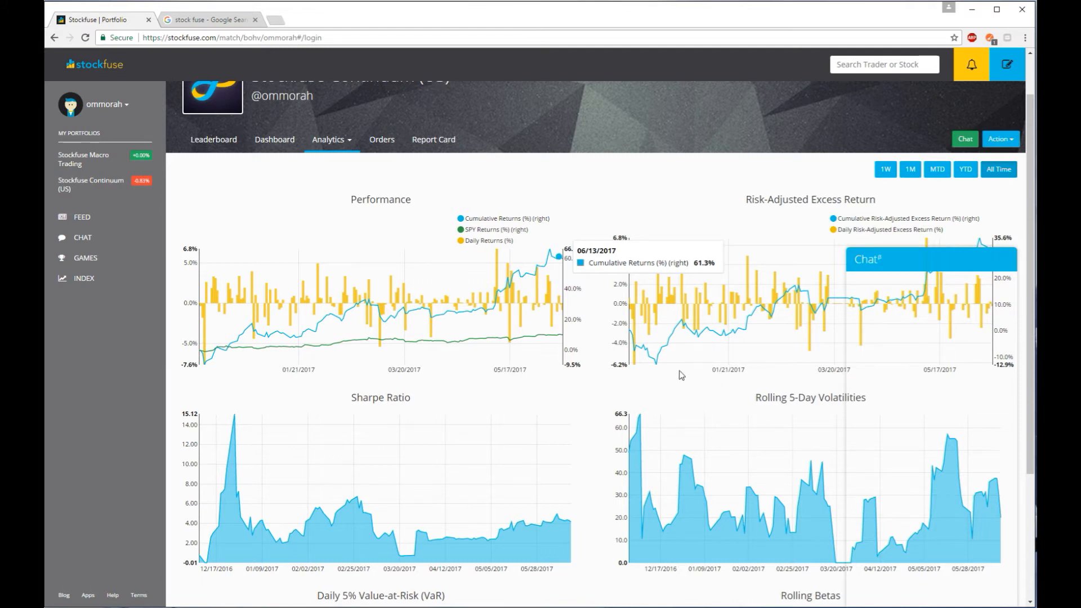
{"action": "mouse_move", "coordinate": [545, 339]}
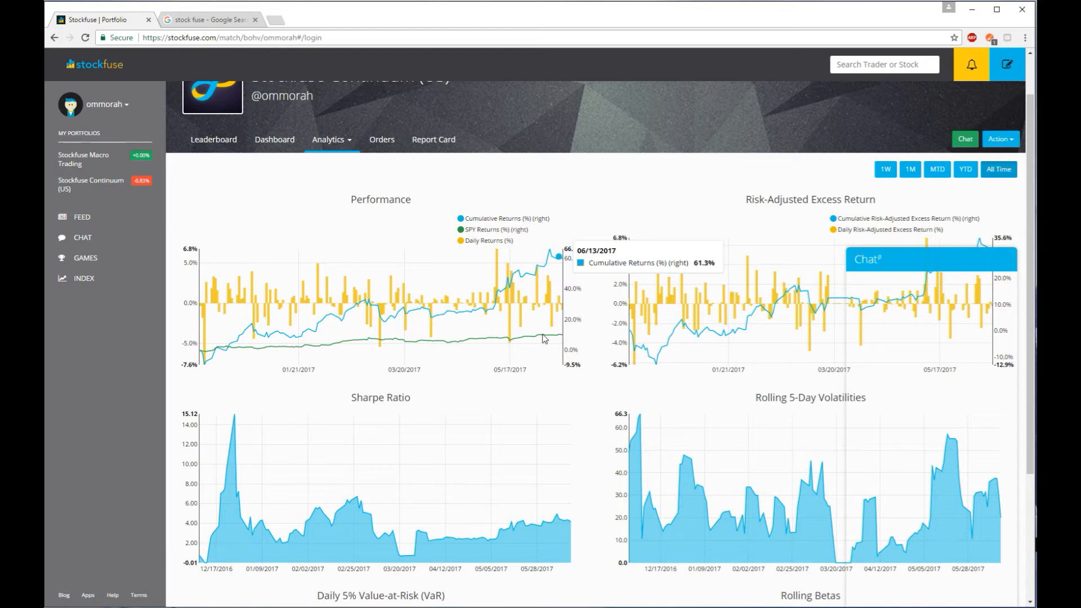
{"action": "mouse_move", "coordinate": [365, 266]}
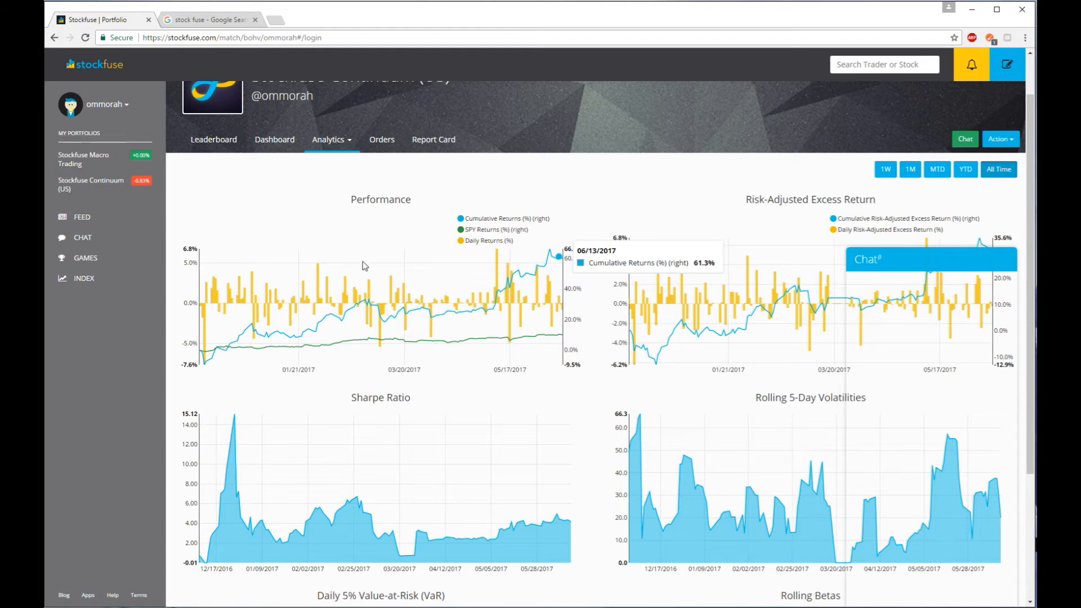
{"action": "mouse_move", "coordinate": [877, 456]}
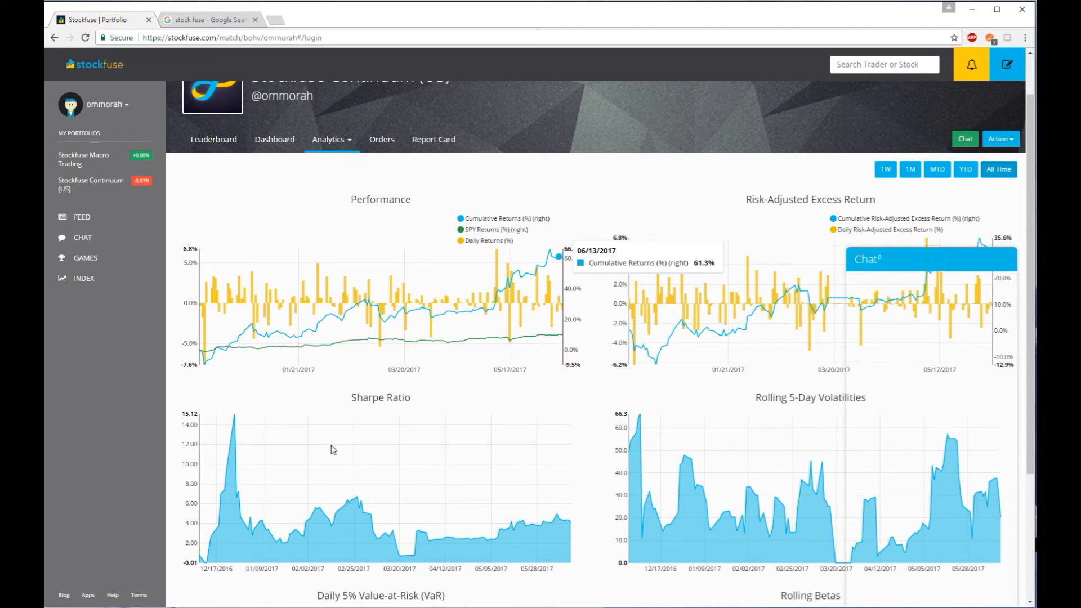
{"action": "mouse_move", "coordinate": [369, 420]}
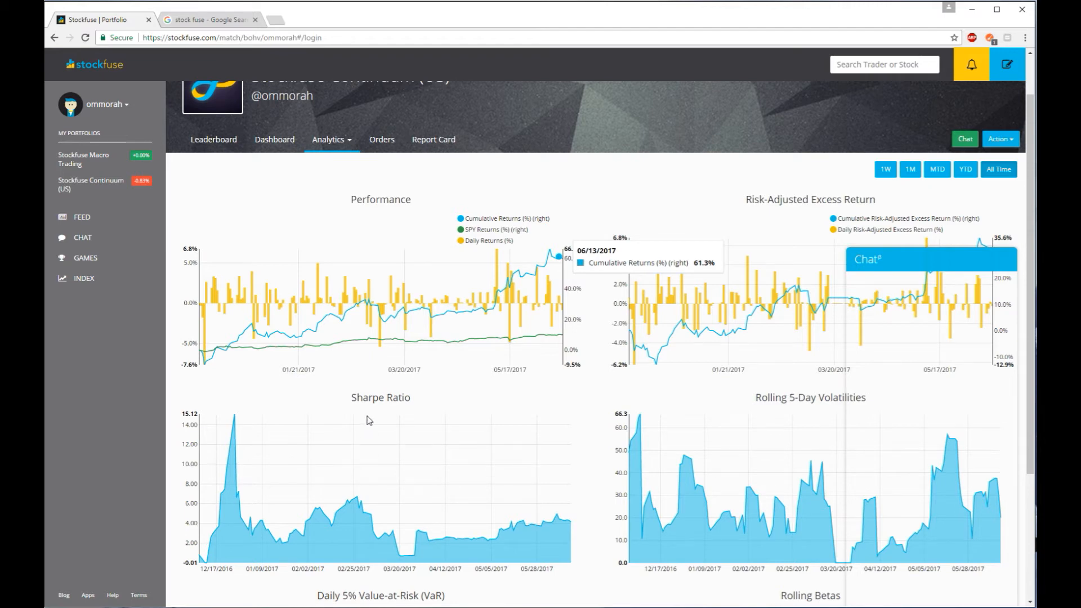
{"action": "mouse_move", "coordinate": [374, 427]}
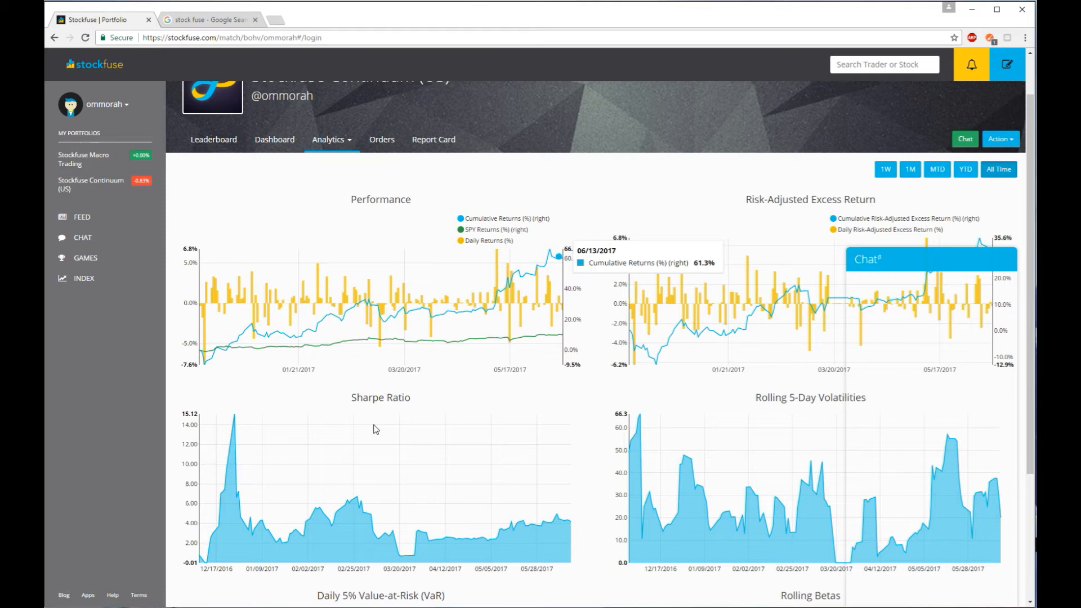
{"action": "mouse_move", "coordinate": [338, 448]}
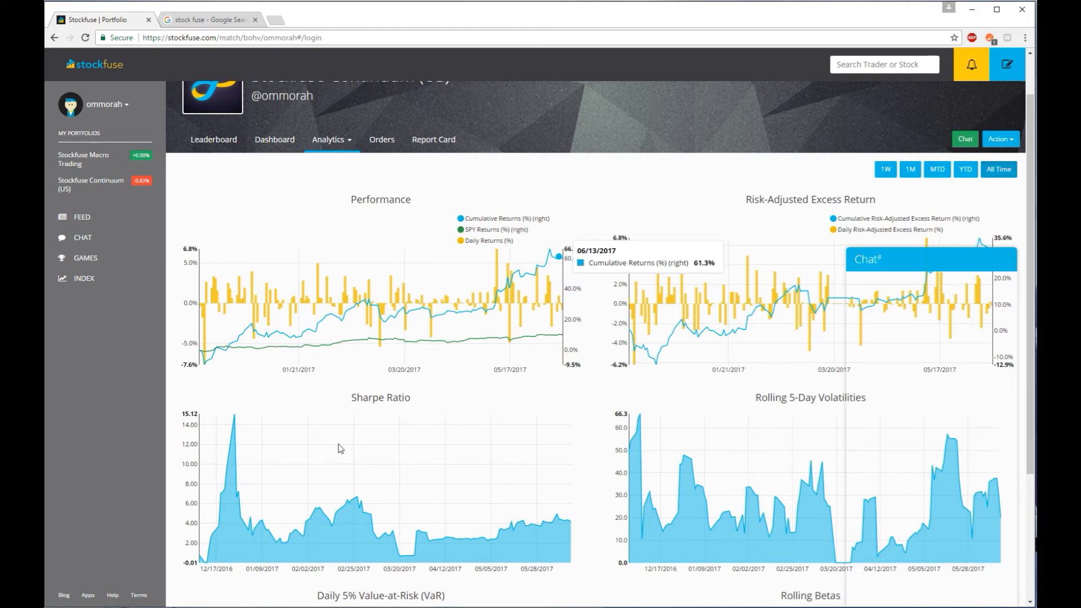
{"action": "mouse_move", "coordinate": [365, 389]}
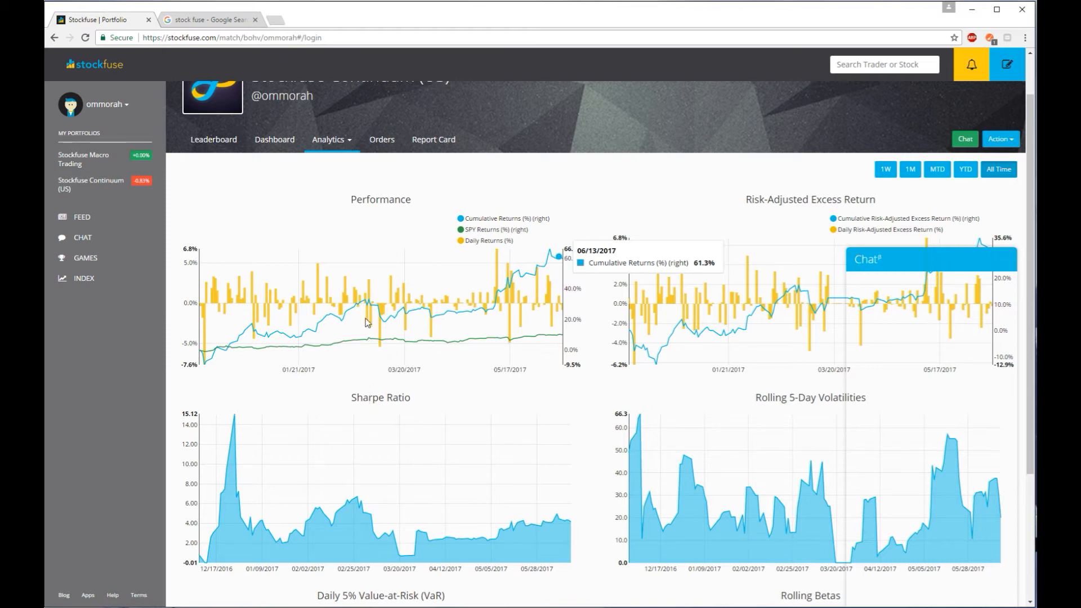
{"action": "mouse_move", "coordinate": [367, 322]}
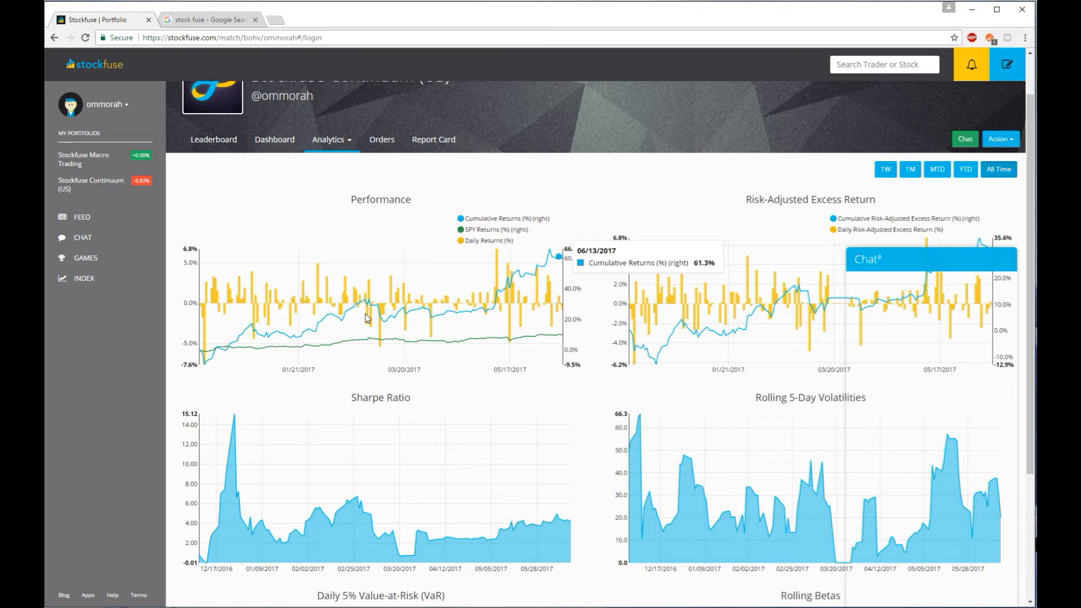
{"action": "mouse_move", "coordinate": [362, 347]}
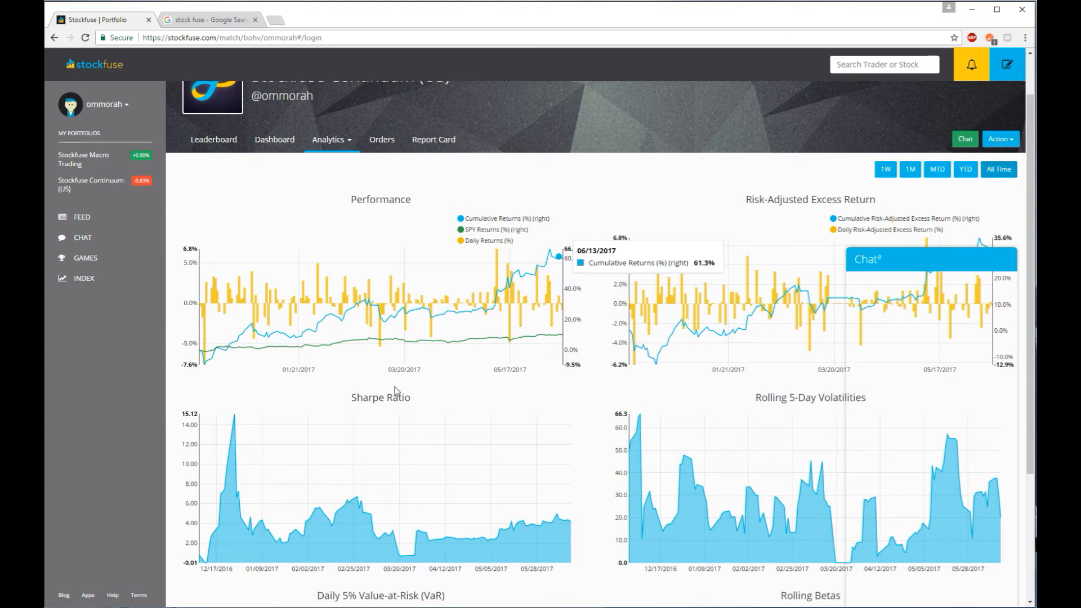
{"action": "mouse_move", "coordinate": [402, 440]}
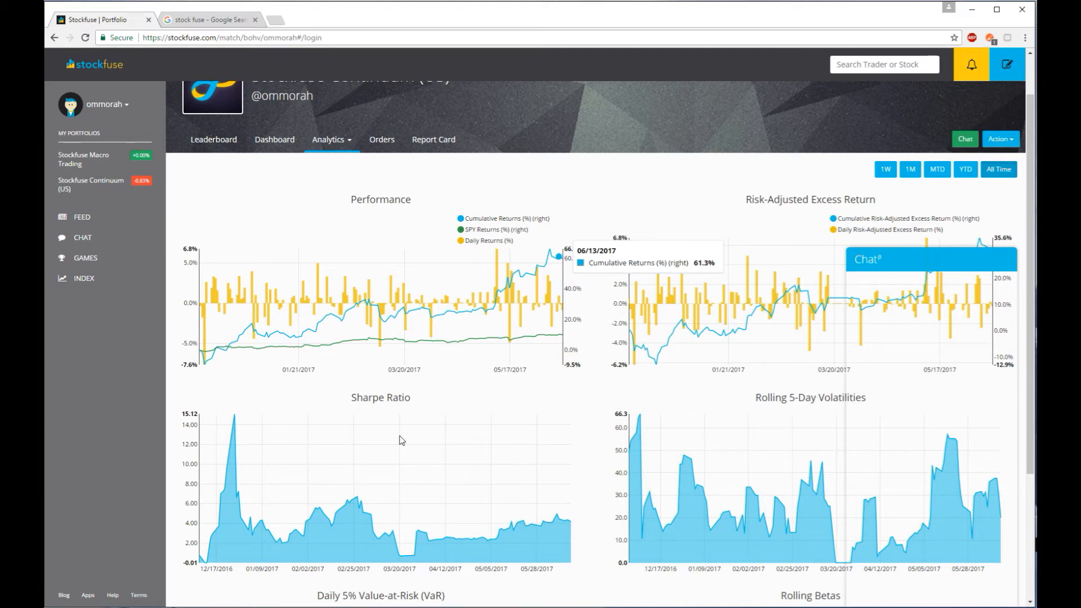
{"action": "mouse_move", "coordinate": [376, 383]}
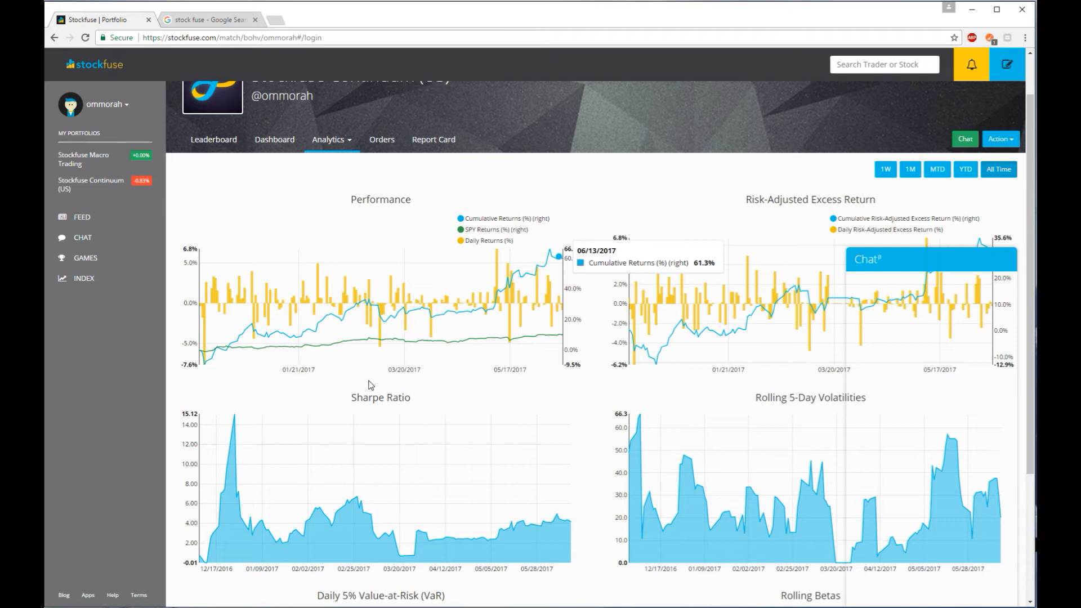
{"action": "mouse_move", "coordinate": [475, 393]}
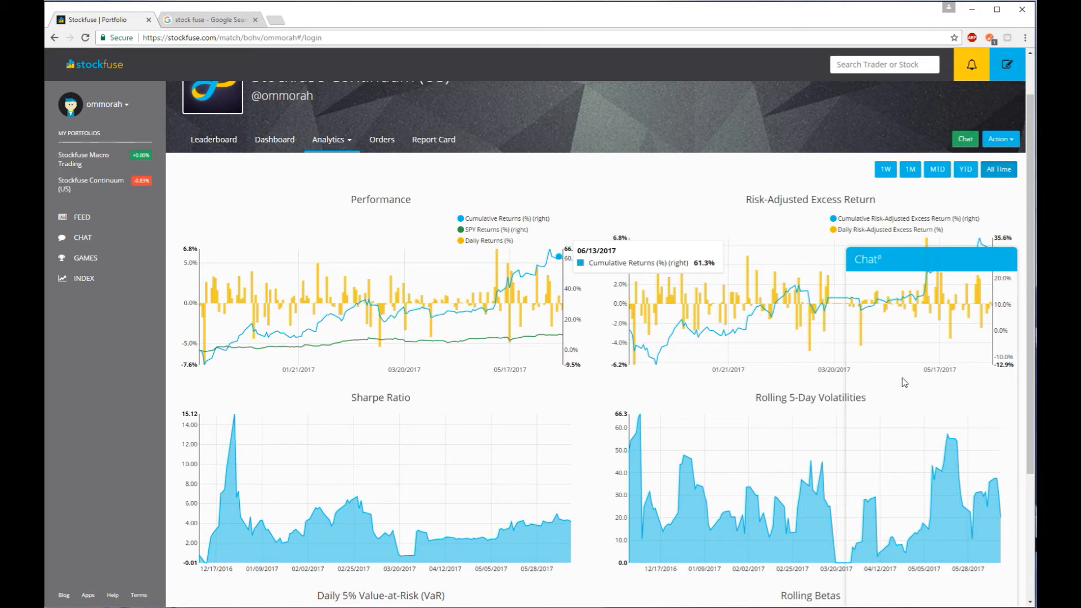
{"action": "mouse_move", "coordinate": [405, 377]}
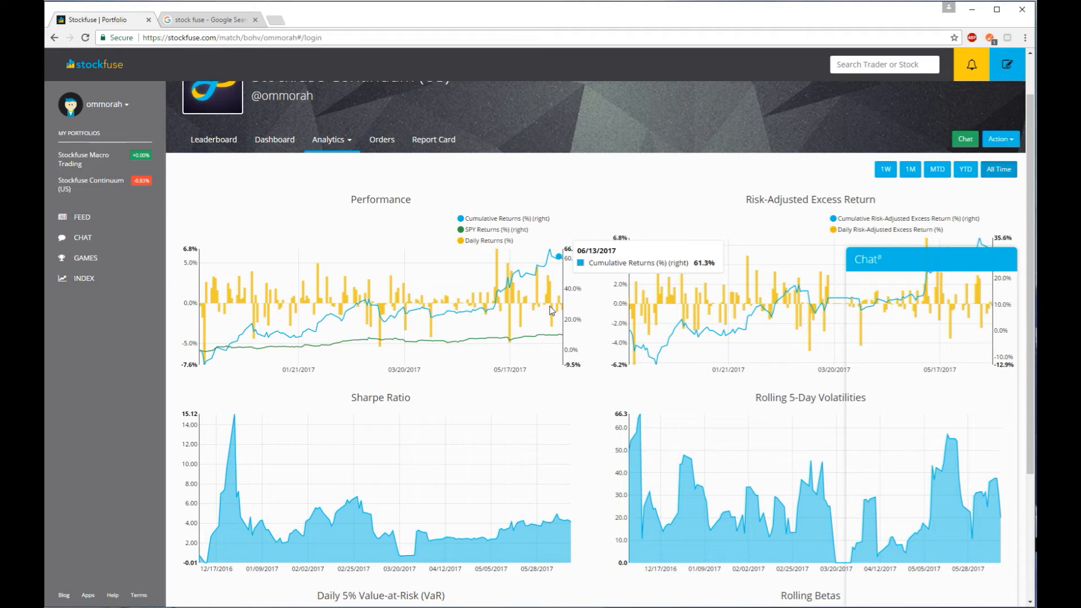
{"action": "mouse_move", "coordinate": [561, 400]}
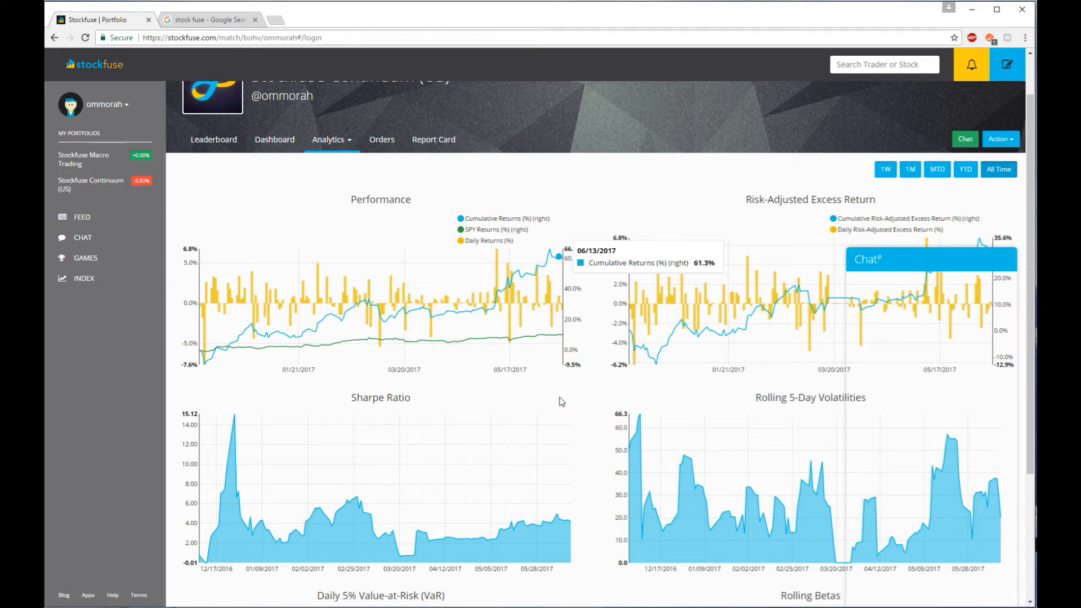
{"action": "mouse_move", "coordinate": [556, 325]}
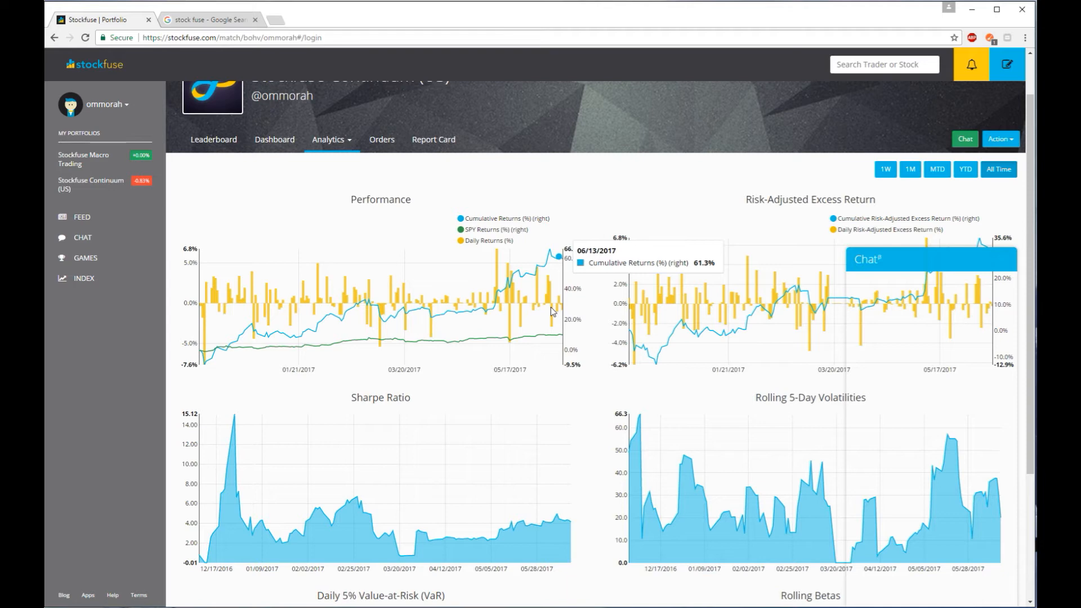
{"action": "mouse_move", "coordinate": [247, 220]}
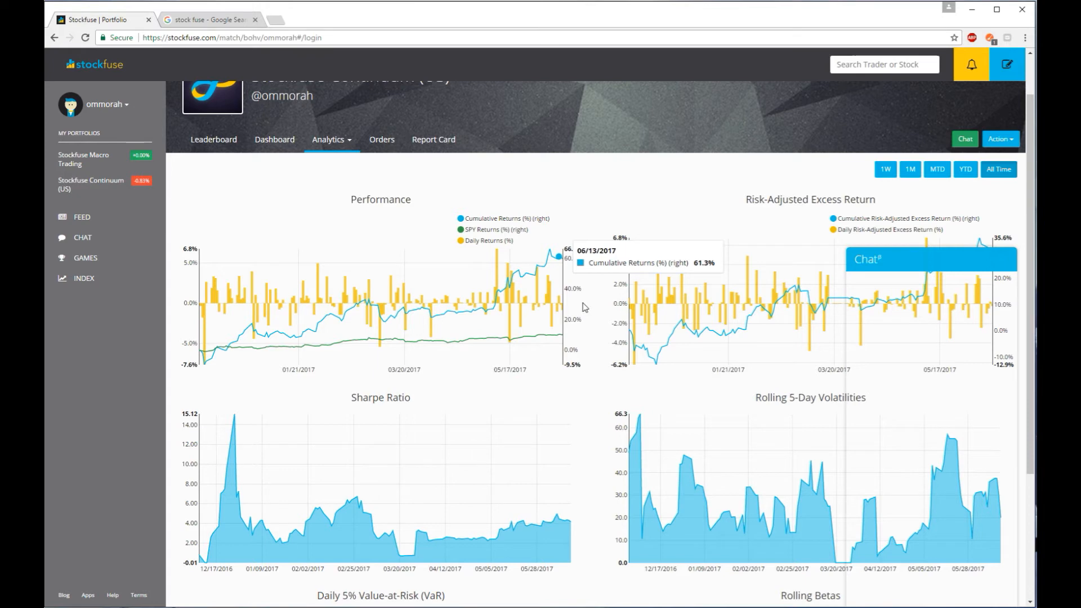
{"action": "mouse_move", "coordinate": [550, 310]}
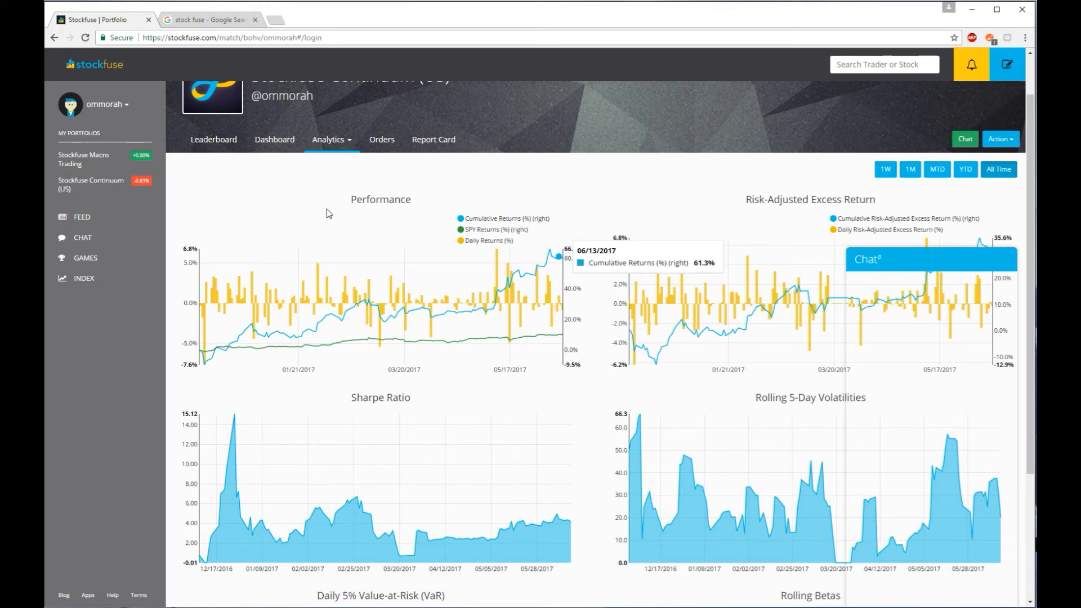
{"action": "mouse_move", "coordinate": [338, 207]}
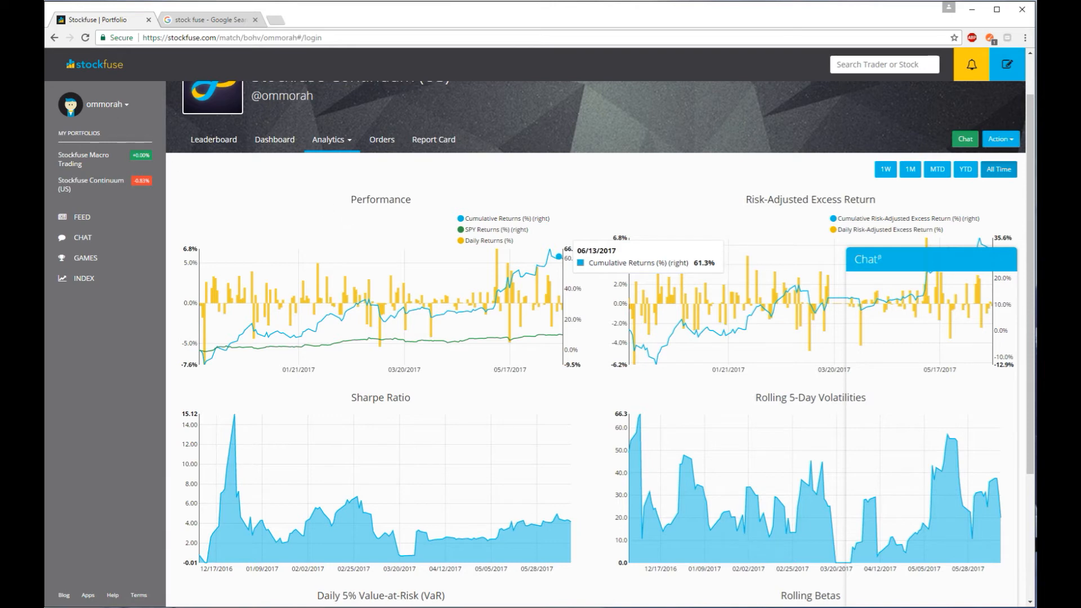
{"action": "mouse_move", "coordinate": [664, 449]}
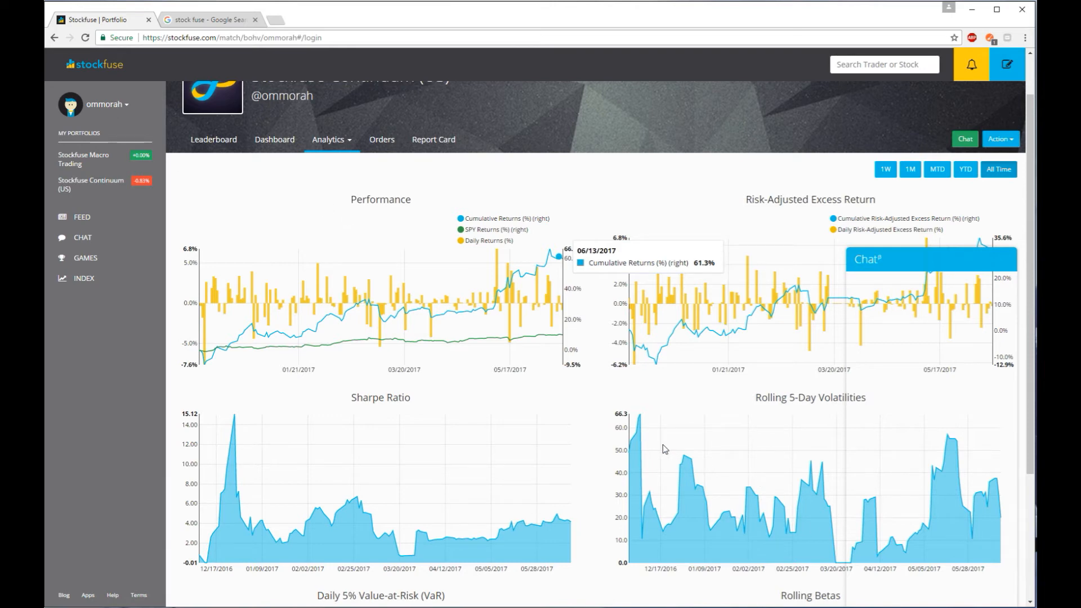
{"action": "mouse_move", "coordinate": [275, 164]}
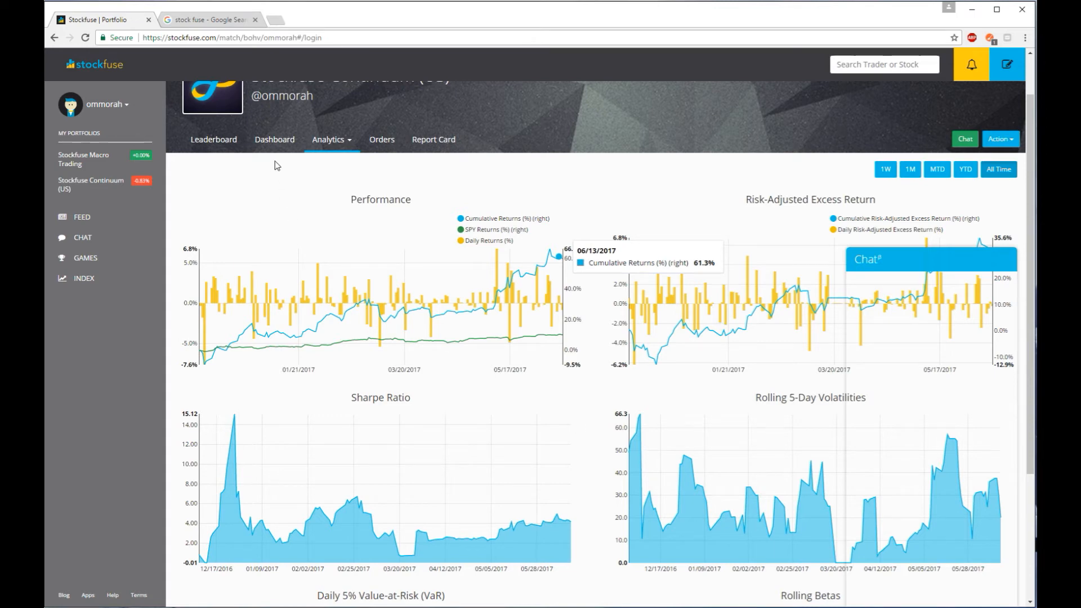
{"action": "mouse_move", "coordinate": [326, 248]}
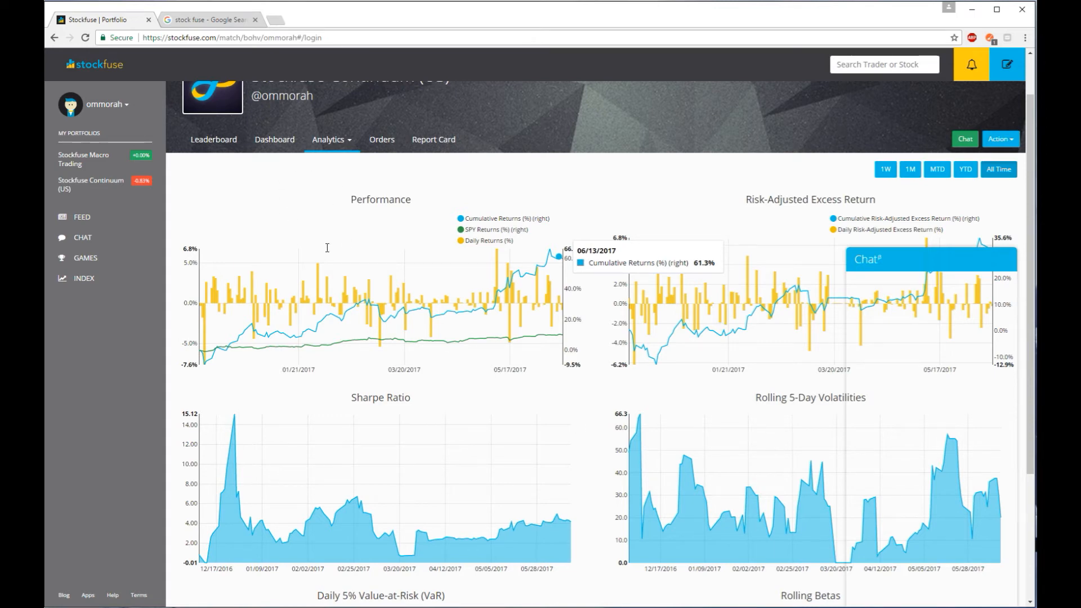
{"action": "mouse_move", "coordinate": [348, 250]}
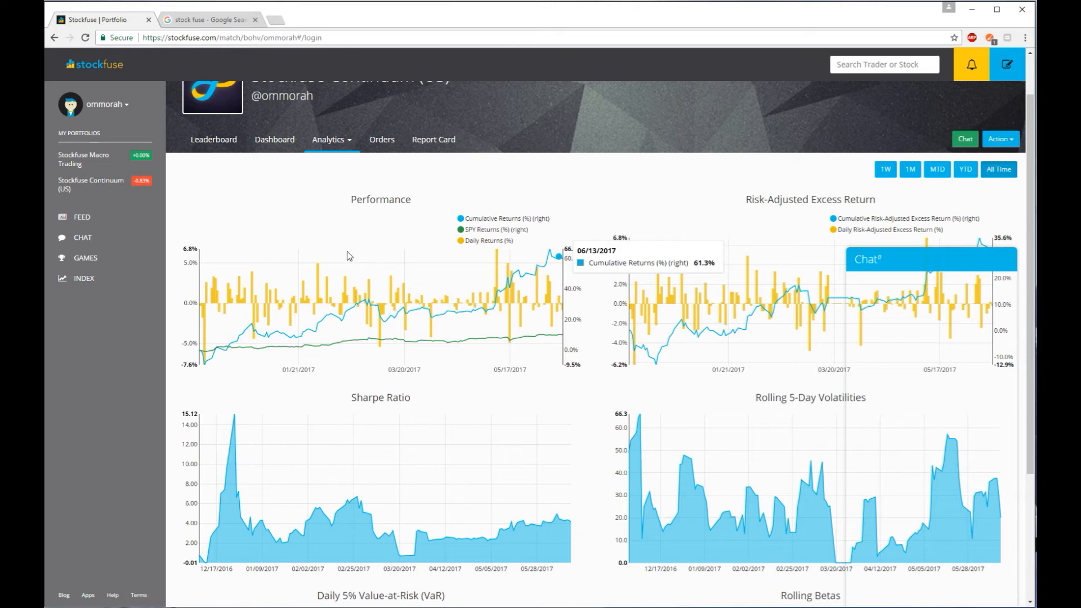
{"action": "mouse_move", "coordinate": [337, 203]}
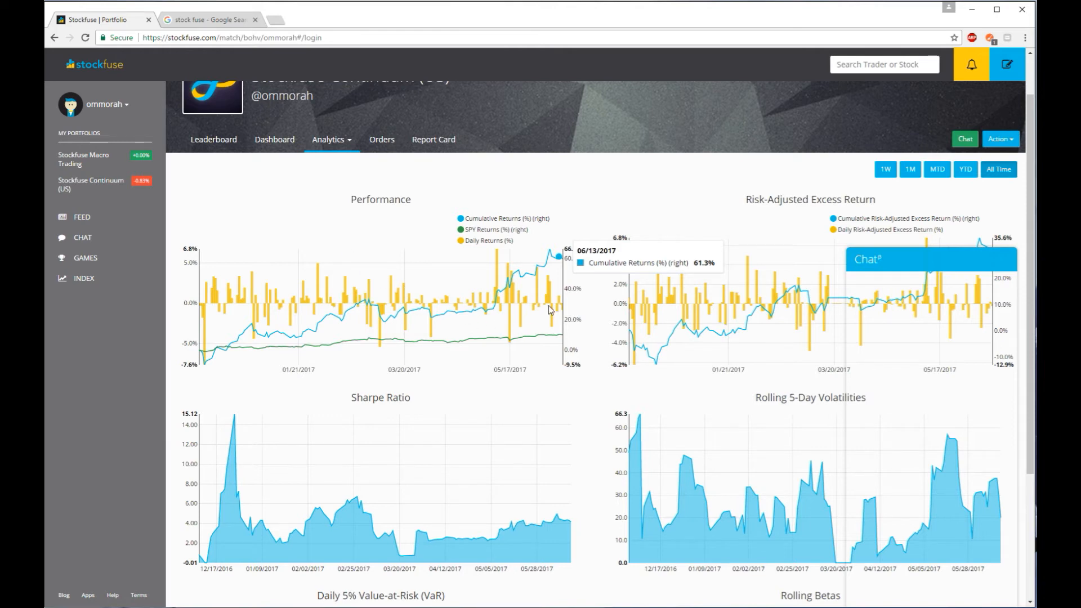
{"action": "mouse_move", "coordinate": [234, 188]}
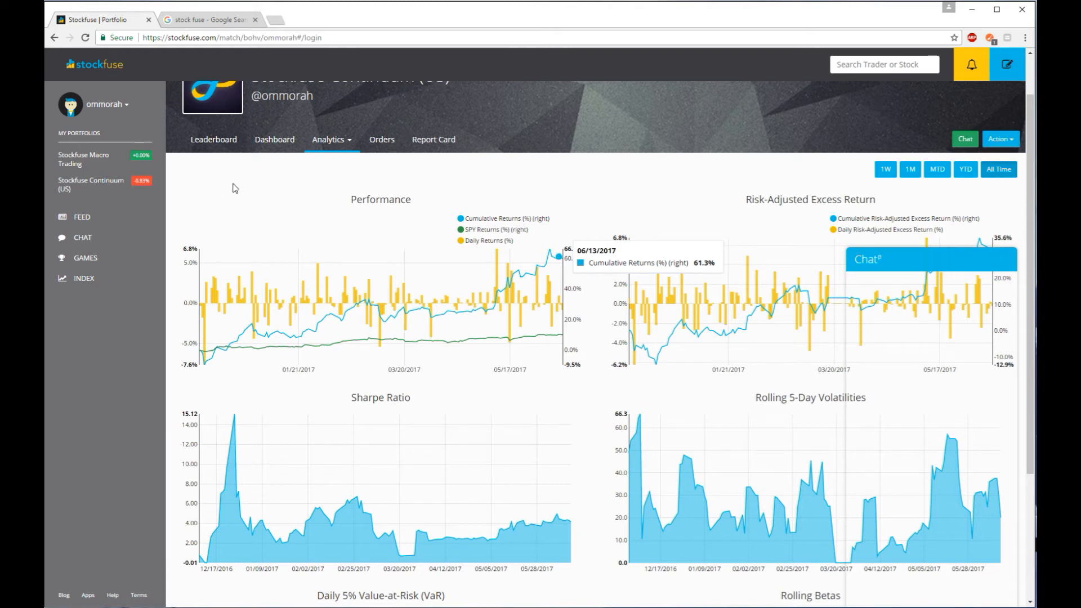
{"action": "mouse_move", "coordinate": [269, 198]}
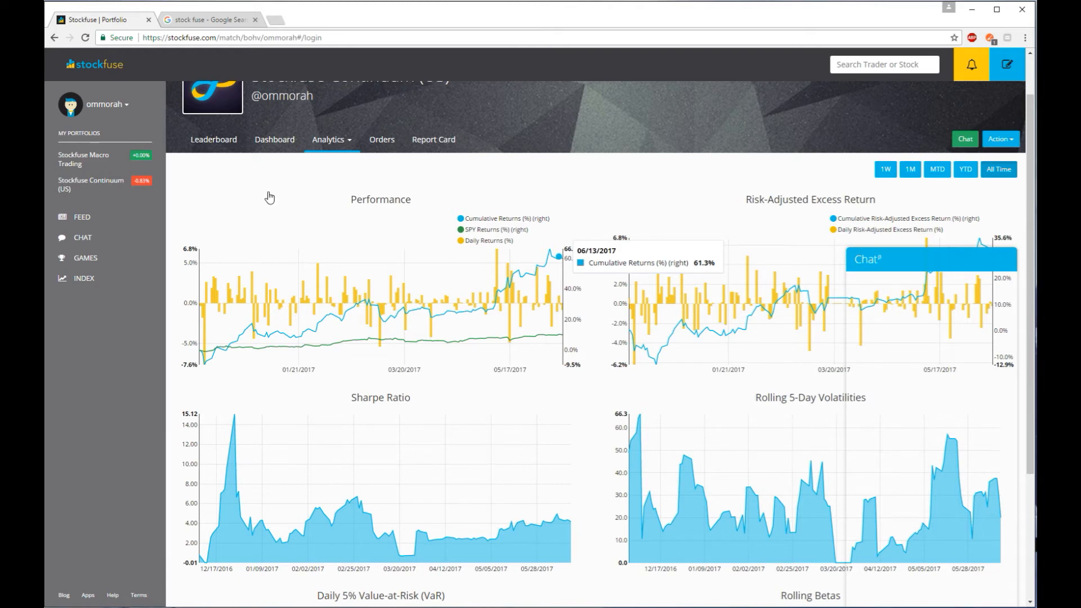
{"action": "mouse_move", "coordinate": [72, 157]}
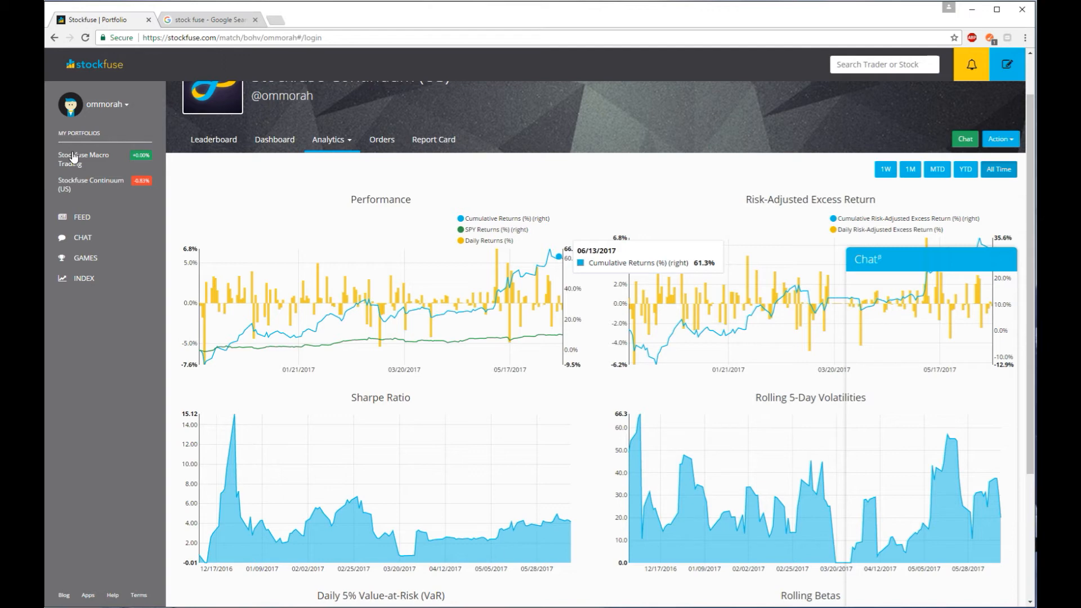
{"action": "mouse_move", "coordinate": [902, 323]}
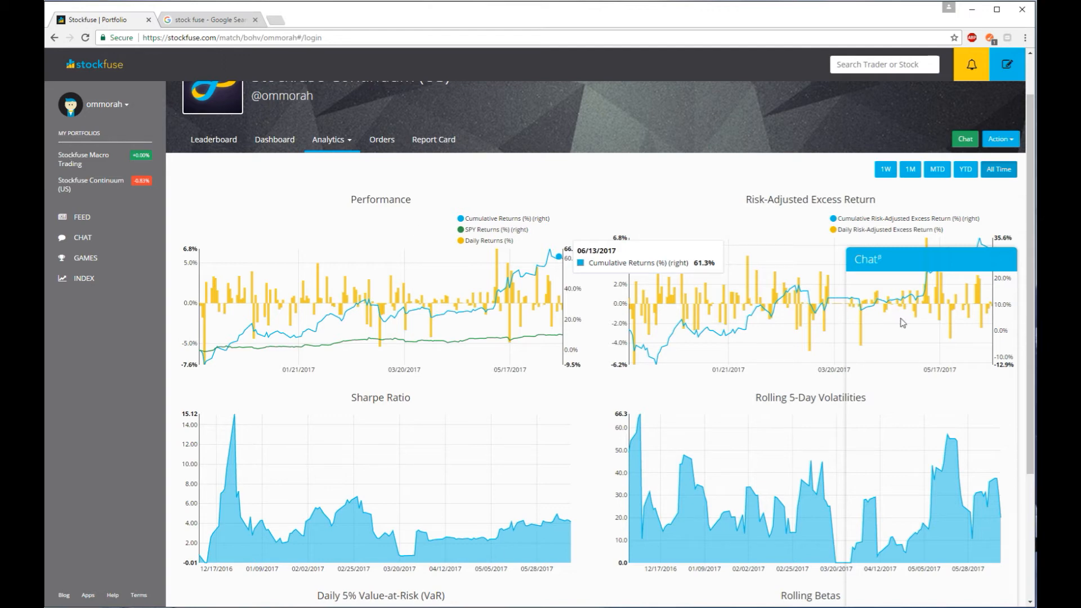
{"action": "mouse_move", "coordinate": [904, 360]}
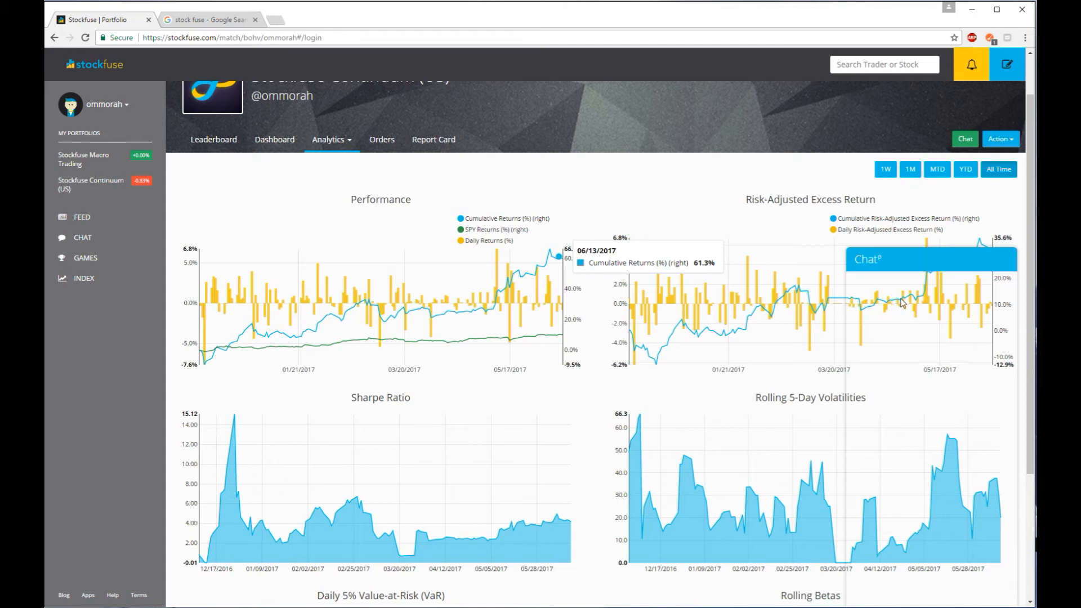
{"action": "mouse_move", "coordinate": [898, 312]}
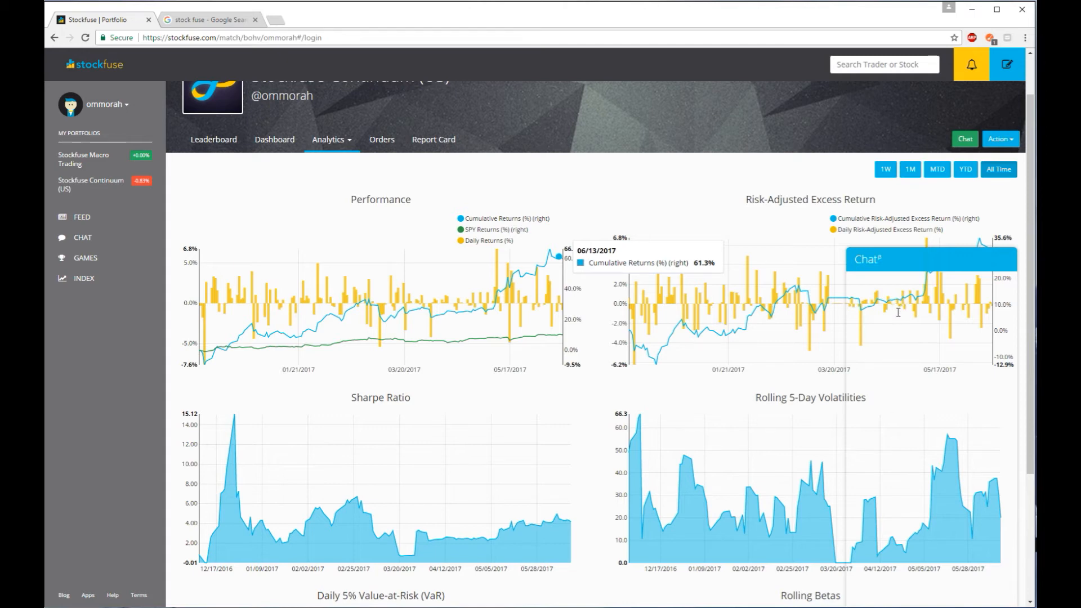
{"action": "mouse_move", "coordinate": [483, 314]}
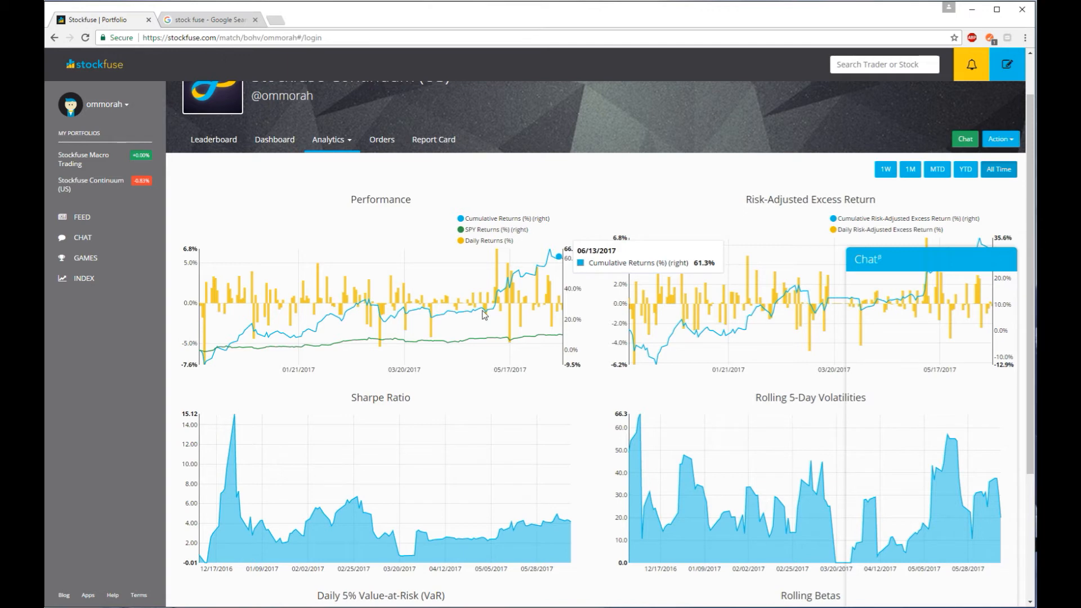
{"action": "mouse_move", "coordinate": [425, 308]}
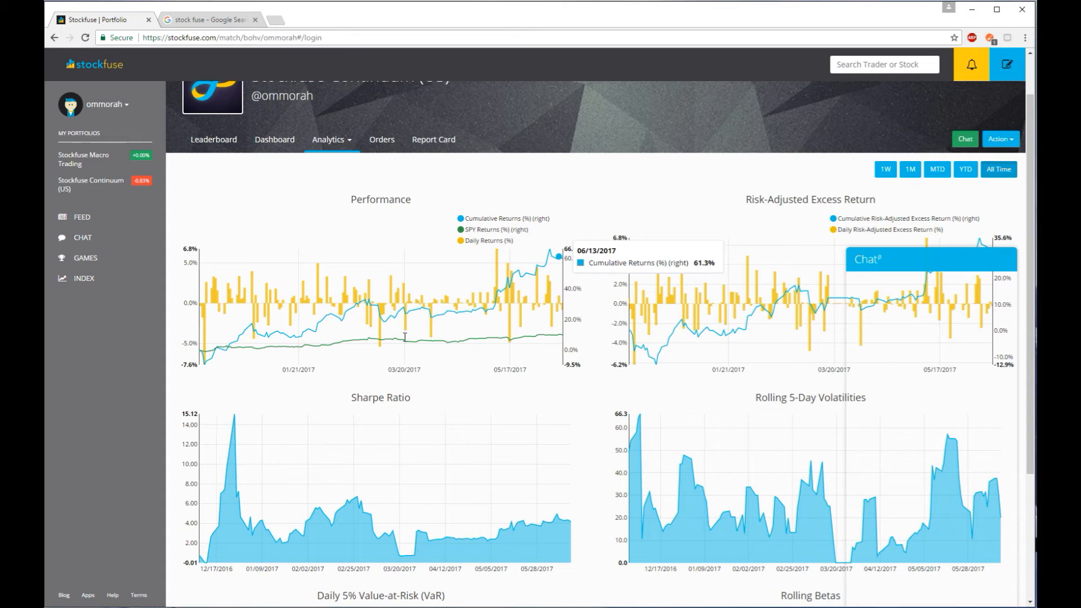
{"action": "mouse_move", "coordinate": [419, 334]}
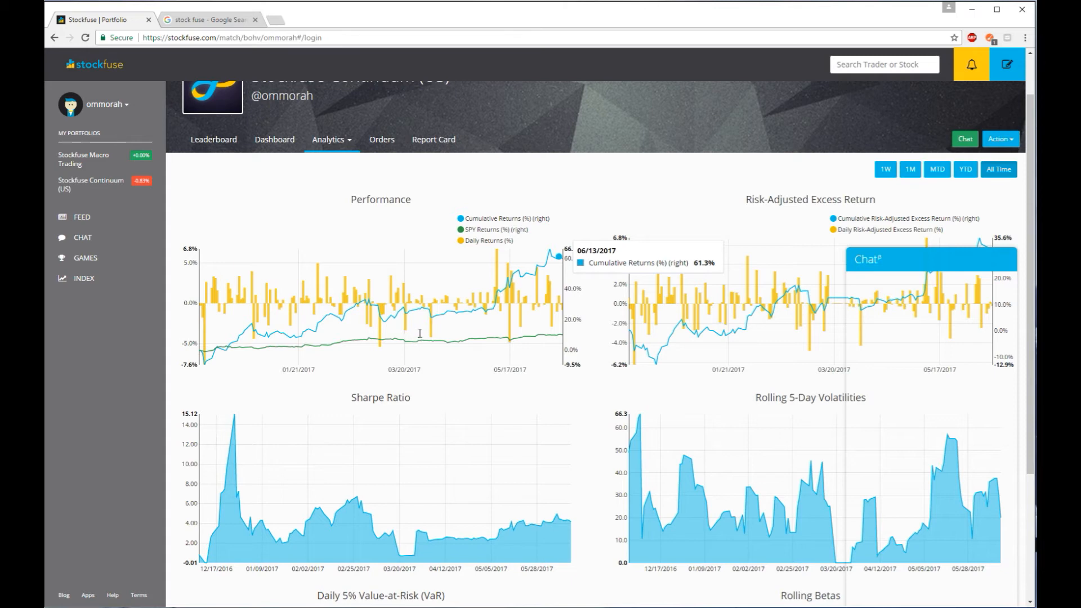
{"action": "mouse_move", "coordinate": [315, 299]}
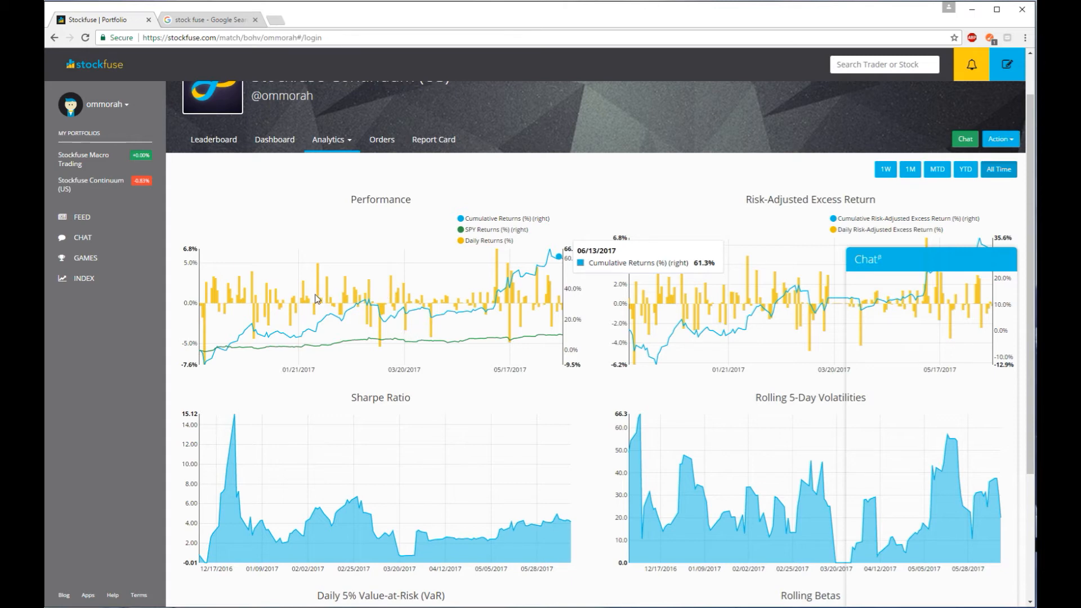
{"action": "mouse_move", "coordinate": [533, 307]}
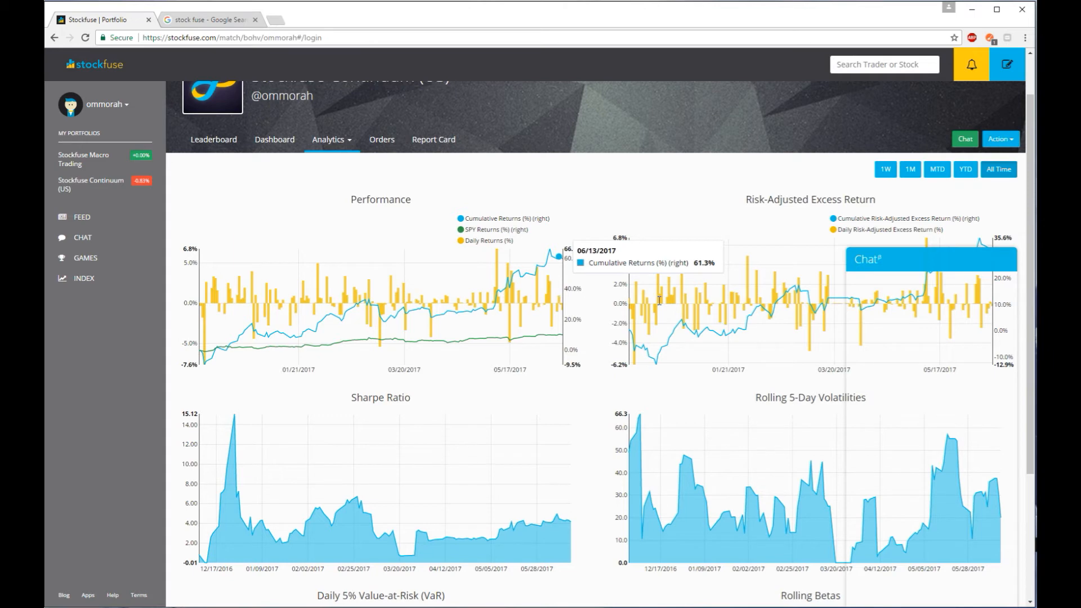
{"action": "mouse_move", "coordinate": [571, 296]}
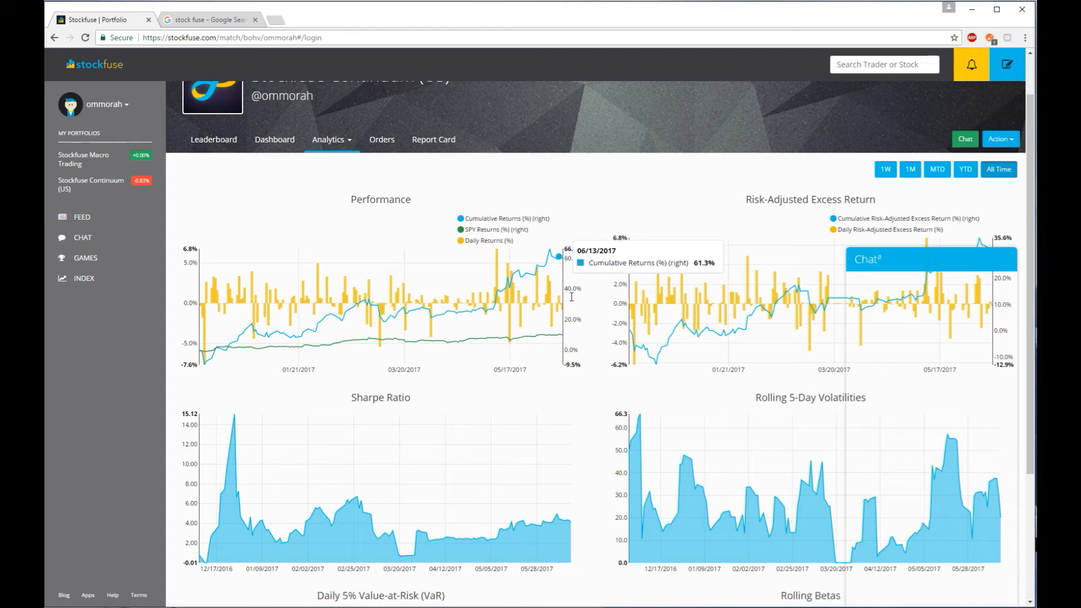
{"action": "mouse_move", "coordinate": [310, 285]}
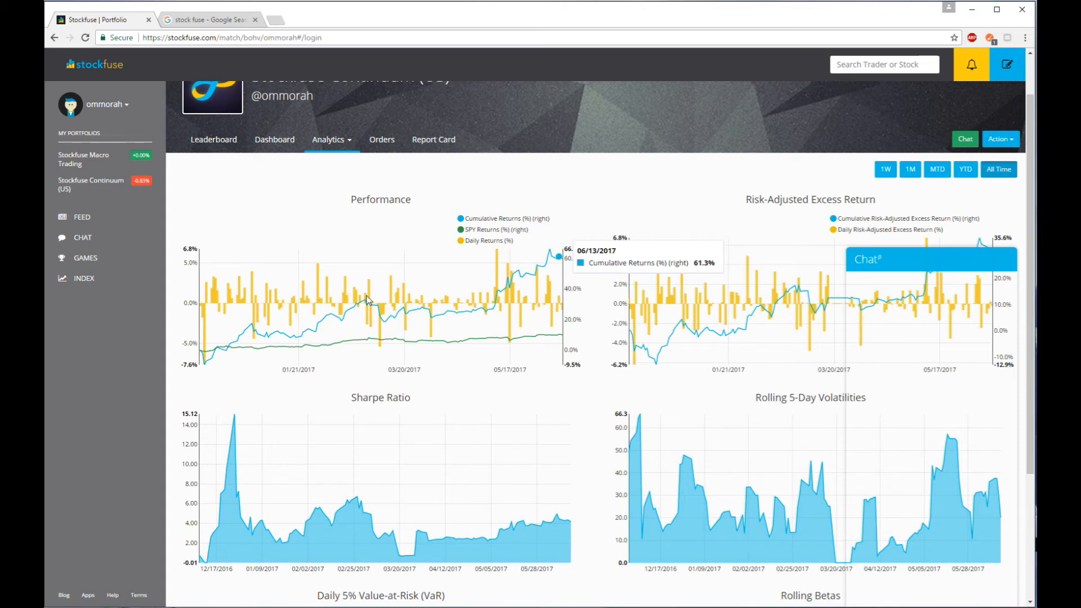
{"action": "mouse_move", "coordinate": [330, 324]}
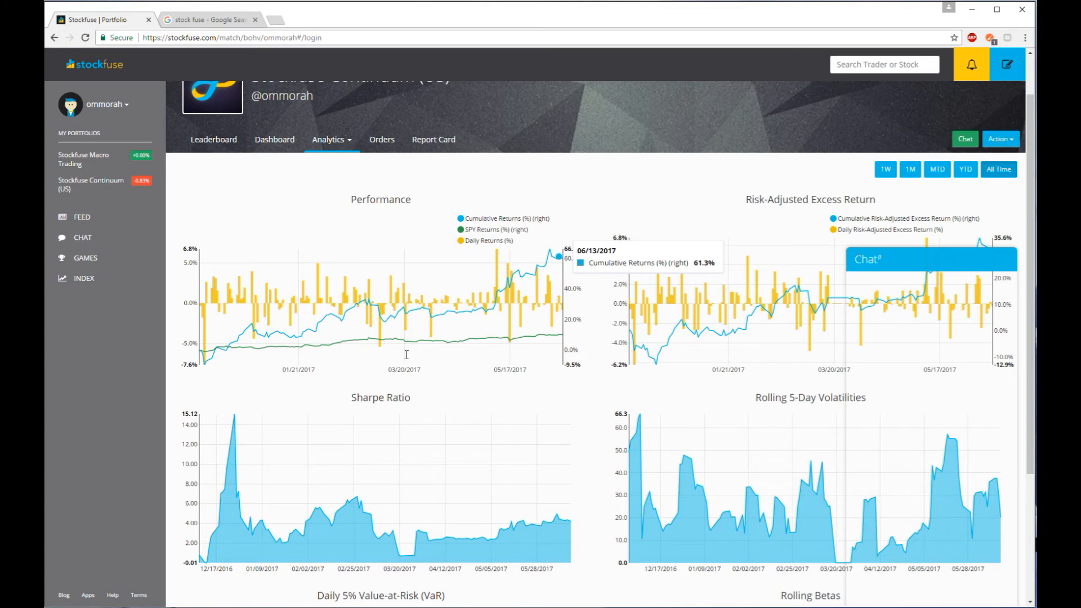
{"action": "mouse_move", "coordinate": [422, 340]}
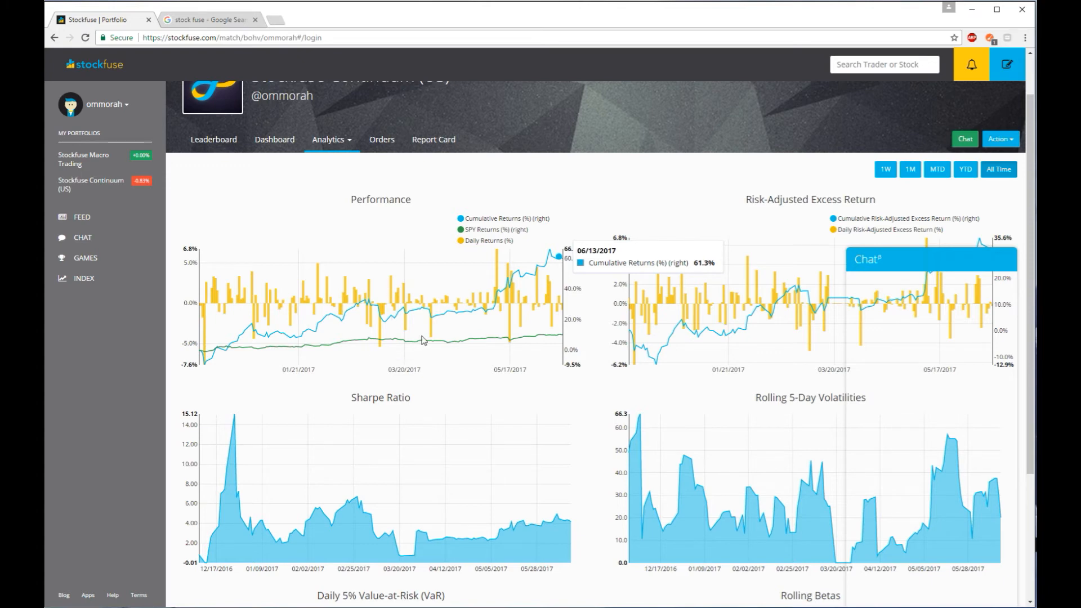
{"action": "mouse_move", "coordinate": [378, 282]}
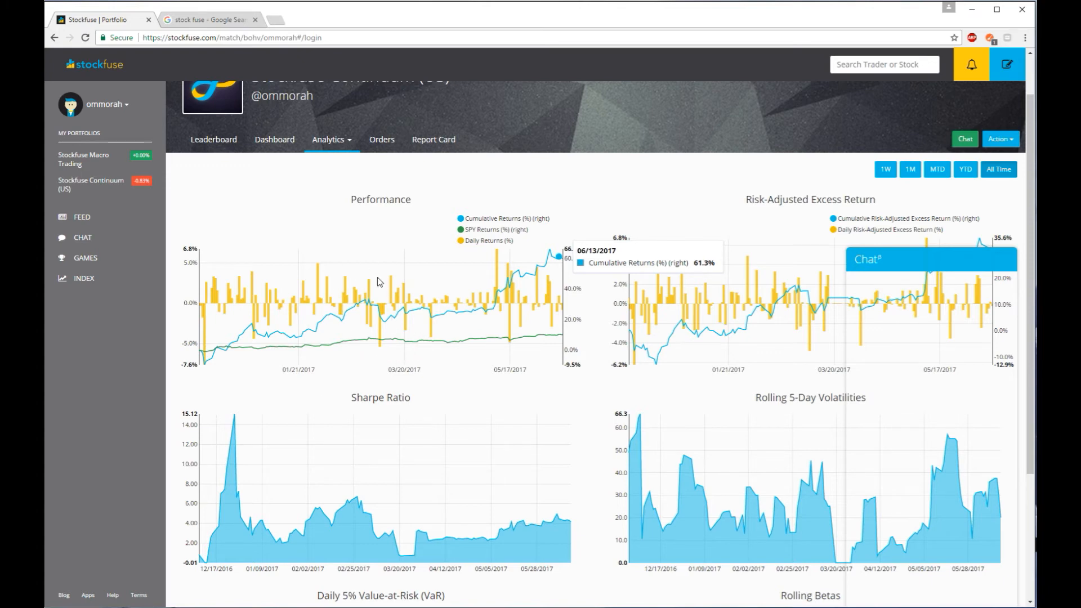
{"action": "mouse_move", "coordinate": [310, 355]}
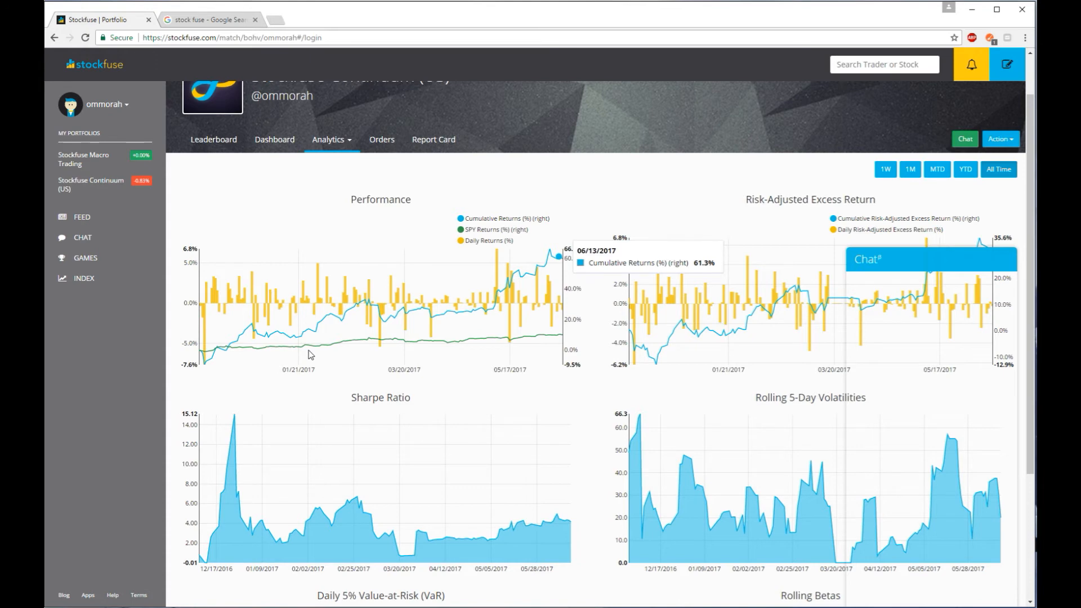
{"action": "mouse_move", "coordinate": [325, 324]}
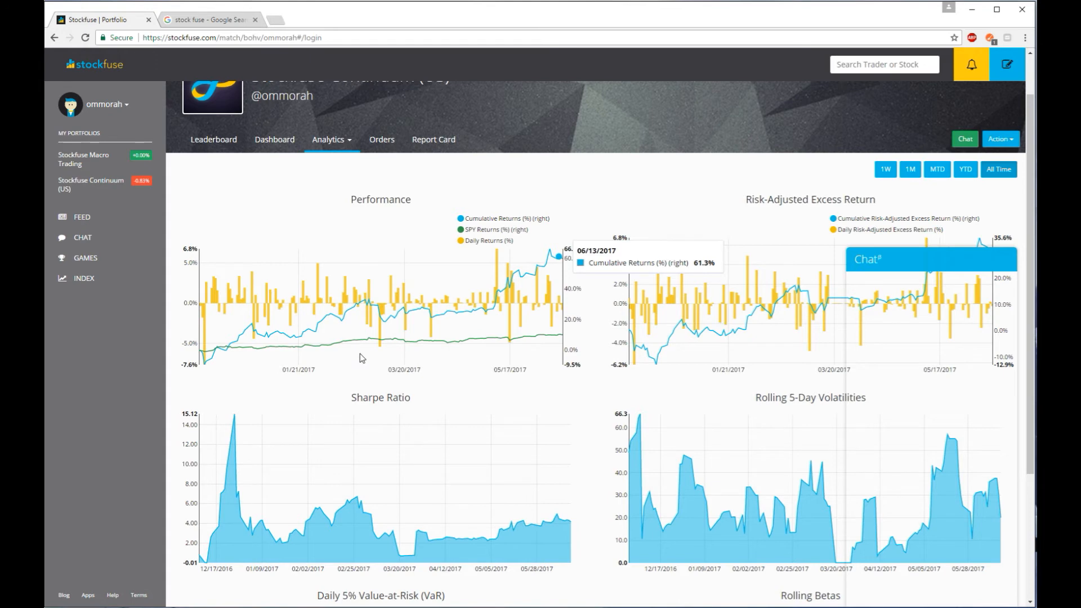
{"action": "mouse_move", "coordinate": [321, 361]}
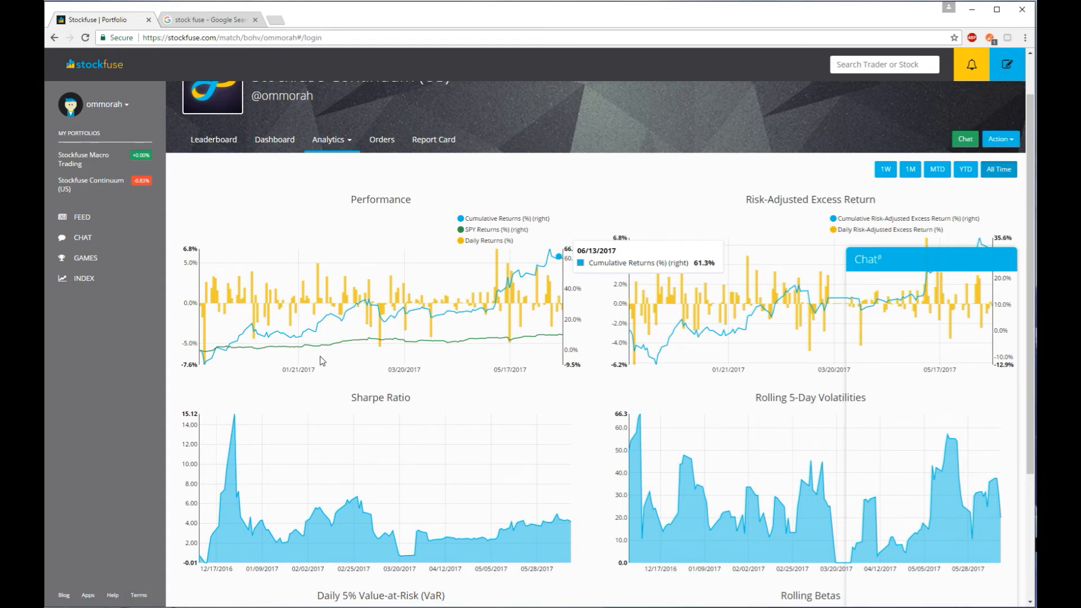
{"action": "mouse_move", "coordinate": [331, 340]}
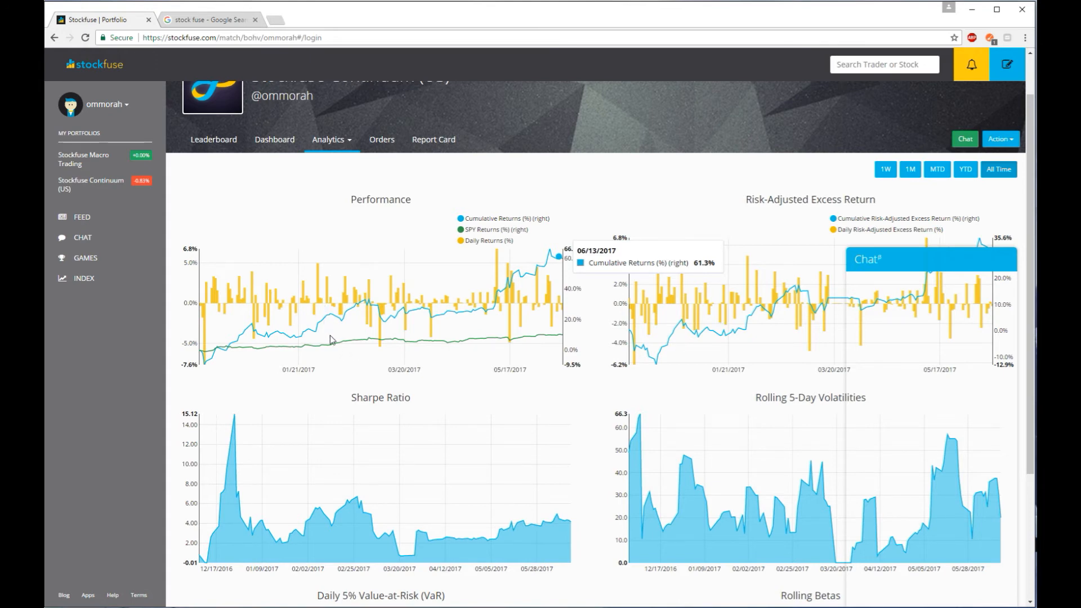
{"action": "mouse_move", "coordinate": [358, 335]}
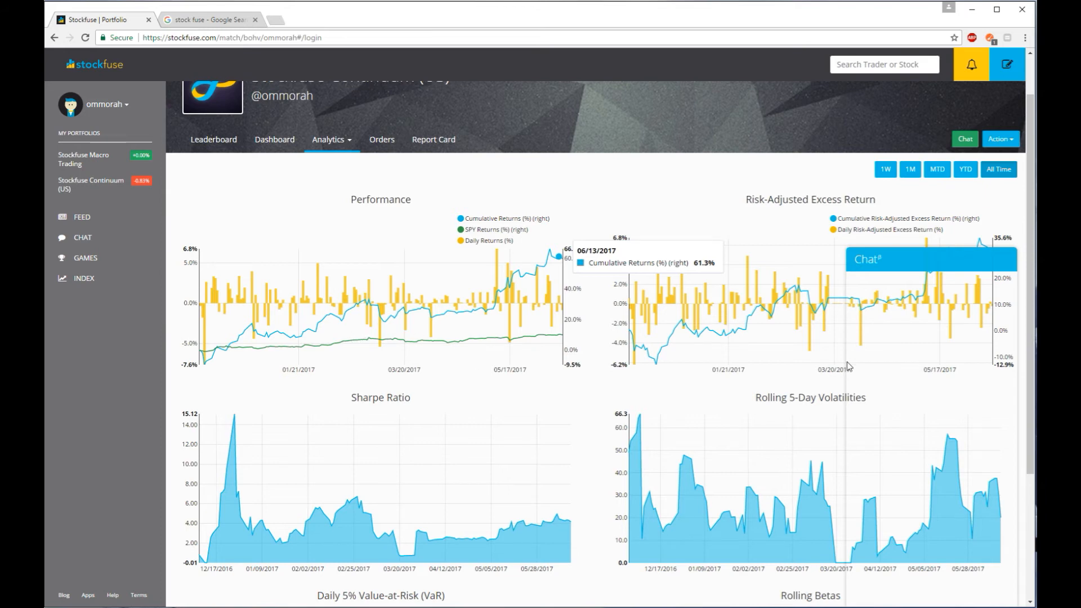
{"action": "mouse_move", "coordinate": [865, 370]}
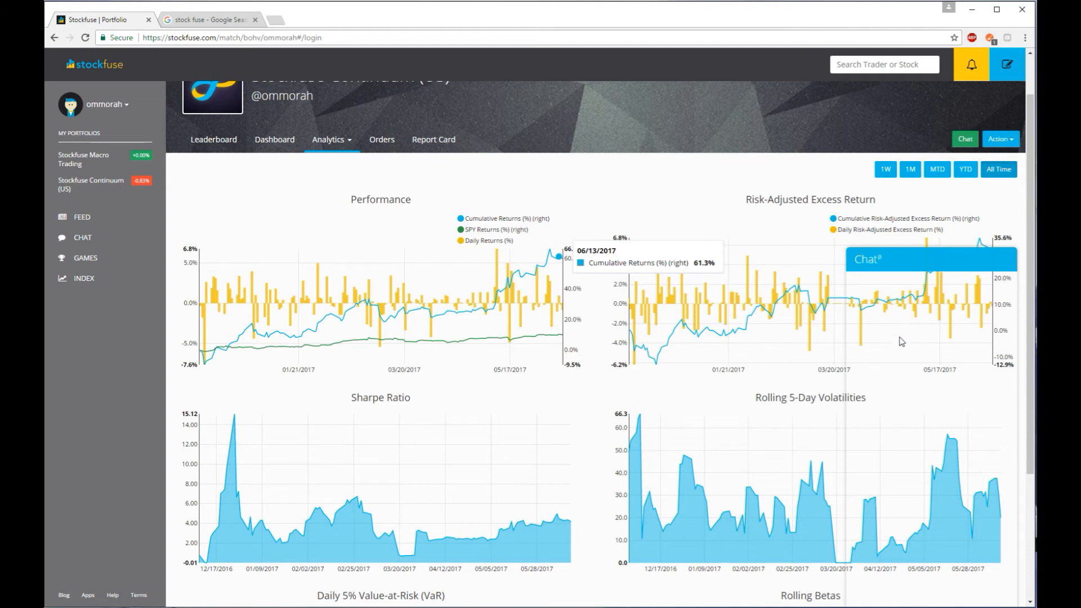
{"action": "mouse_move", "coordinate": [879, 390]}
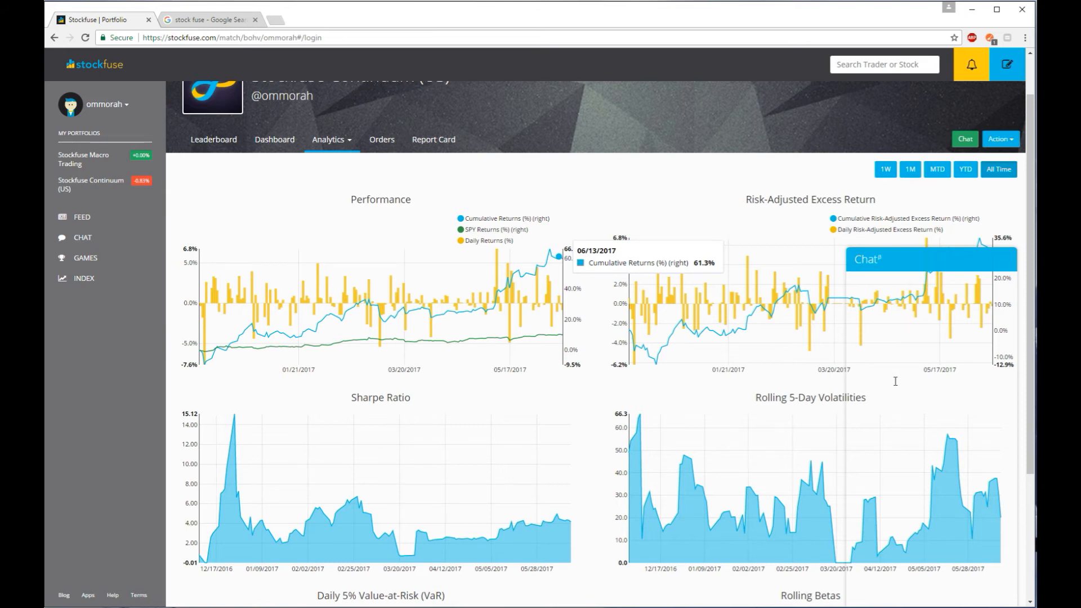
{"action": "mouse_move", "coordinate": [922, 405]}
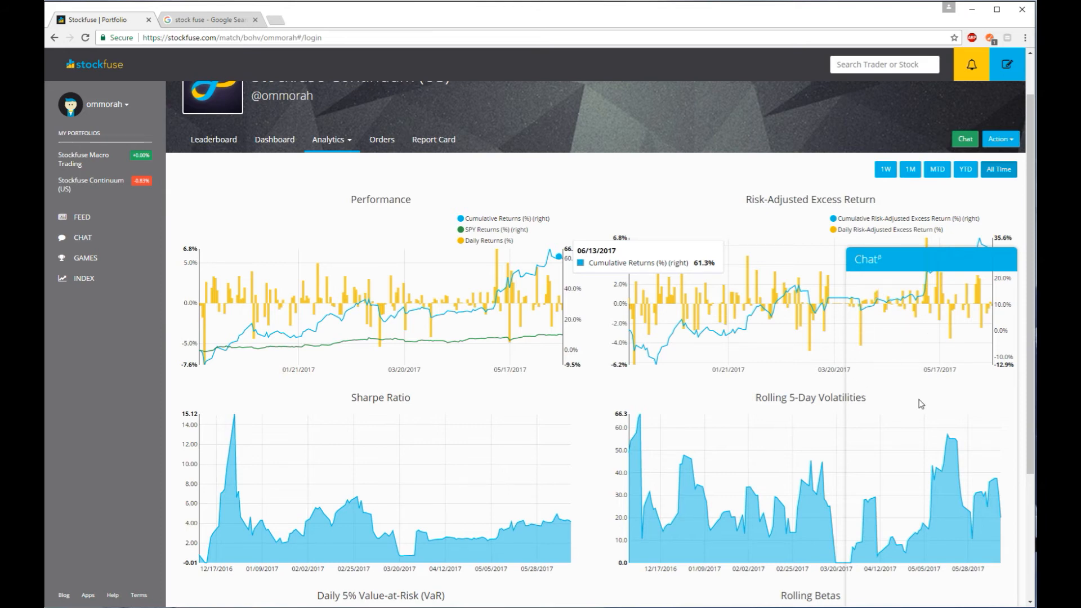
{"action": "mouse_move", "coordinate": [938, 405]}
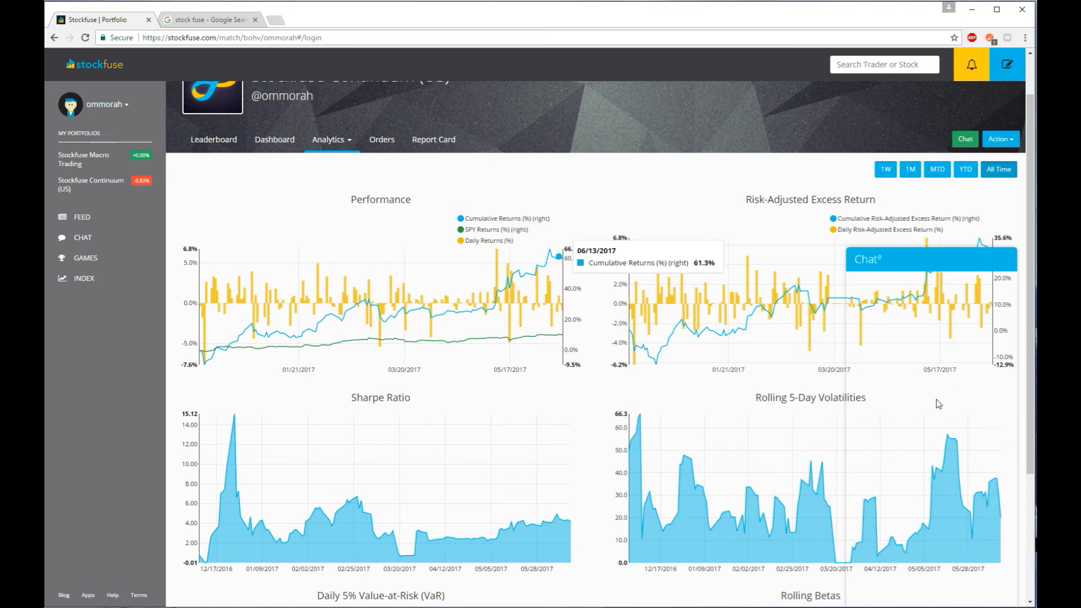
{"action": "mouse_move", "coordinate": [883, 402]}
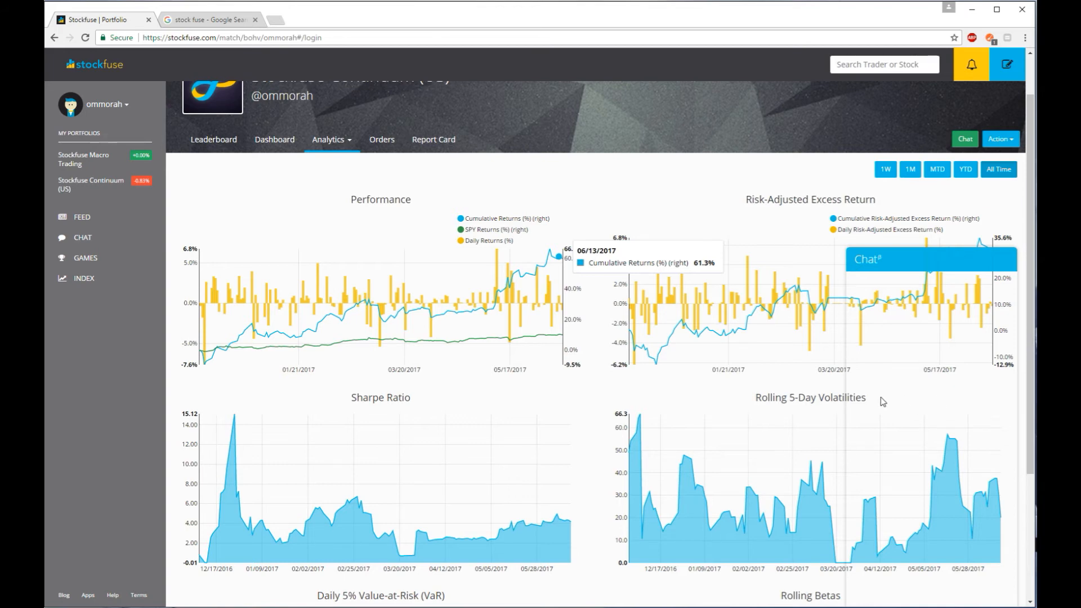
{"action": "mouse_move", "coordinate": [687, 342]}
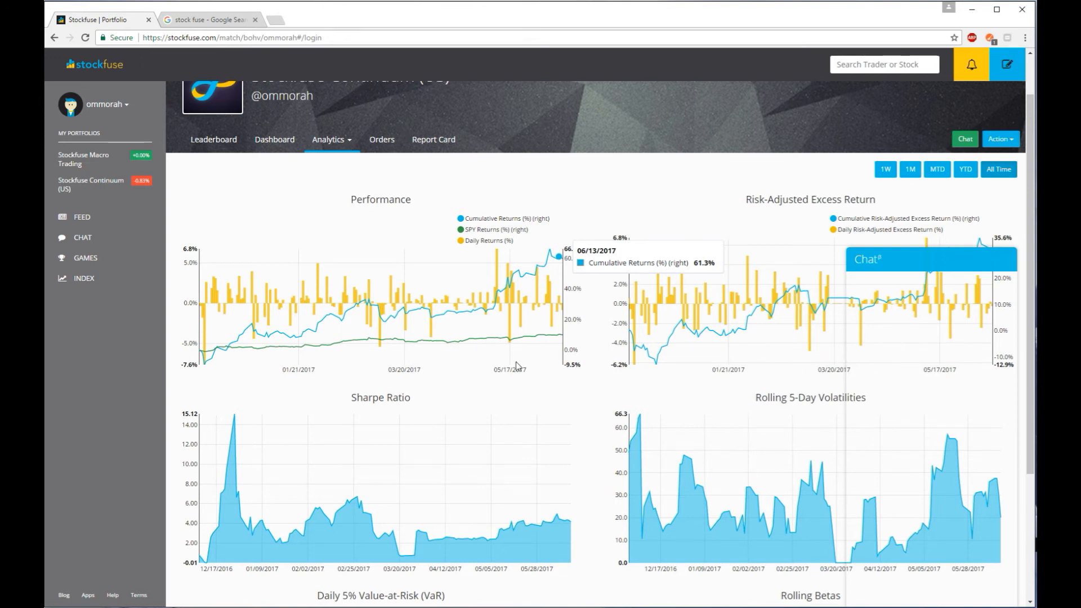
{"action": "mouse_move", "coordinate": [342, 226]}
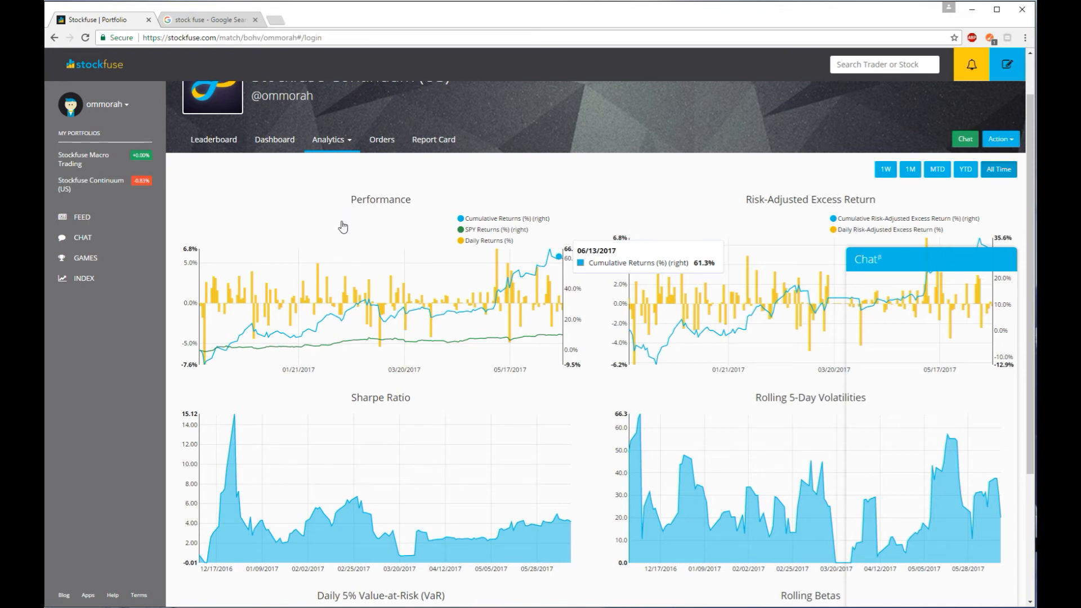
{"action": "mouse_move", "coordinate": [549, 370]}
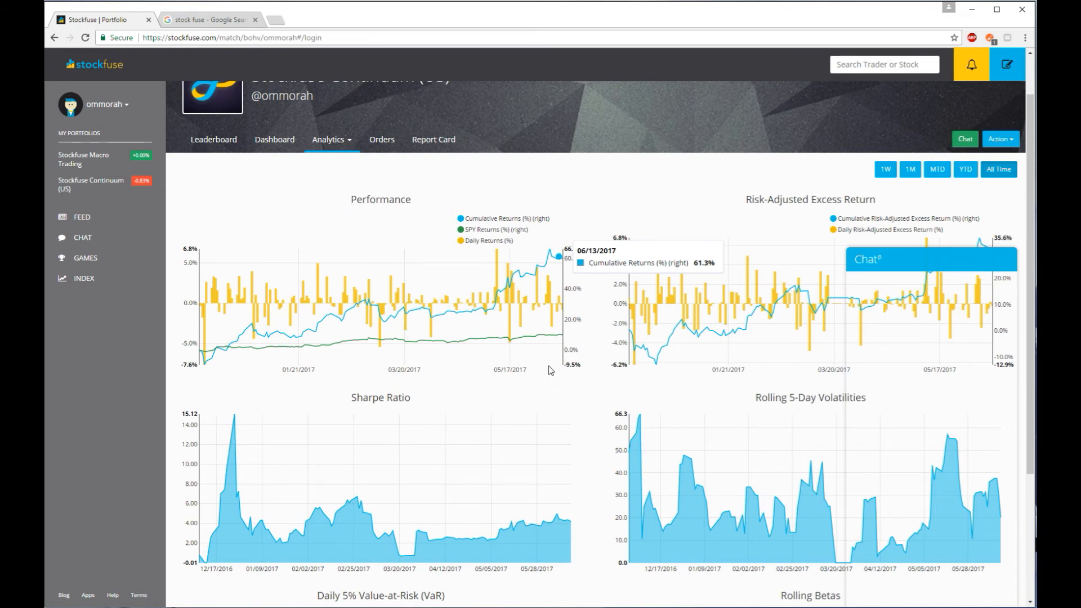
{"action": "mouse_move", "coordinate": [550, 311]}
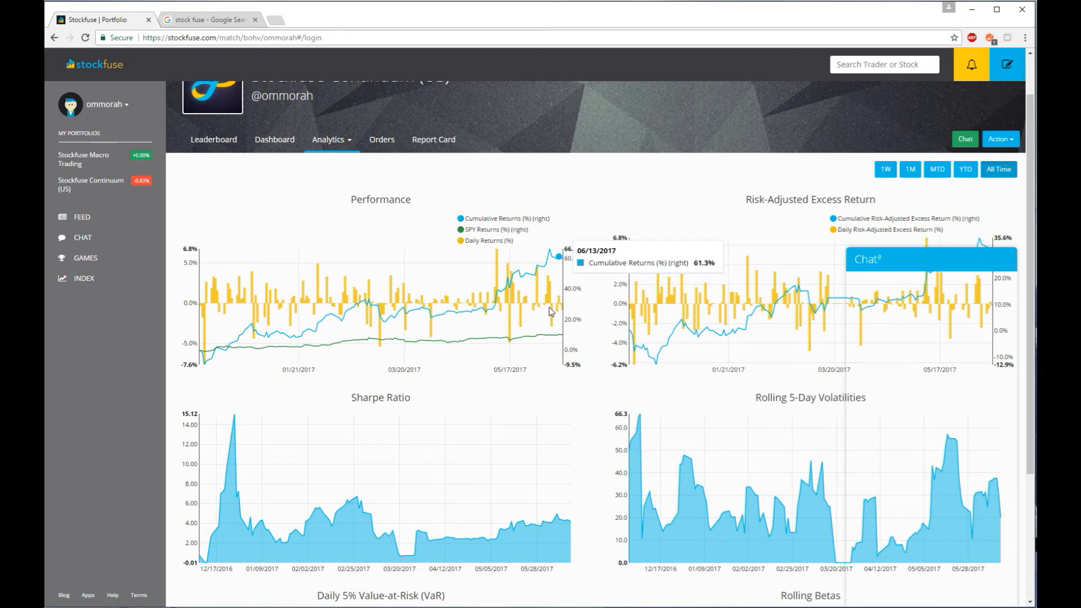
{"action": "mouse_move", "coordinate": [506, 360]}
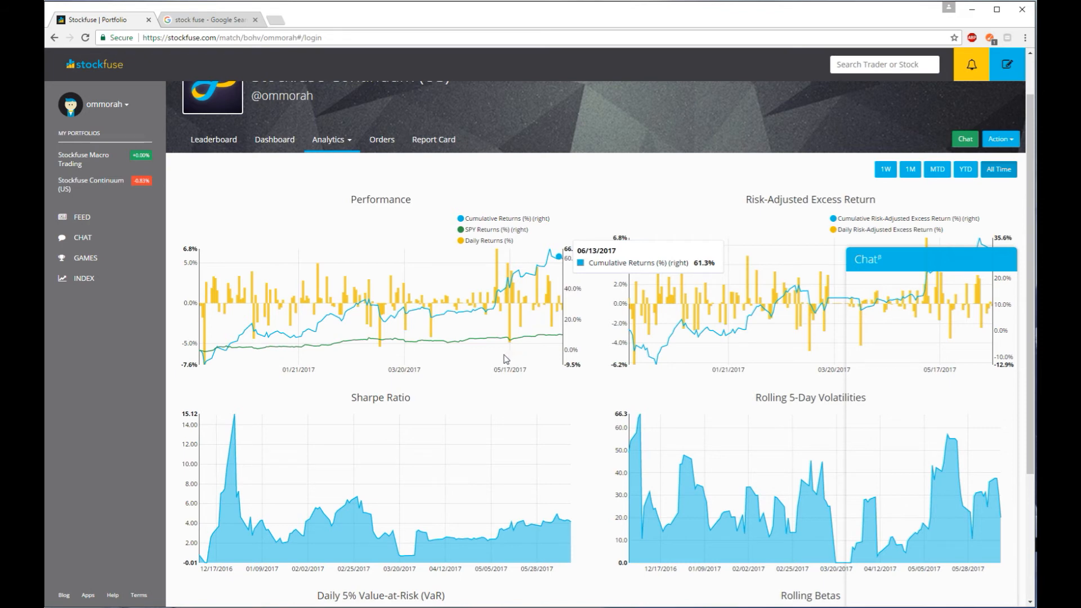
{"action": "mouse_move", "coordinate": [514, 341]}
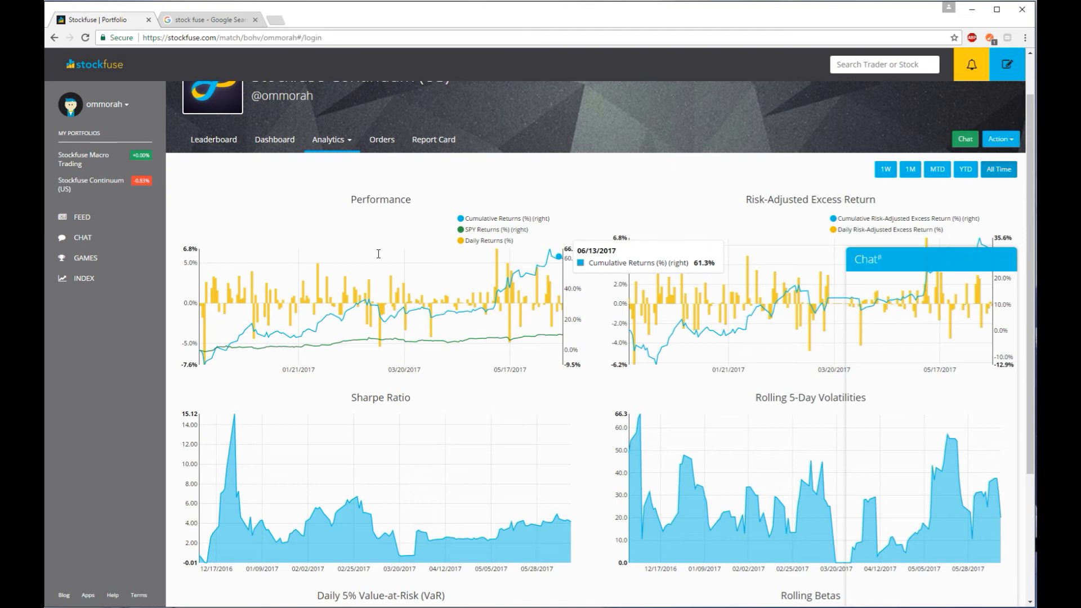
{"action": "mouse_move", "coordinate": [291, 135]}
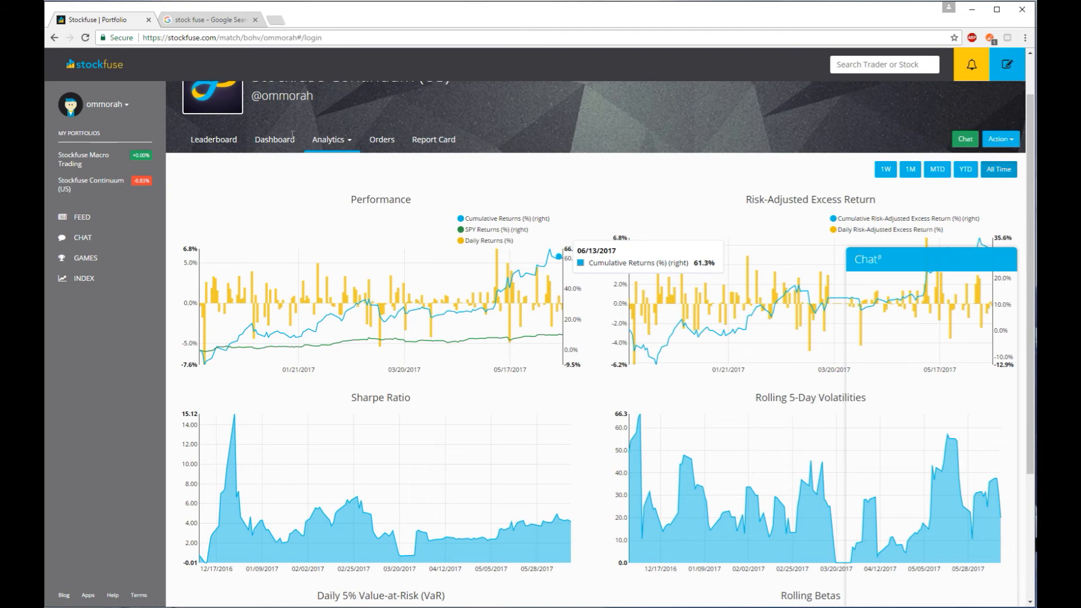
{"action": "mouse_move", "coordinate": [292, 159]}
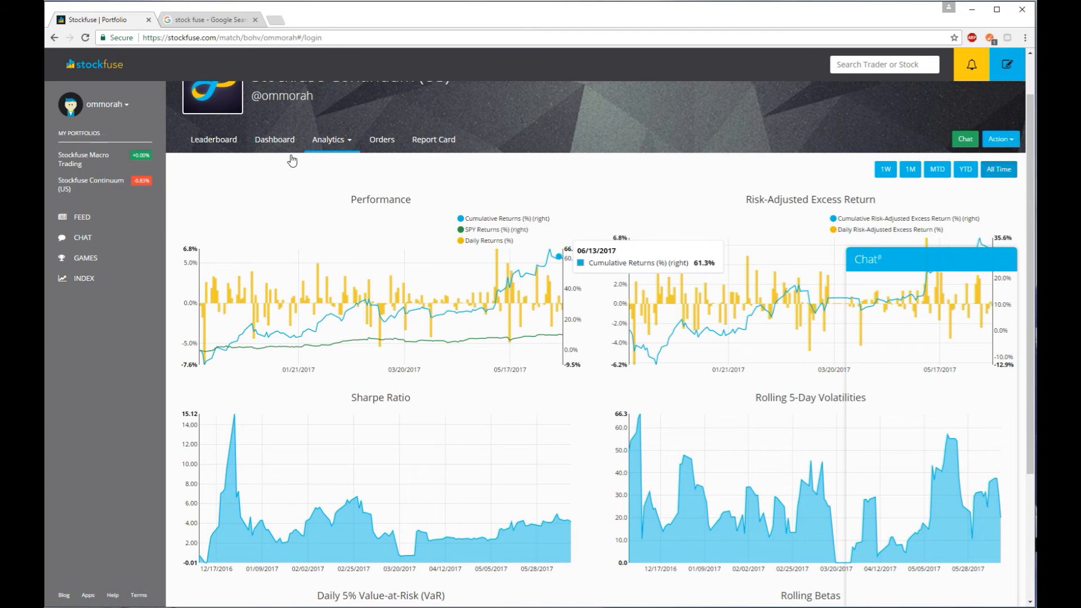
{"action": "mouse_move", "coordinate": [310, 166]}
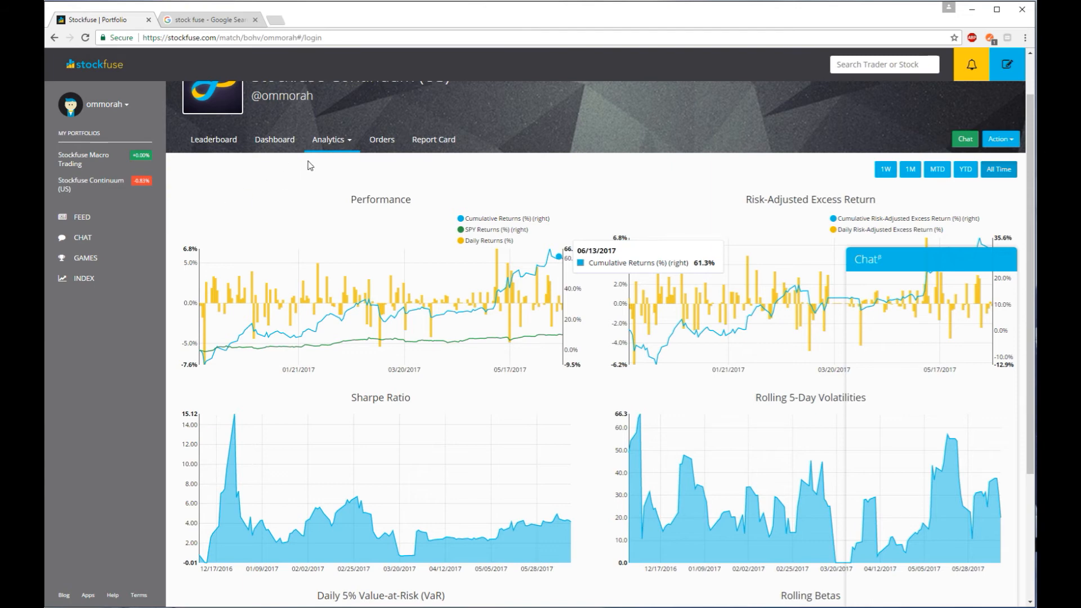
{"action": "mouse_move", "coordinate": [311, 160]}
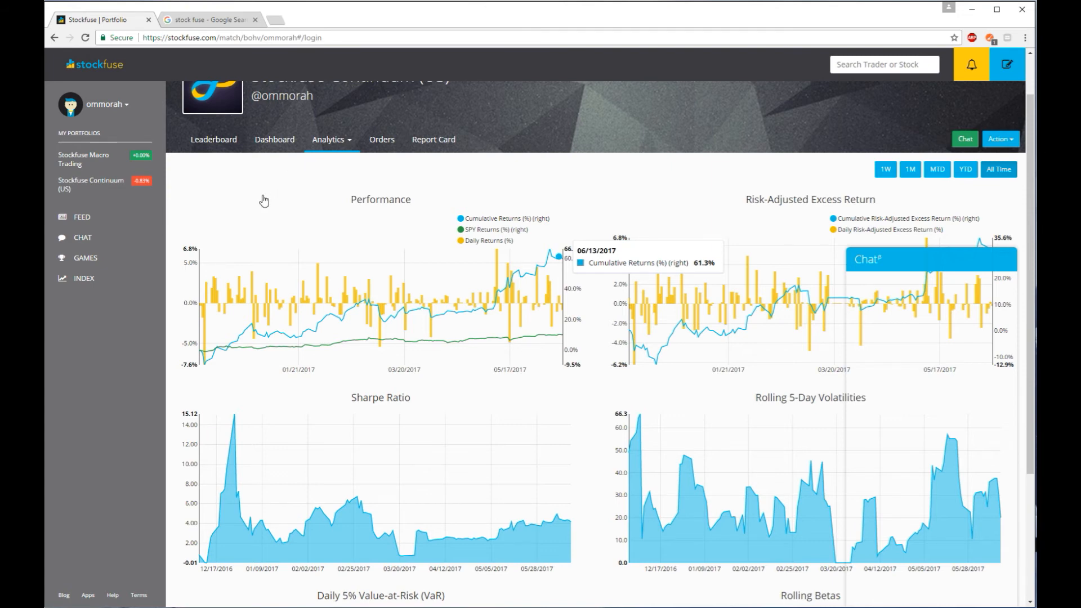
{"action": "mouse_move", "coordinate": [776, 404]}
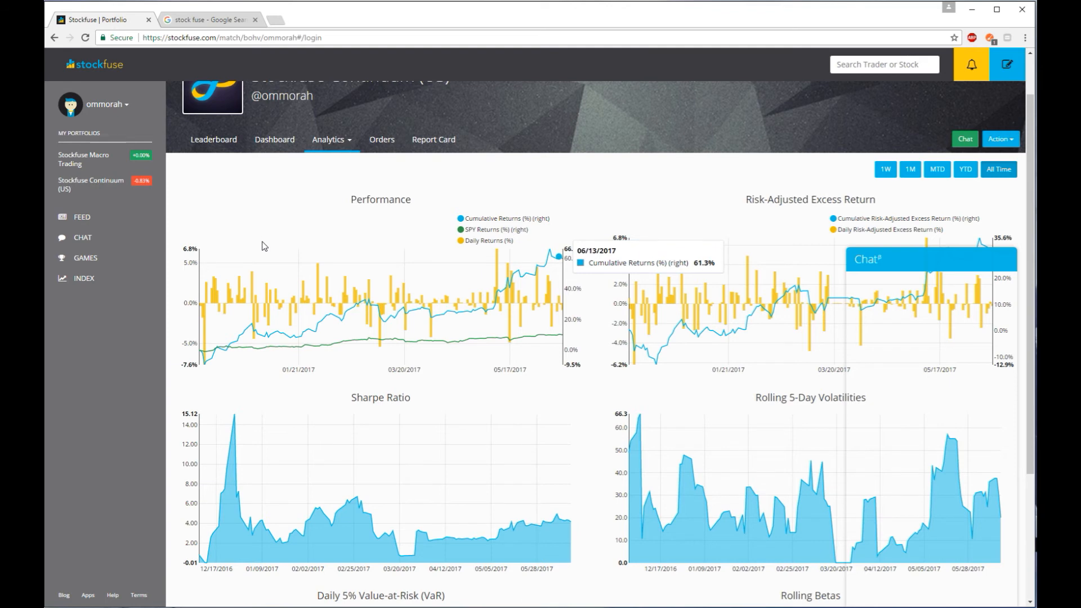
{"action": "mouse_move", "coordinate": [253, 251]}
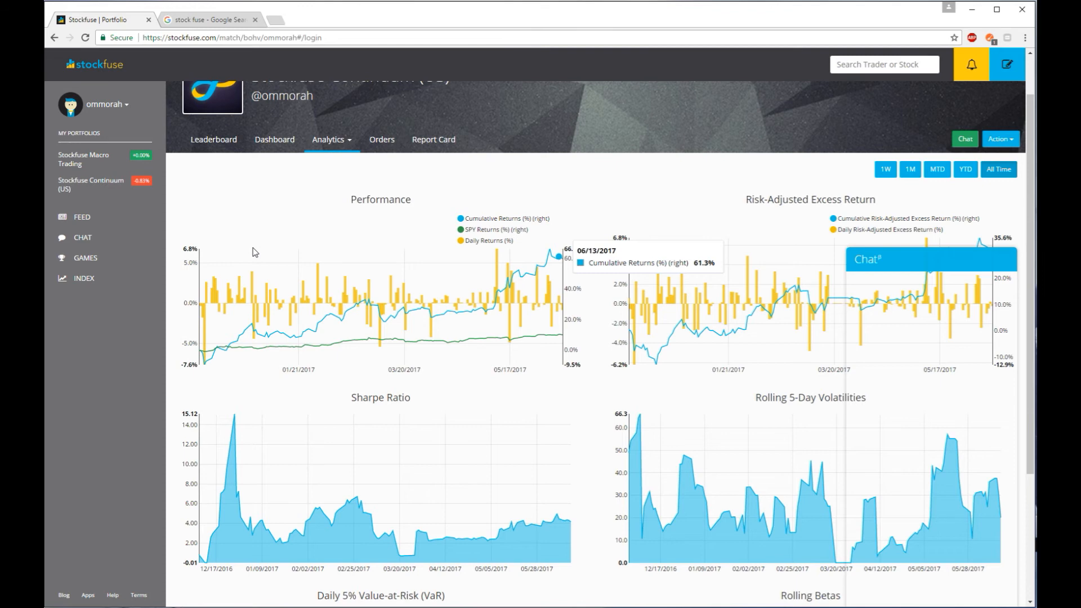
{"action": "mouse_move", "coordinate": [255, 253]}
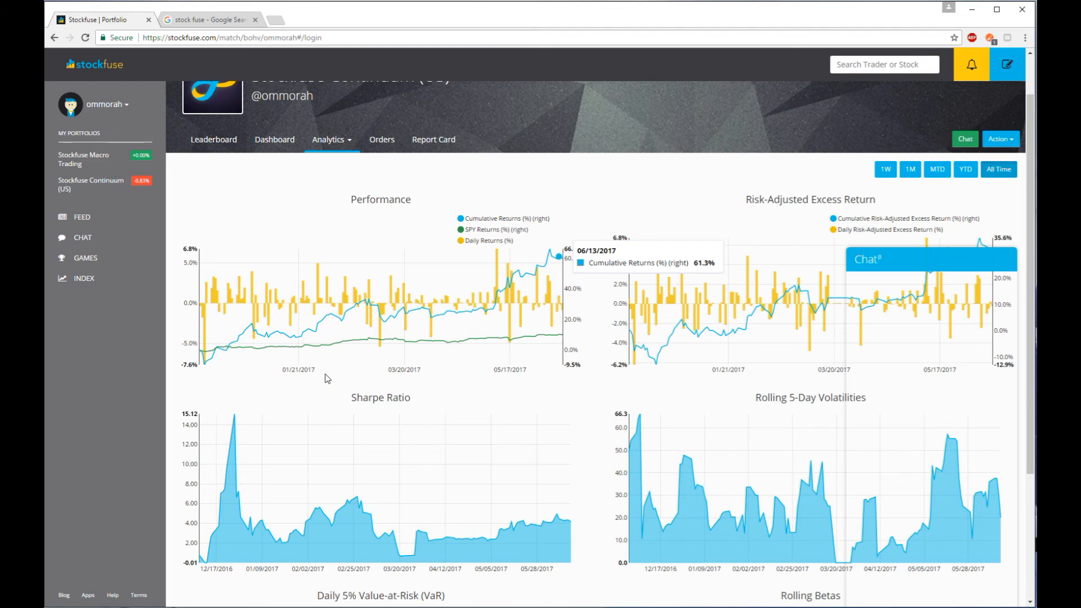
{"action": "mouse_move", "coordinate": [332, 393]}
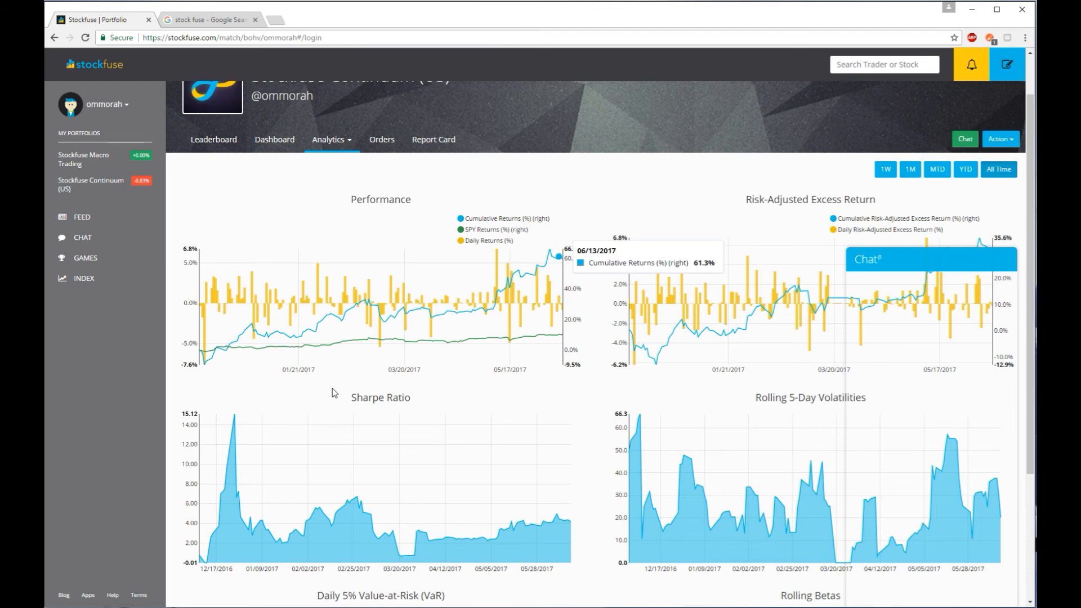
{"action": "mouse_move", "coordinate": [397, 364]}
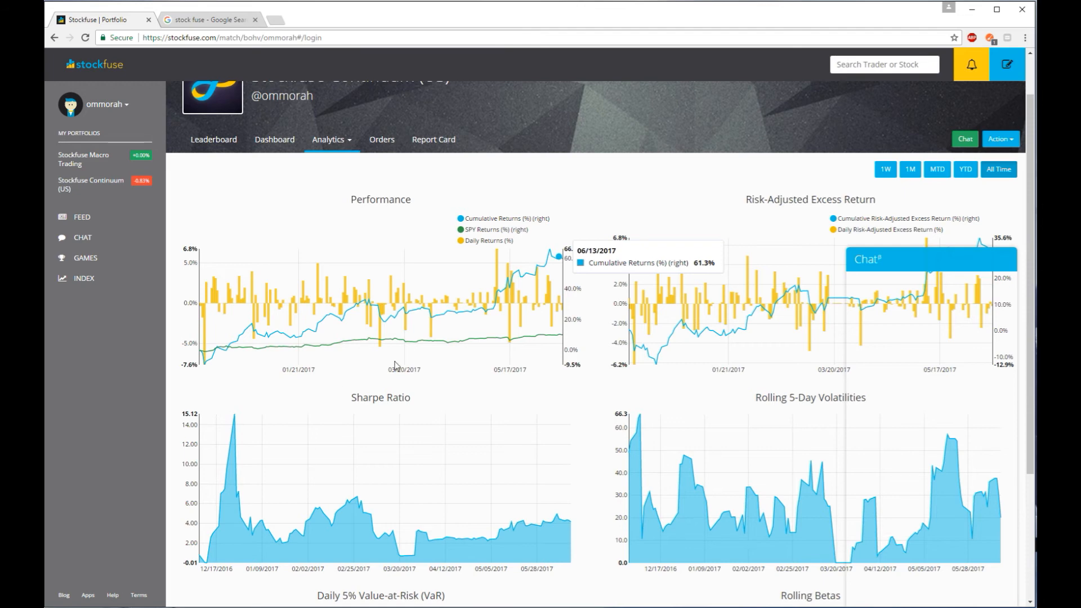
{"action": "mouse_move", "coordinate": [377, 223]}
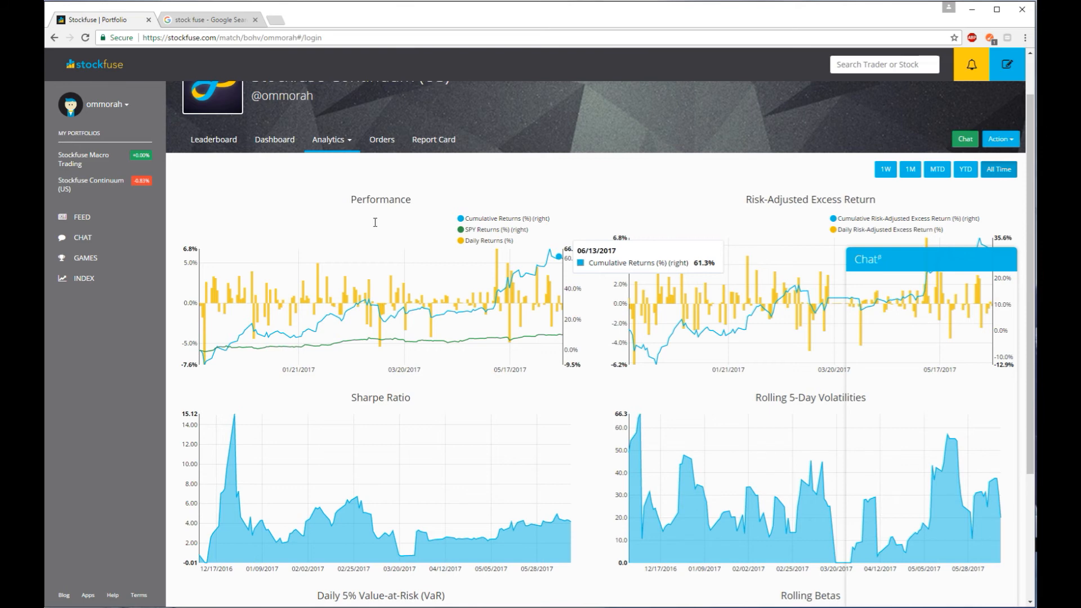
{"action": "mouse_move", "coordinate": [353, 247]}
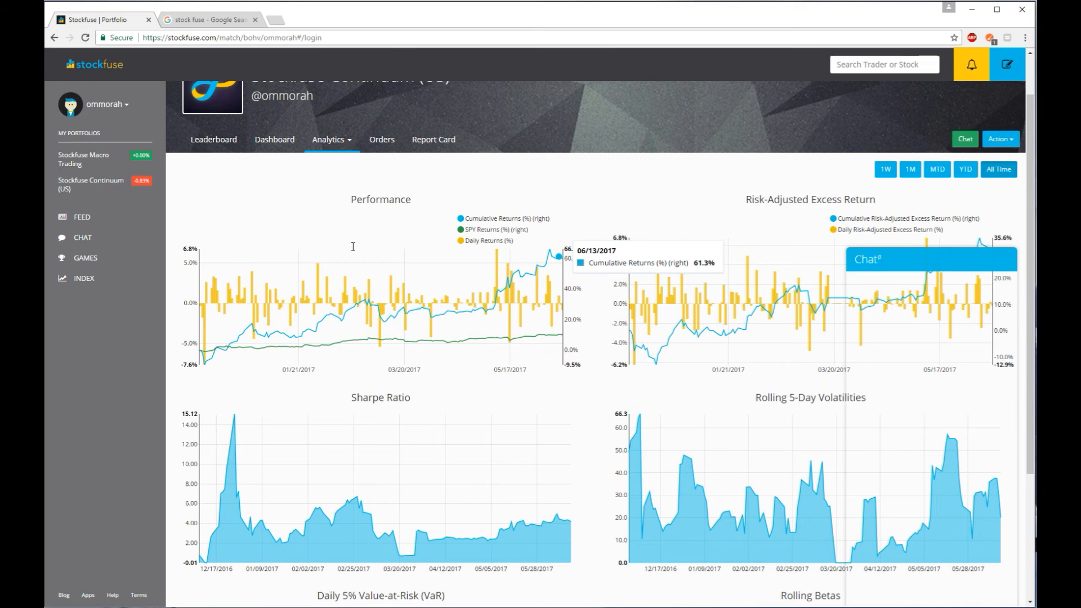
{"action": "mouse_move", "coordinate": [116, 164]}
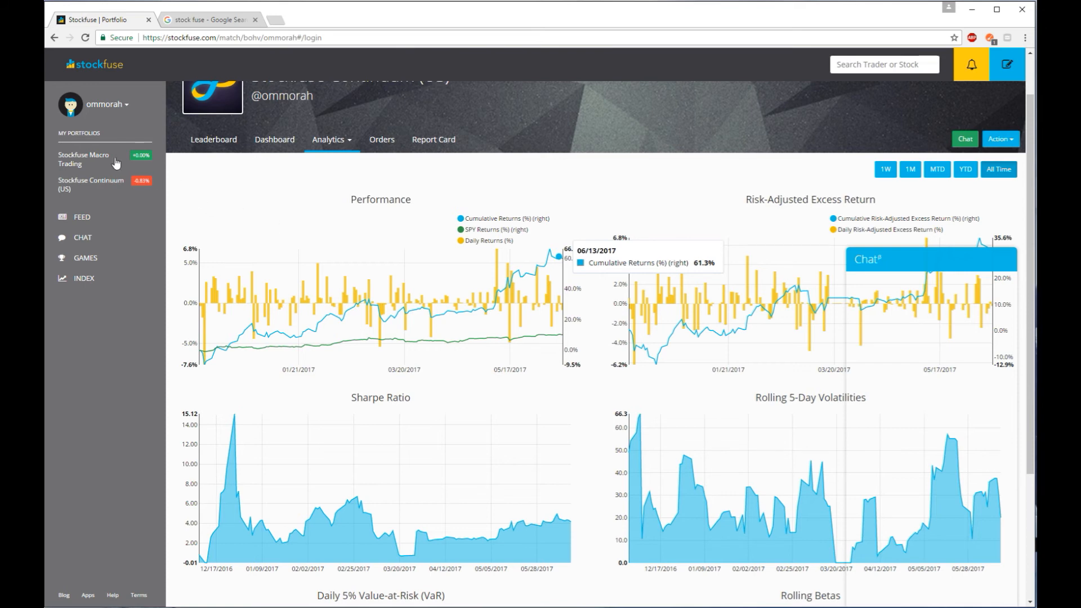
{"action": "mouse_move", "coordinate": [107, 225]}
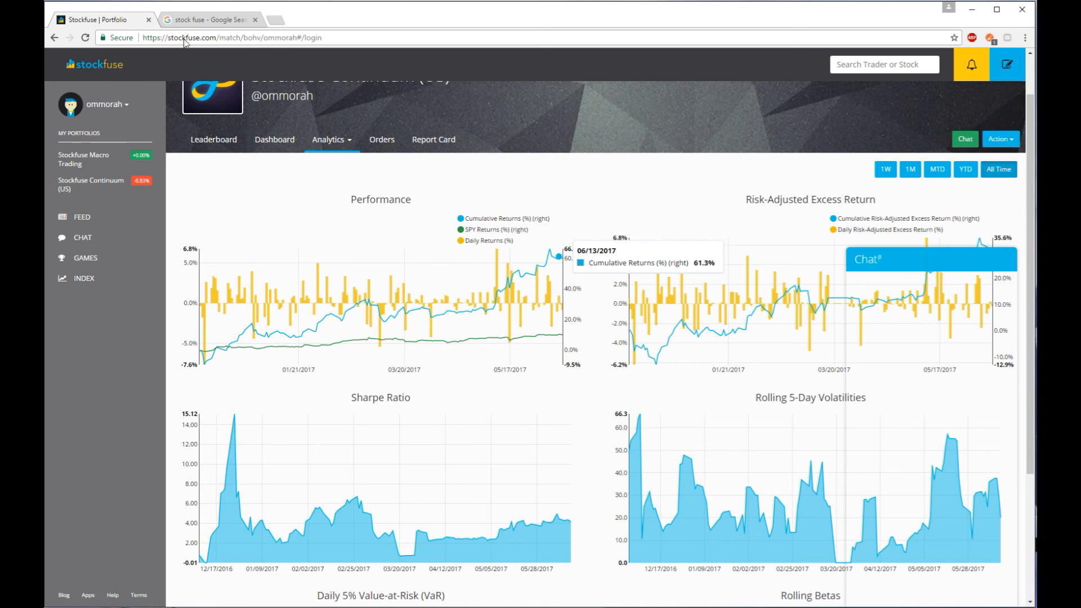
{"action": "mouse_move", "coordinate": [736, 279]}
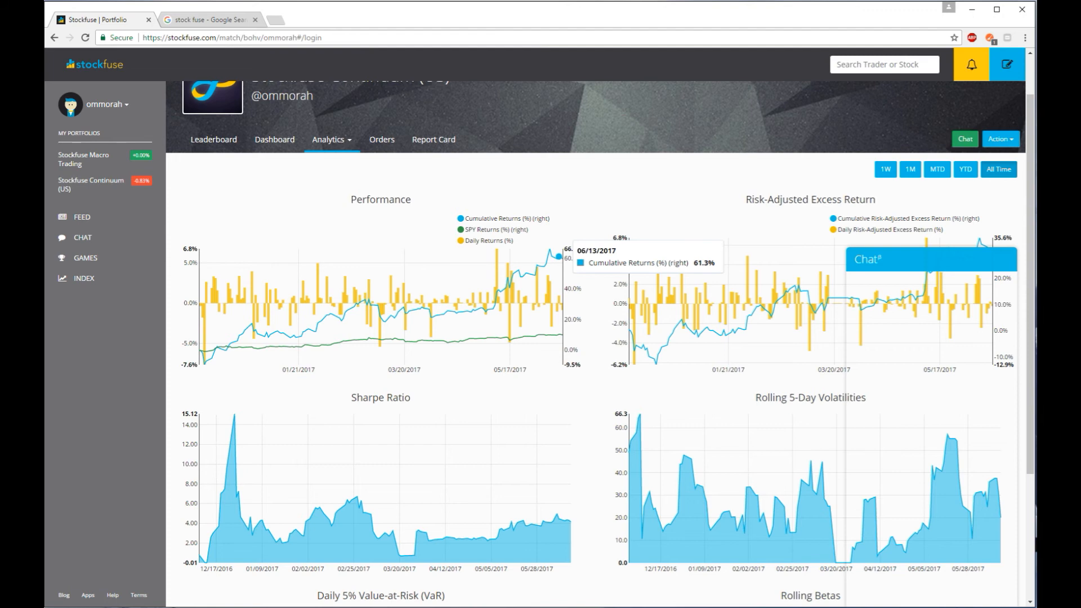
{"action": "mouse_move", "coordinate": [659, 130]}
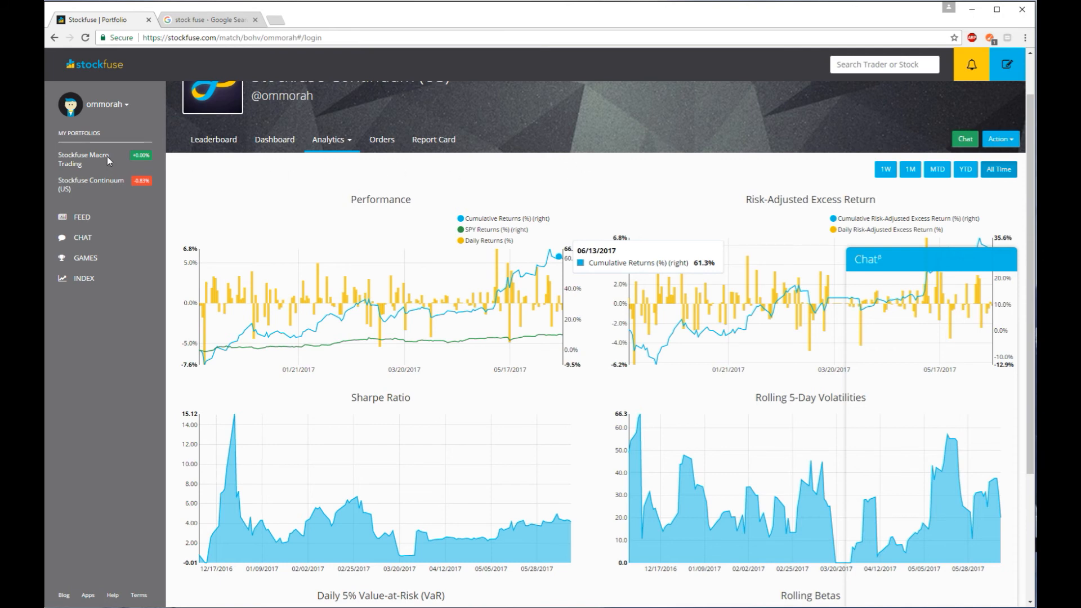
{"action": "mouse_move", "coordinate": [62, 205]}
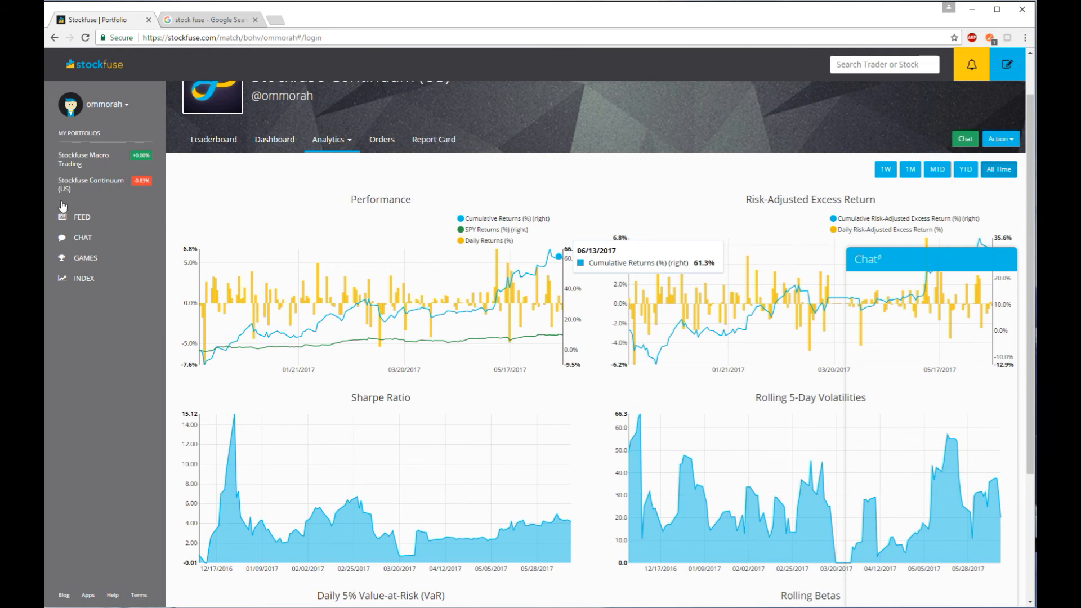
{"action": "mouse_move", "coordinate": [396, 255]}
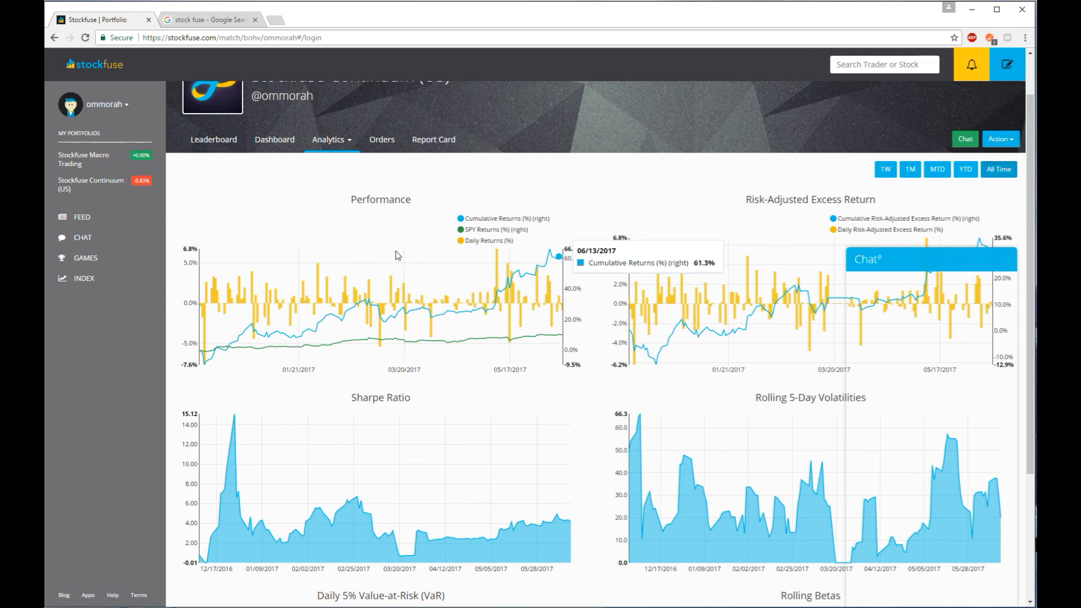
{"action": "mouse_move", "coordinate": [903, 325]}
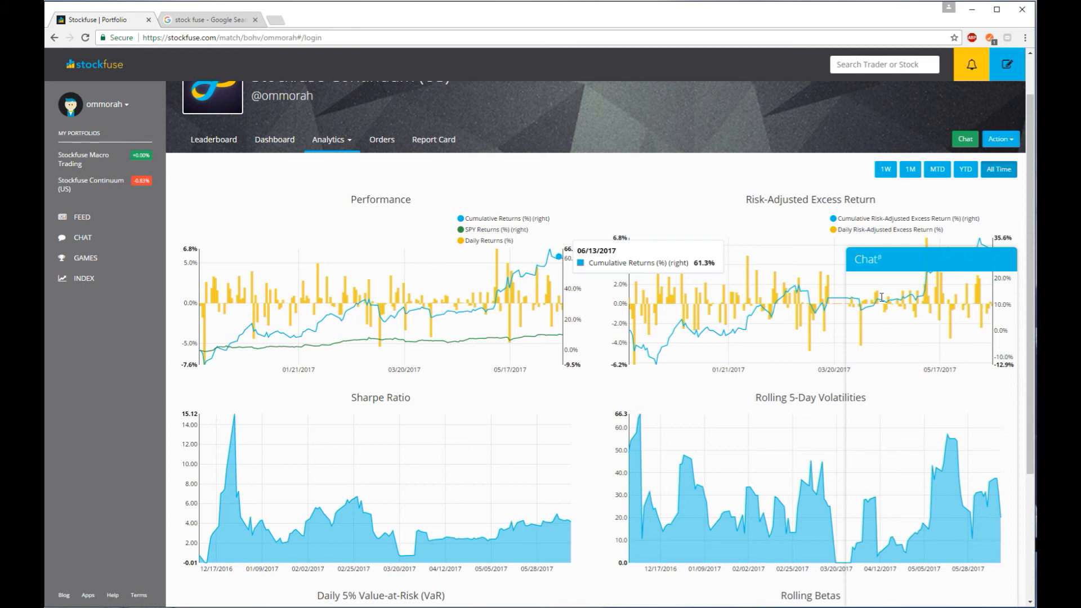
{"action": "mouse_move", "coordinate": [896, 315]}
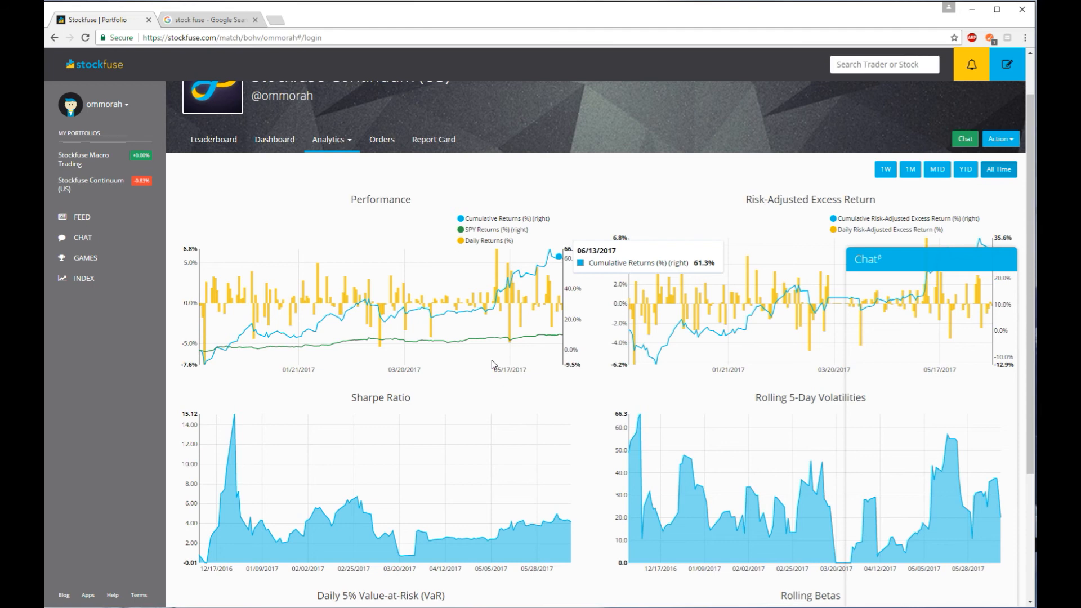
{"action": "mouse_move", "coordinate": [474, 372]}
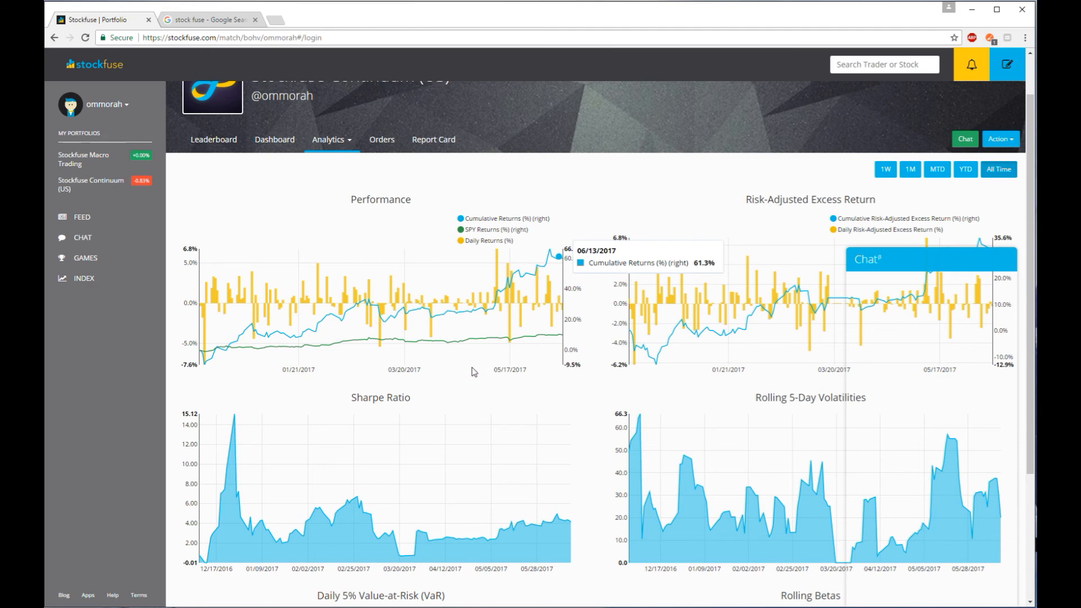
{"action": "mouse_move", "coordinate": [397, 342]}
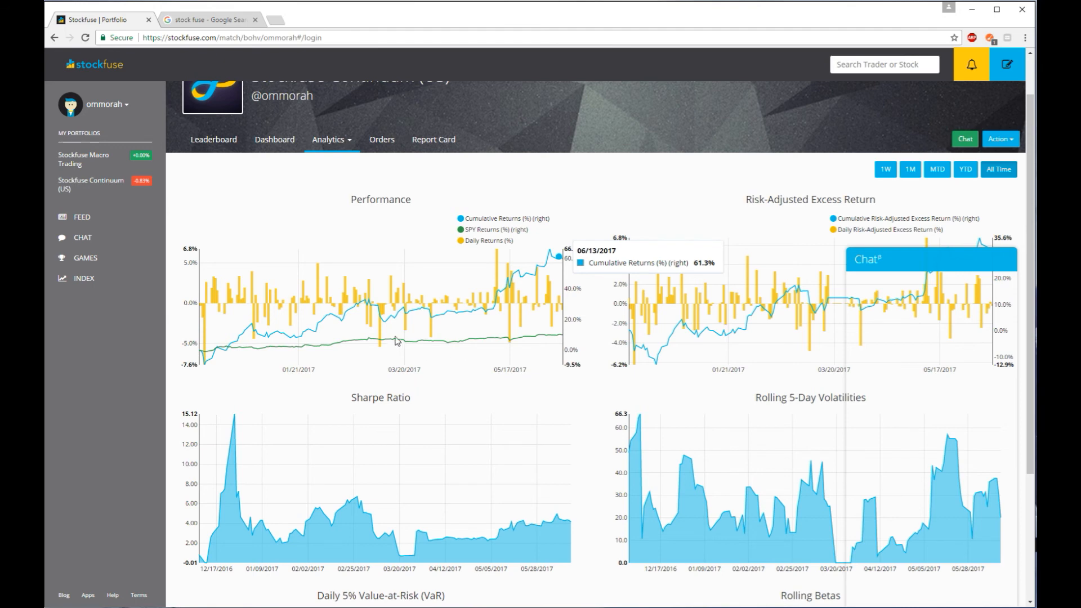
{"action": "mouse_move", "coordinate": [405, 322]}
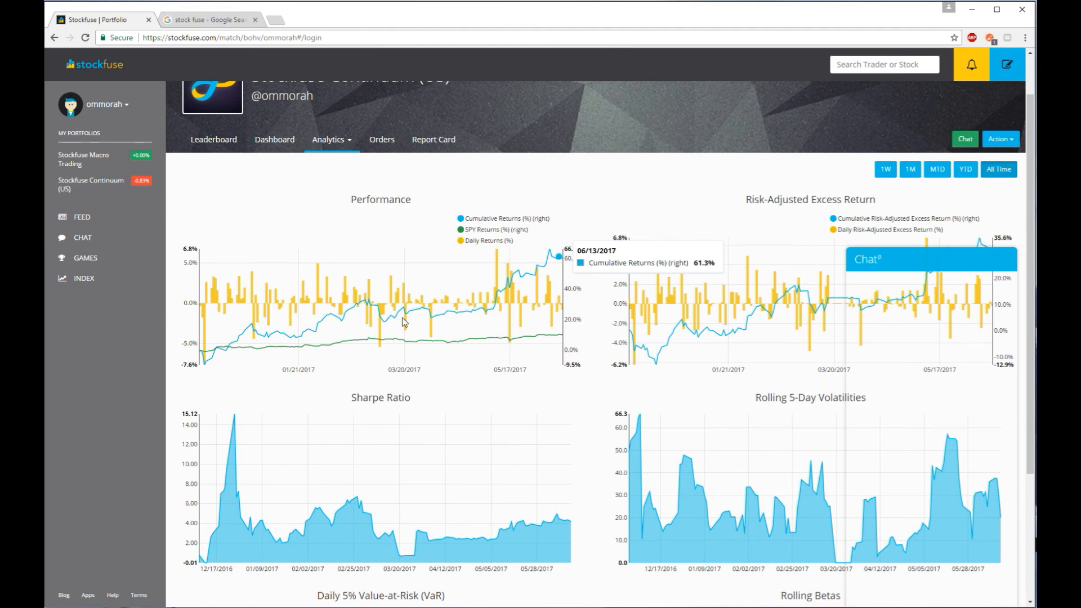
{"action": "mouse_move", "coordinate": [386, 311]}
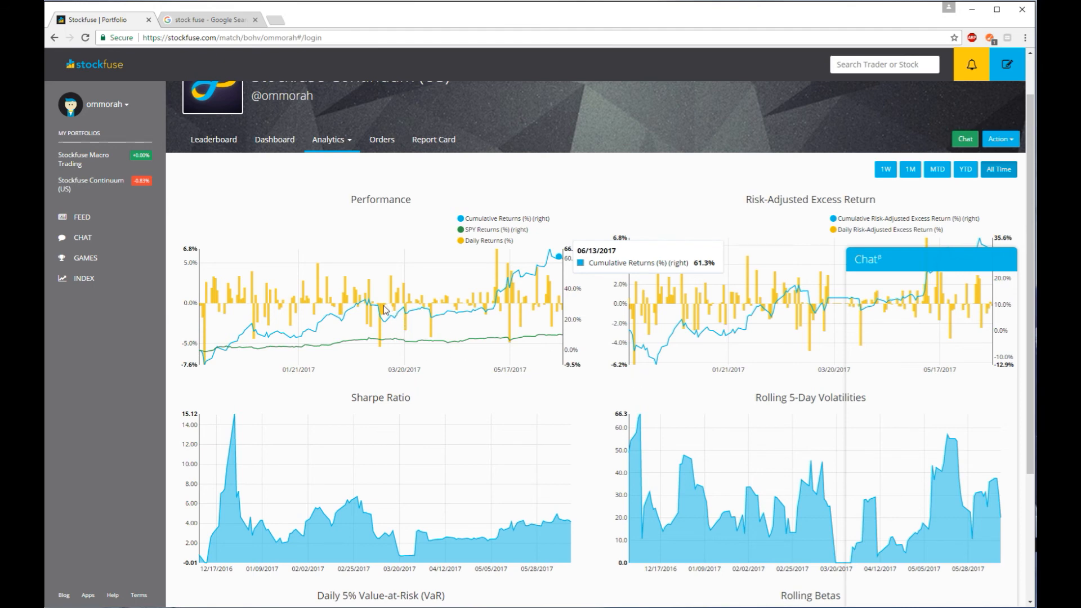
{"action": "mouse_move", "coordinate": [367, 262]}
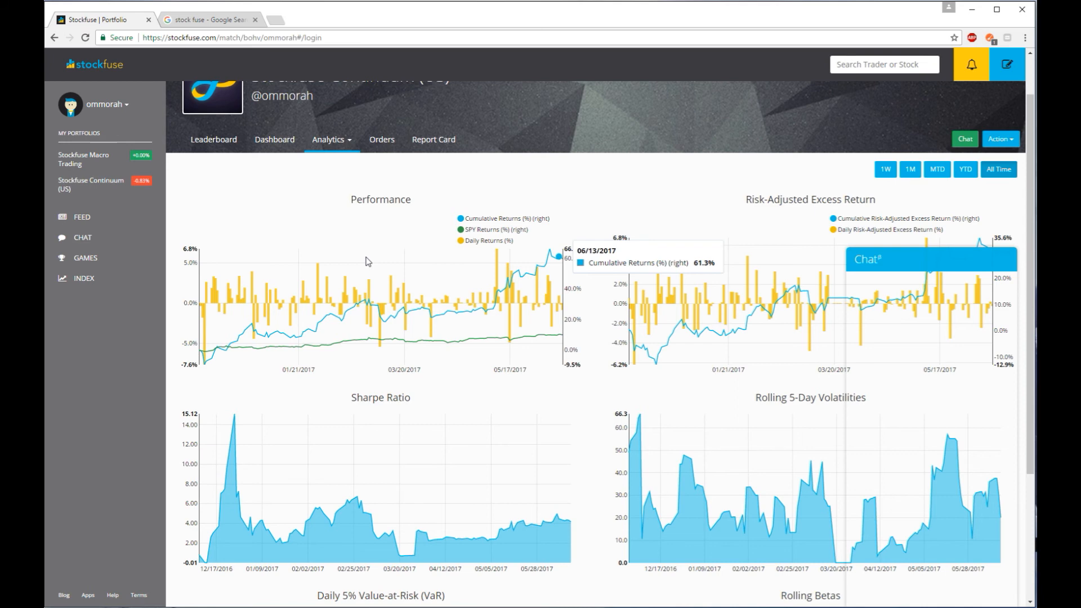
{"action": "mouse_move", "coordinate": [364, 362]}
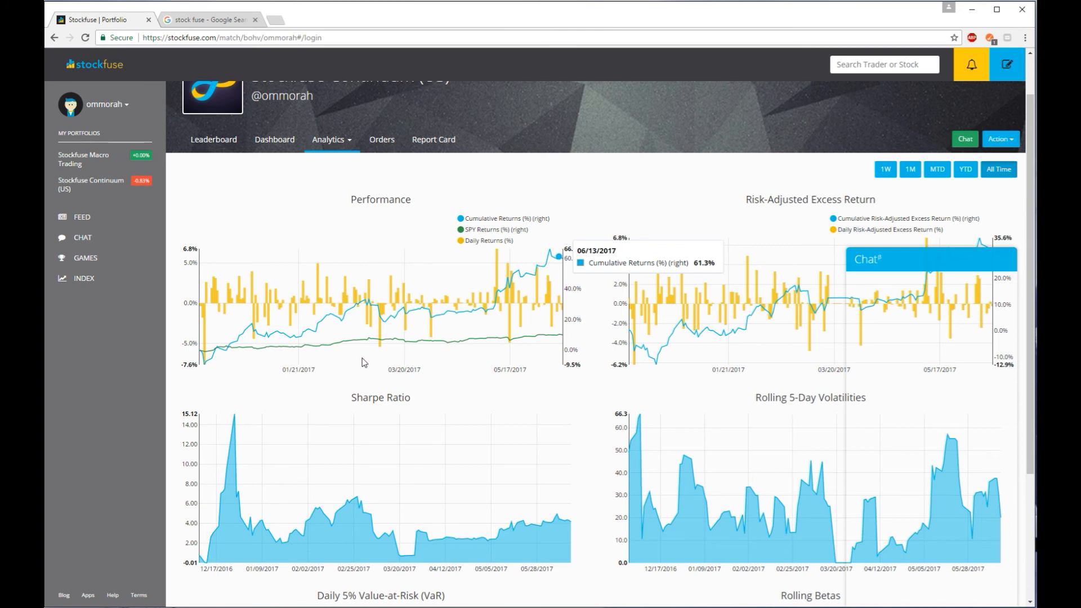
{"action": "mouse_move", "coordinate": [360, 361]}
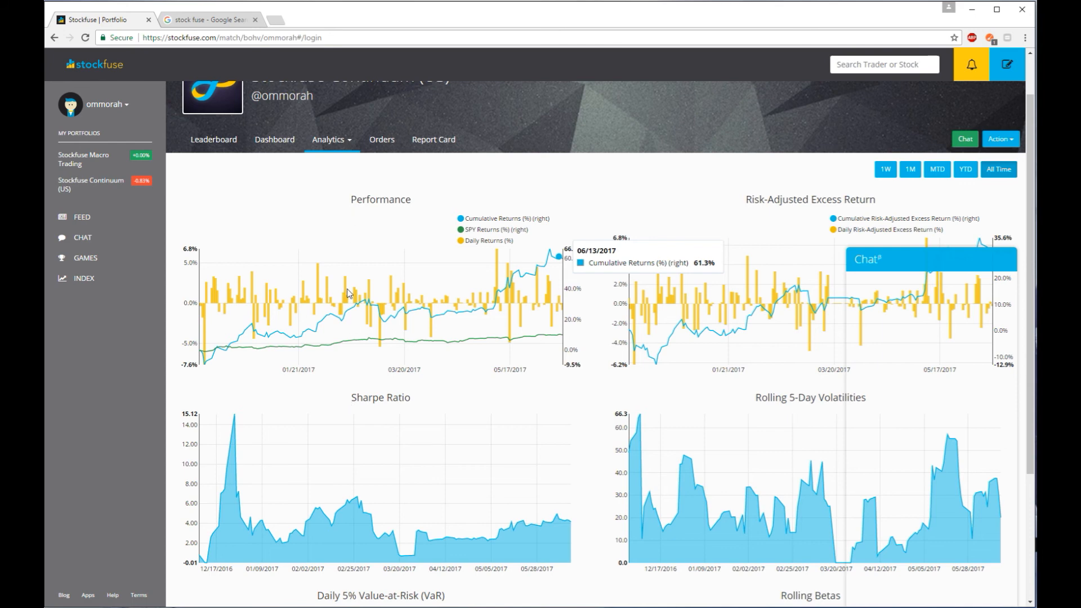
{"action": "mouse_move", "coordinate": [351, 311]}
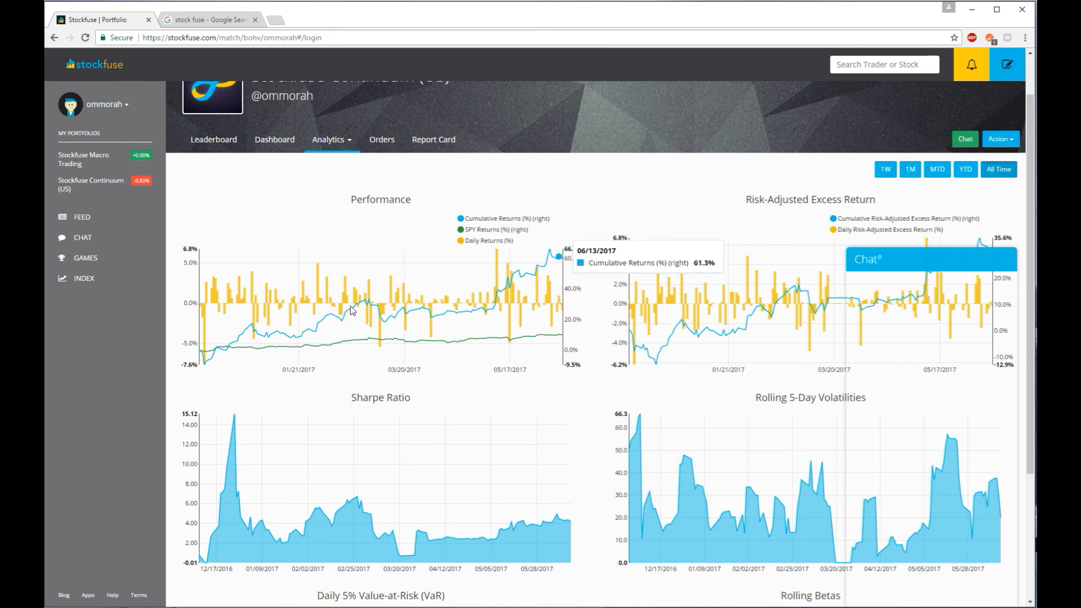
{"action": "mouse_move", "coordinate": [390, 321]}
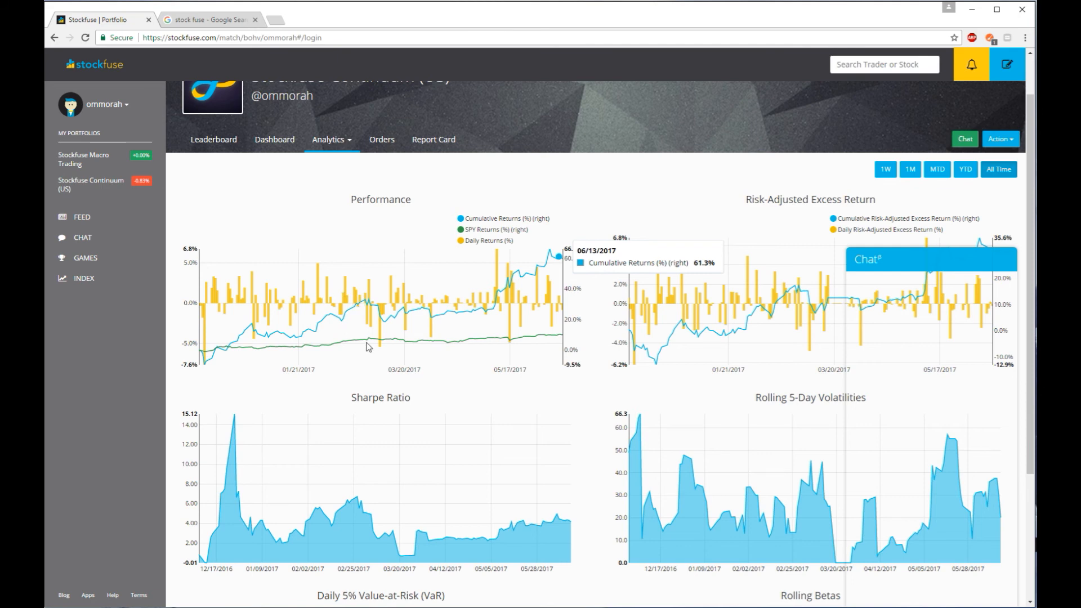
{"action": "mouse_move", "coordinate": [358, 338]}
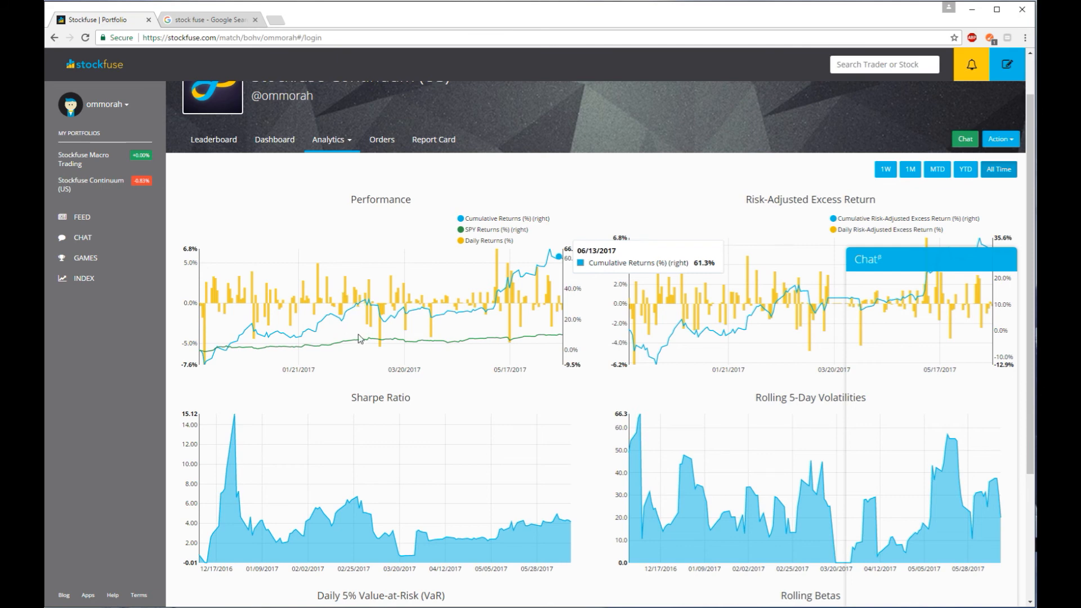
{"action": "mouse_move", "coordinate": [348, 207]}
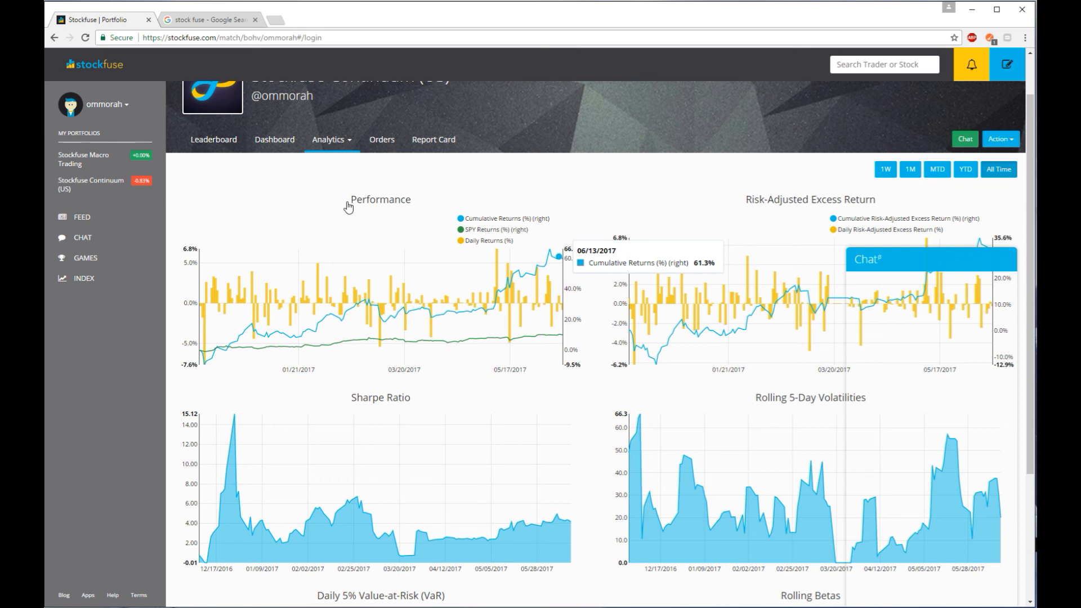
{"action": "mouse_move", "coordinate": [362, 272]}
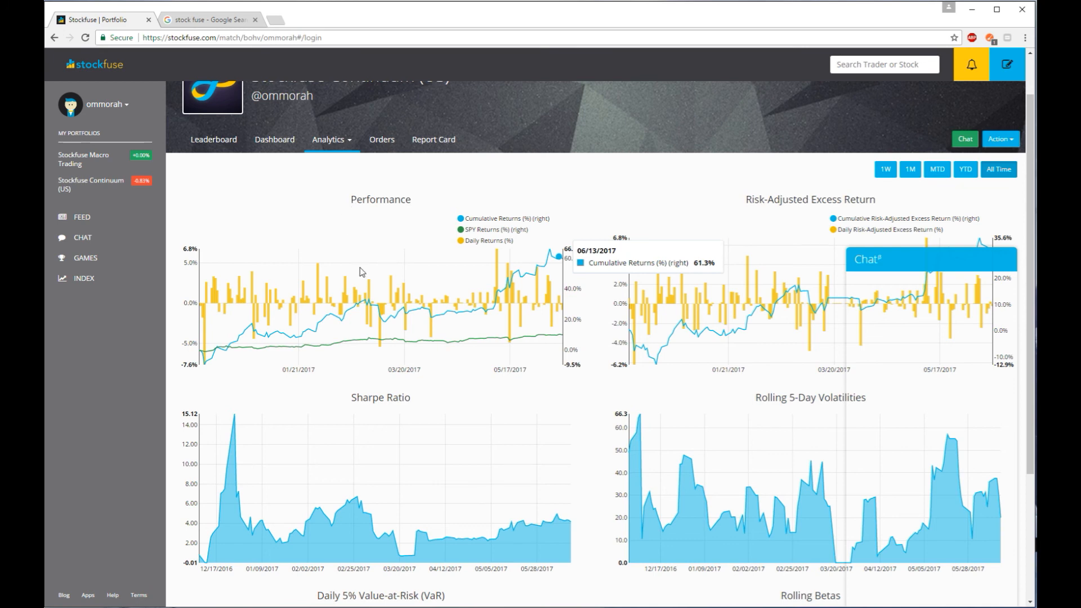
{"action": "mouse_move", "coordinate": [540, 378]}
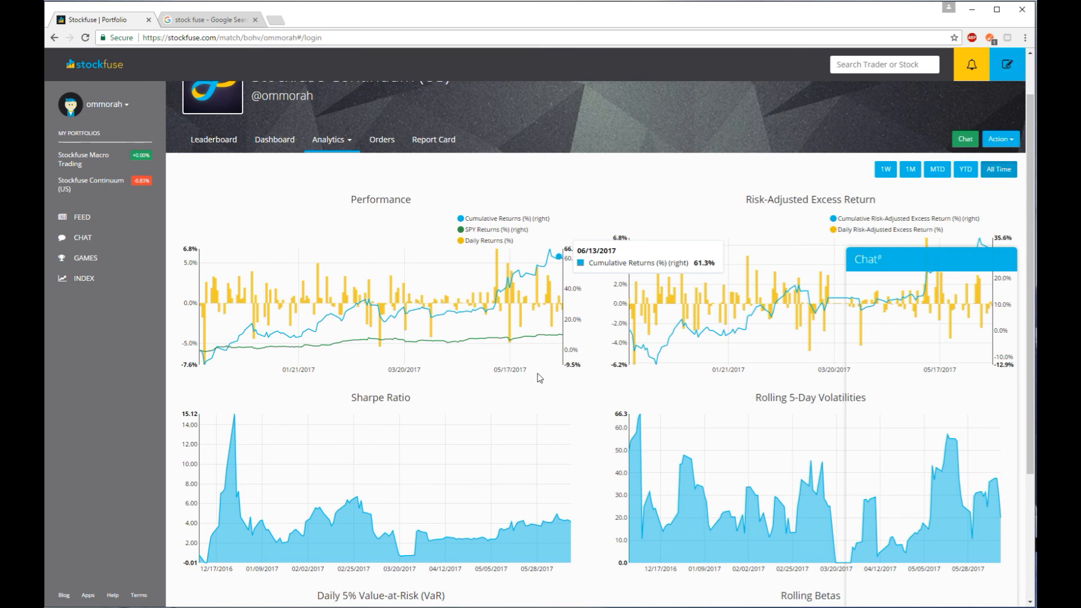
{"action": "mouse_move", "coordinate": [484, 424]}
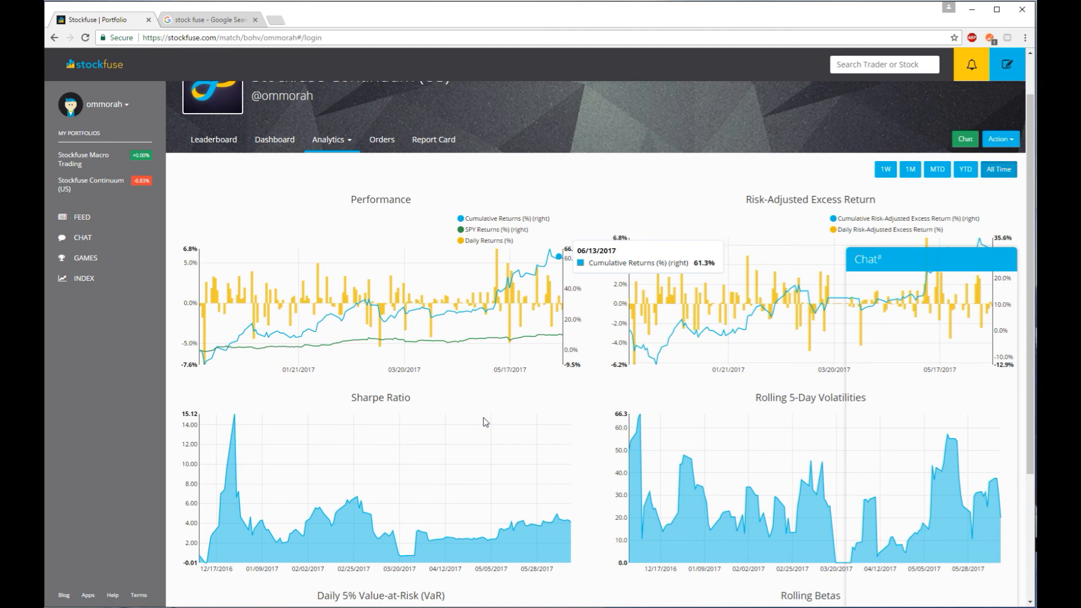
{"action": "mouse_move", "coordinate": [486, 425]}
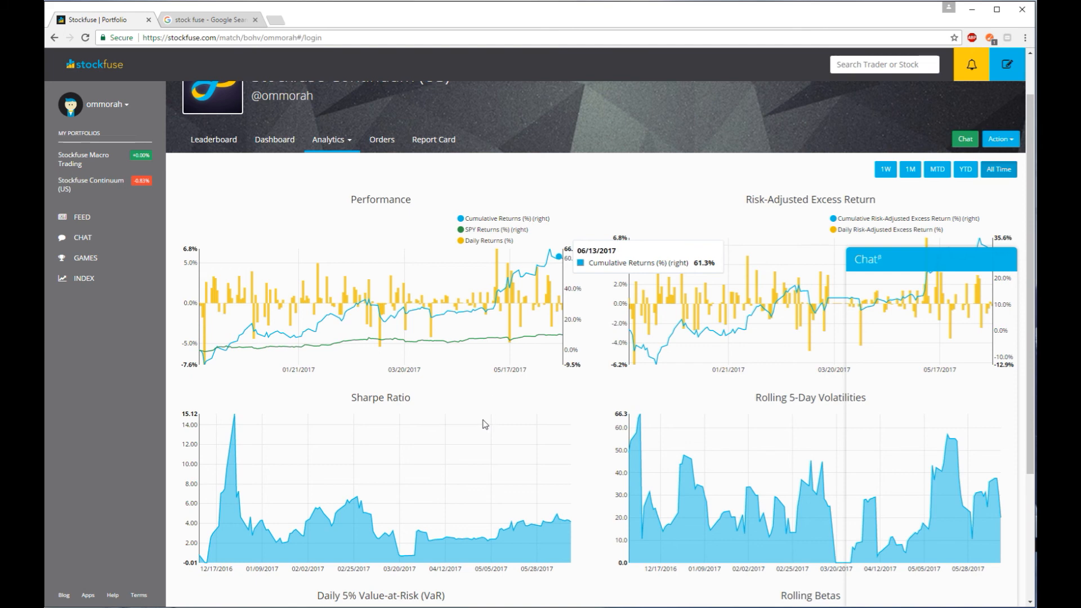
{"action": "mouse_move", "coordinate": [552, 315]}
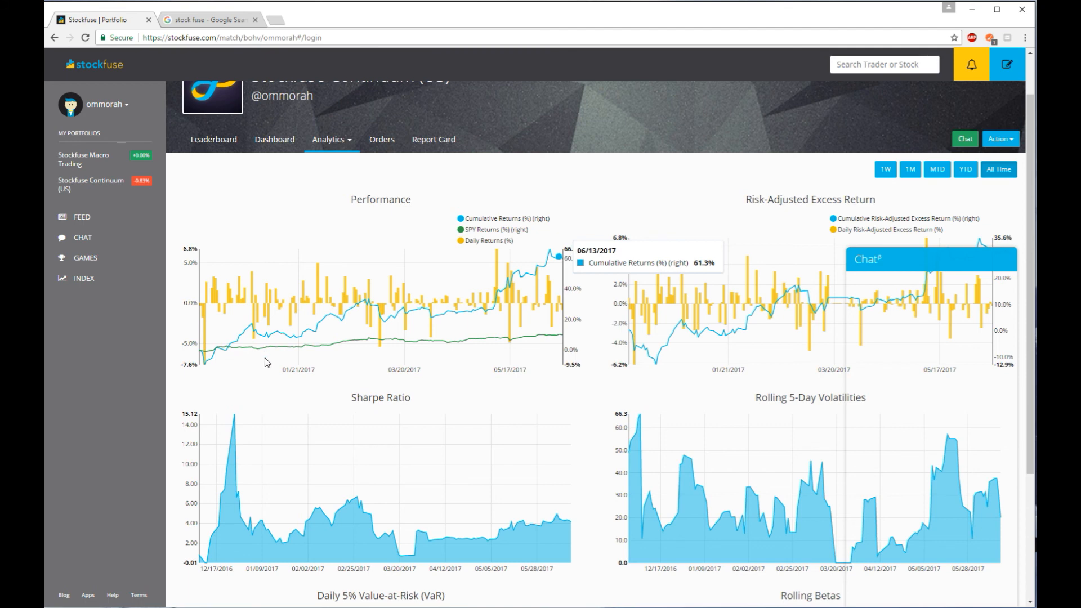
{"action": "mouse_move", "coordinate": [484, 424]}
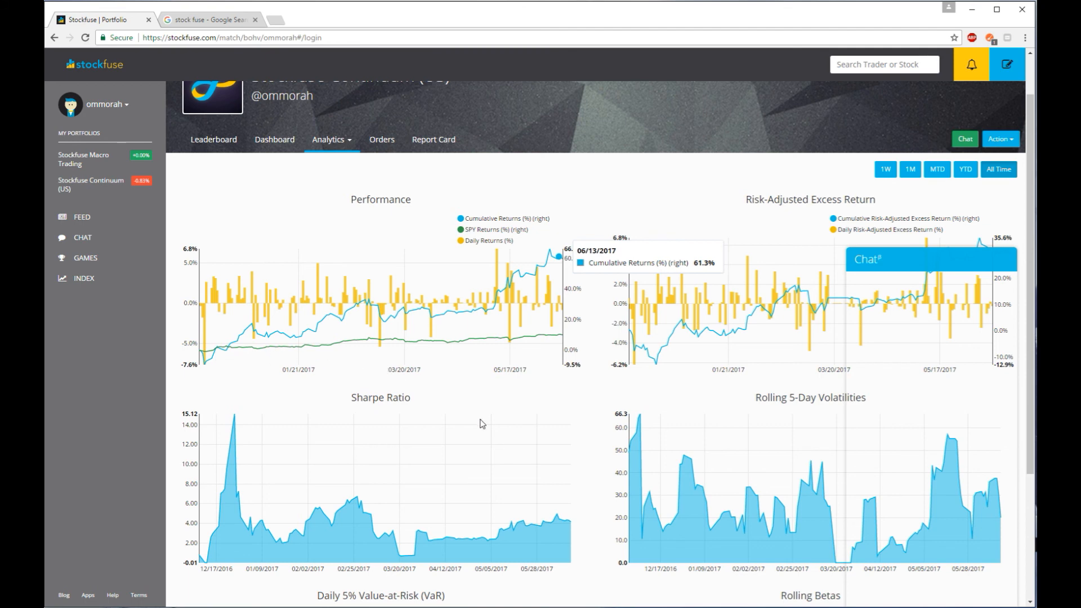
{"action": "mouse_move", "coordinate": [487, 421]}
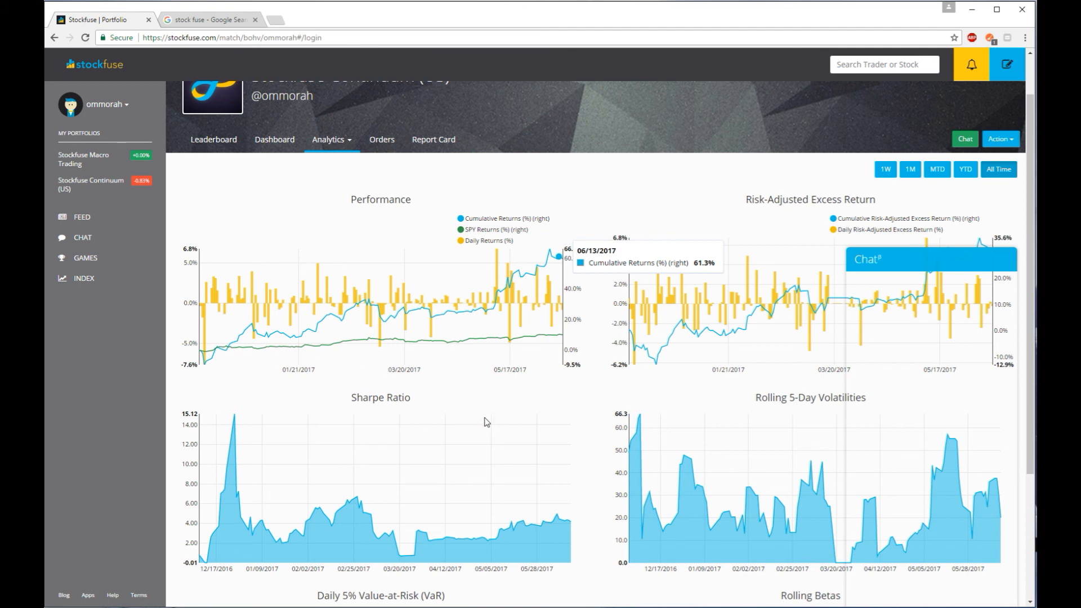
{"action": "mouse_move", "coordinate": [458, 401]}
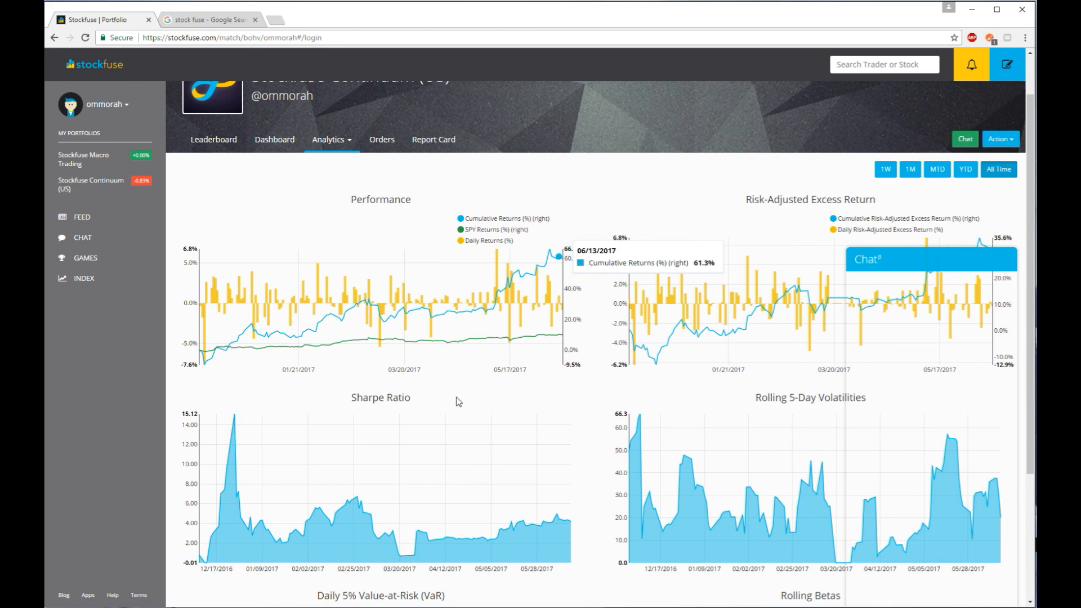
{"action": "mouse_move", "coordinate": [455, 397]}
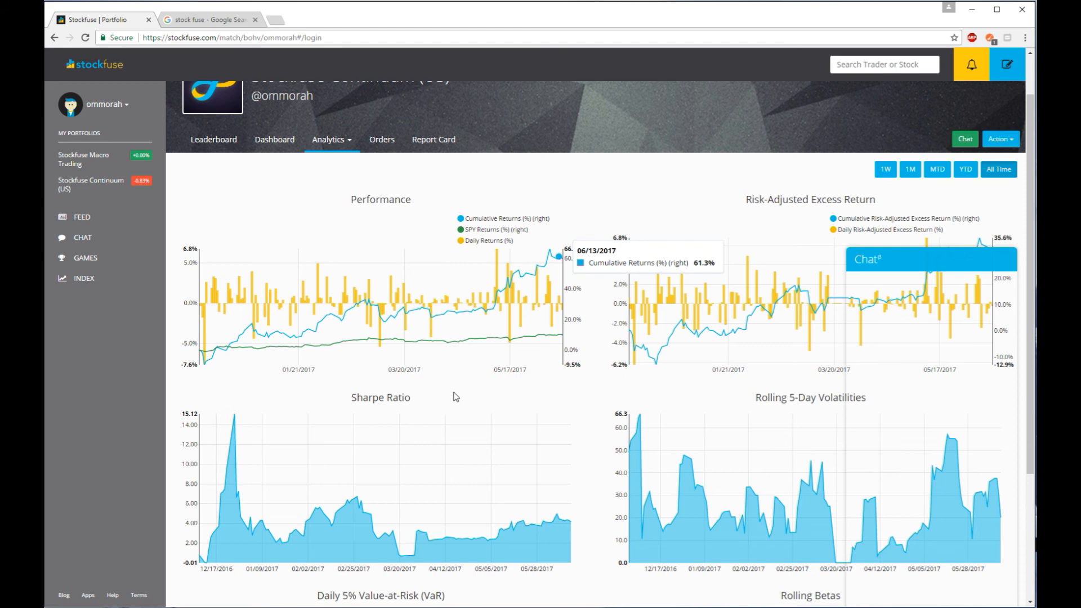
{"action": "mouse_move", "coordinate": [472, 407]}
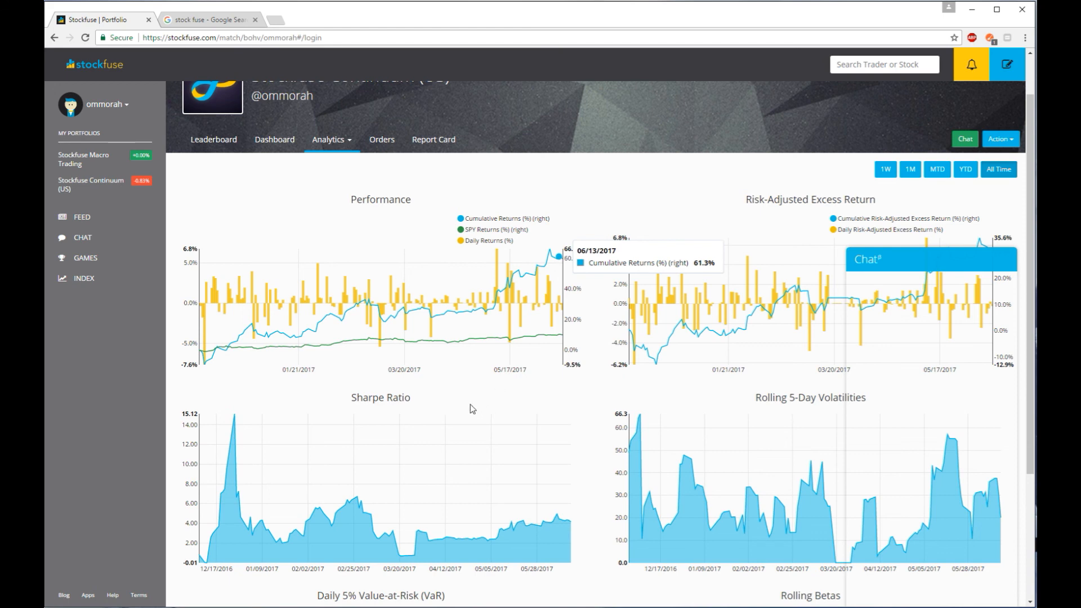
{"action": "mouse_move", "coordinate": [455, 395]}
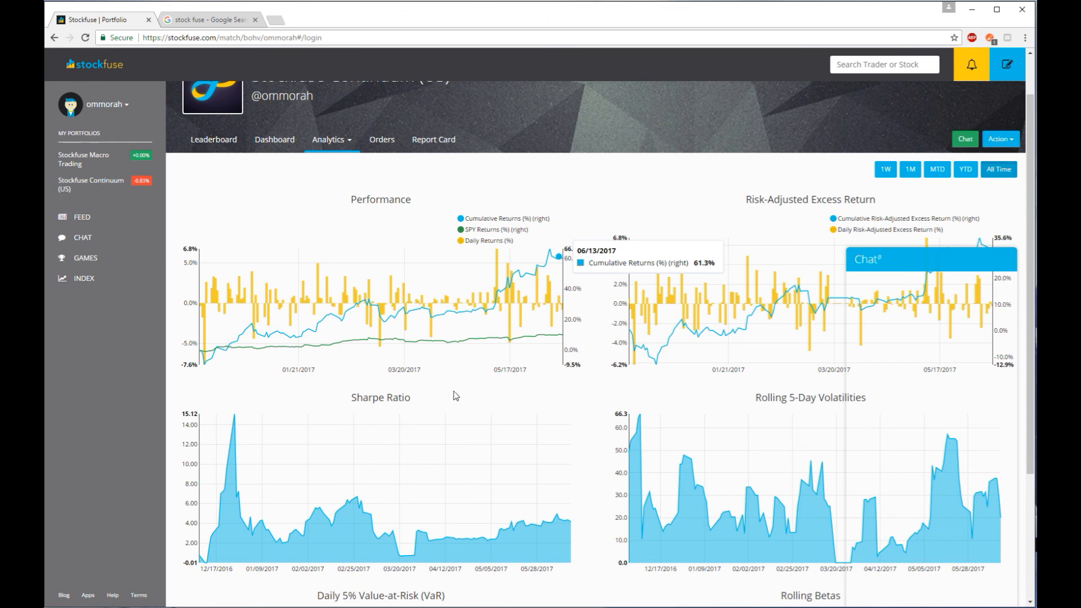
{"action": "mouse_move", "coordinate": [468, 391]}
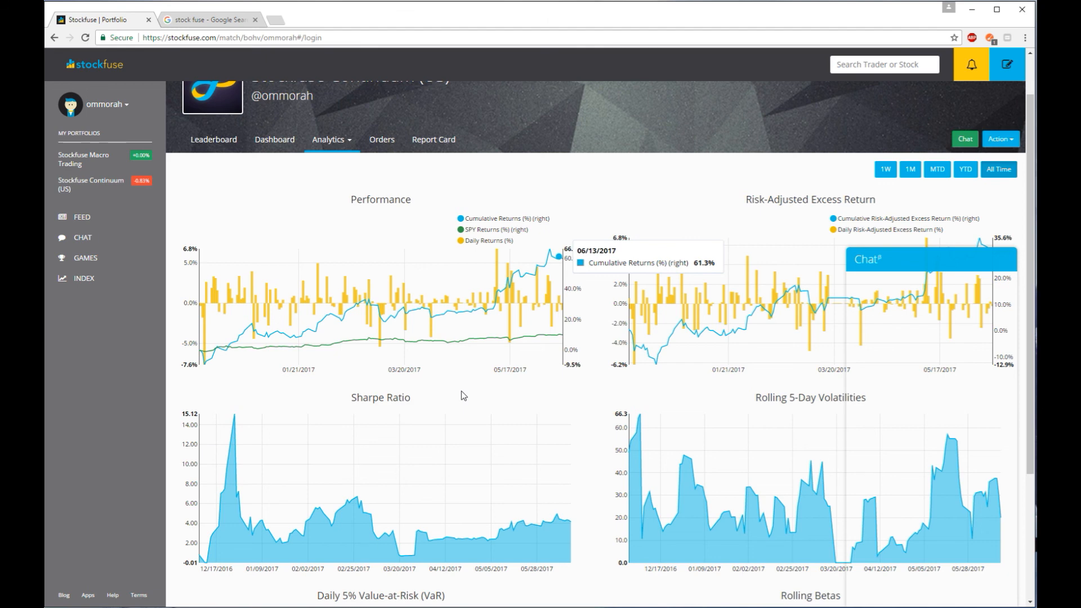
{"action": "mouse_move", "coordinate": [474, 417]}
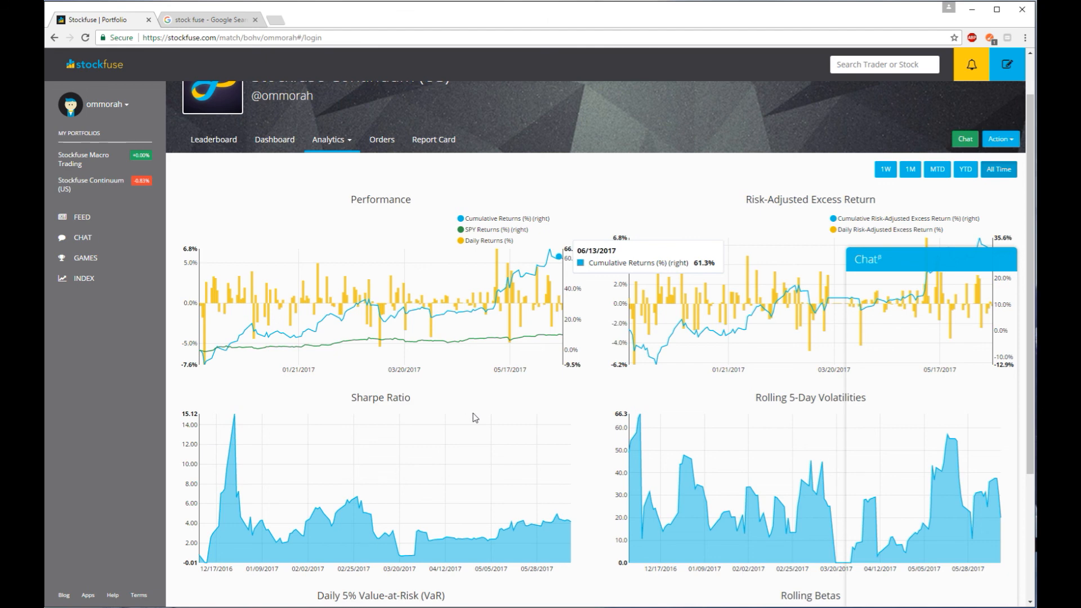
{"action": "mouse_move", "coordinate": [555, 319]}
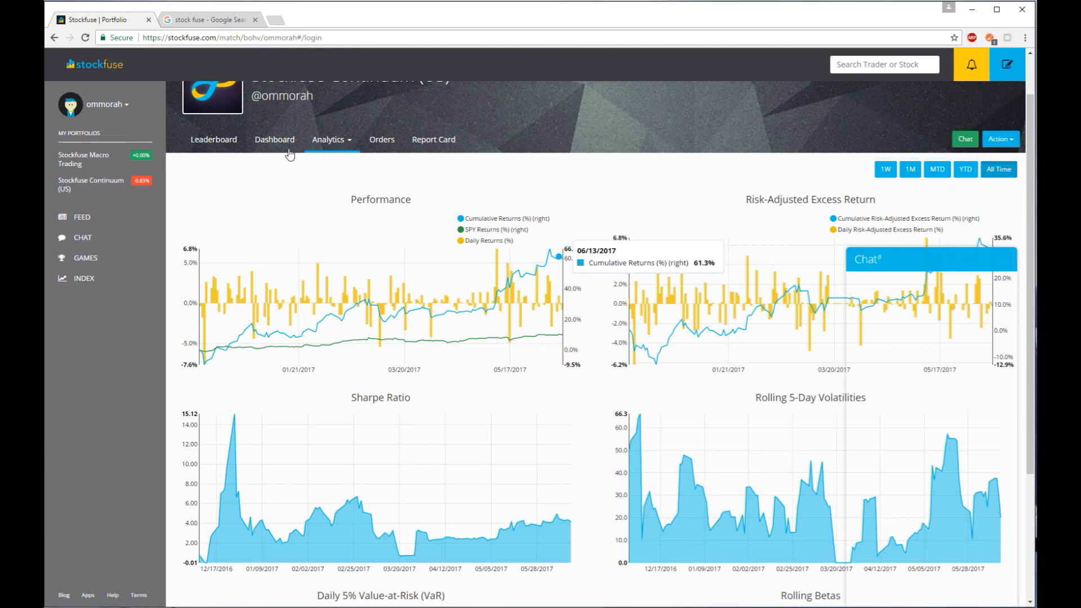
{"action": "mouse_move", "coordinate": [439, 85]}
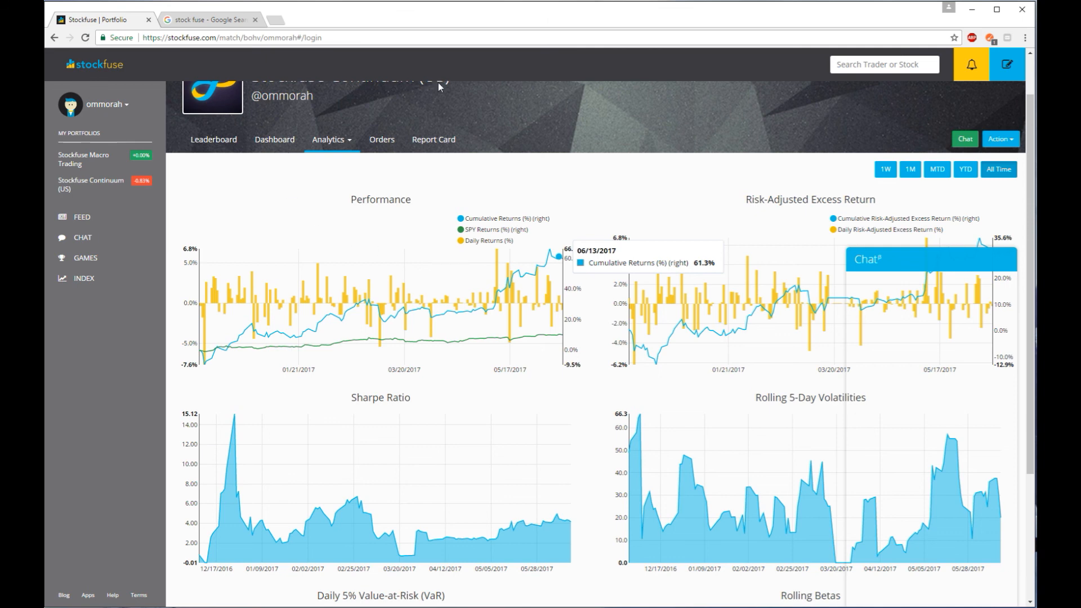
{"action": "mouse_move", "coordinate": [307, 191]}
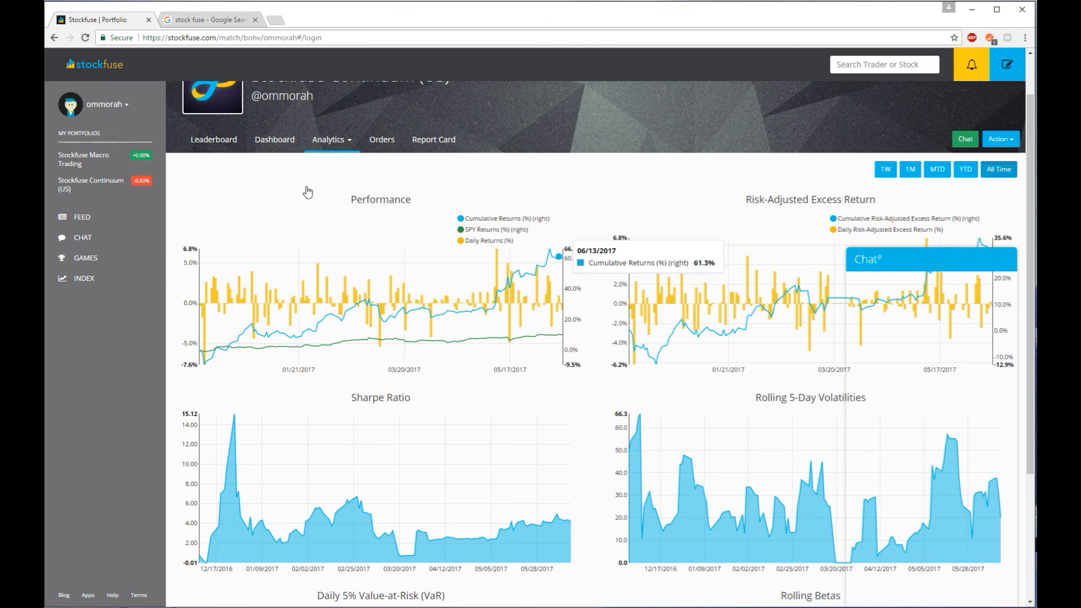
{"action": "mouse_move", "coordinate": [331, 159]}
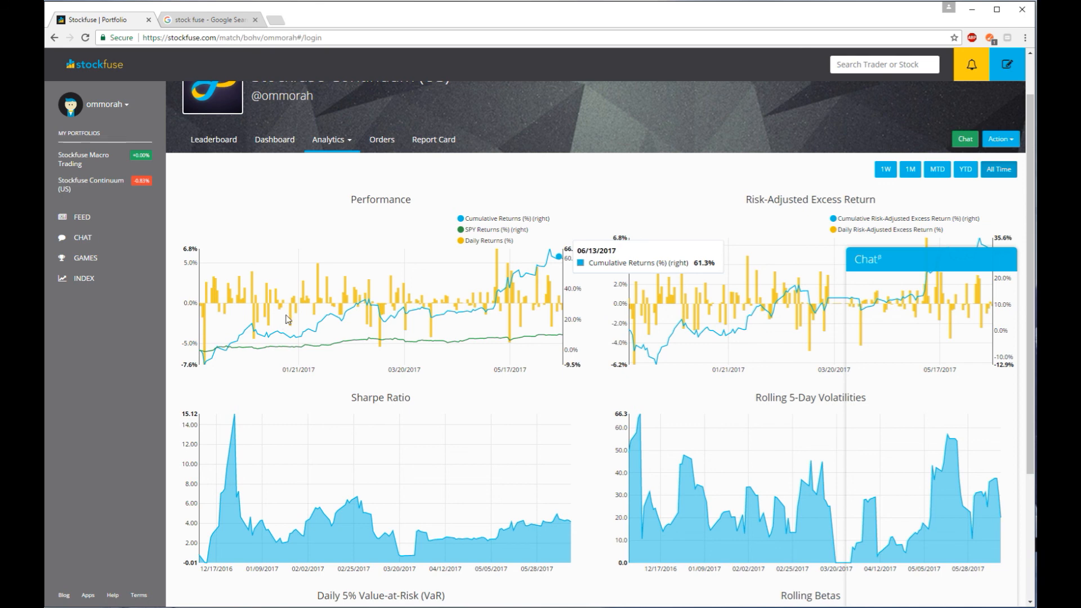
{"action": "mouse_move", "coordinate": [321, 225]}
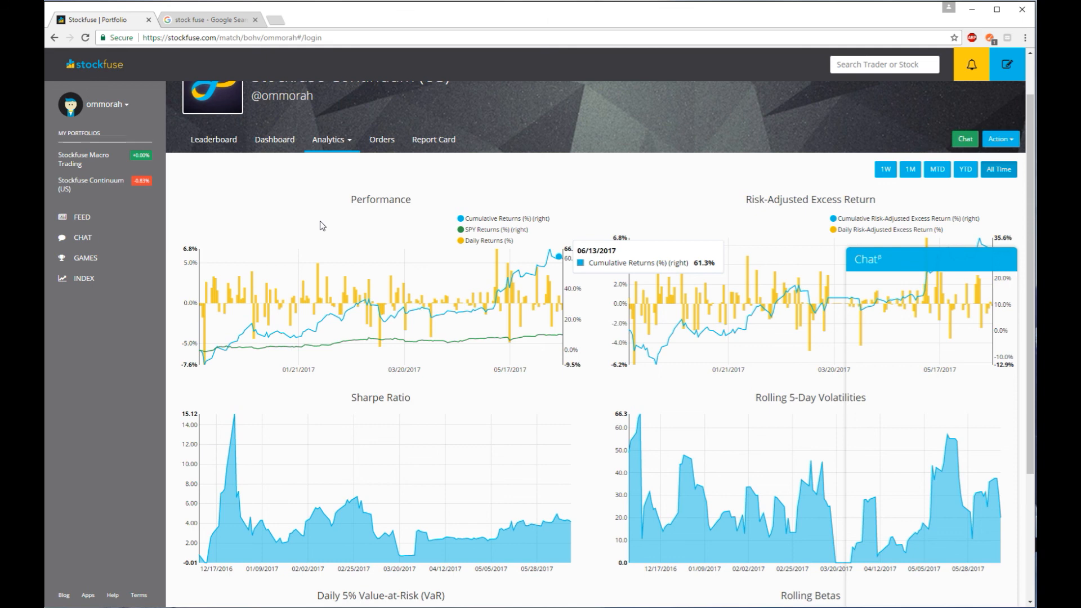
{"action": "mouse_move", "coordinate": [377, 250]}
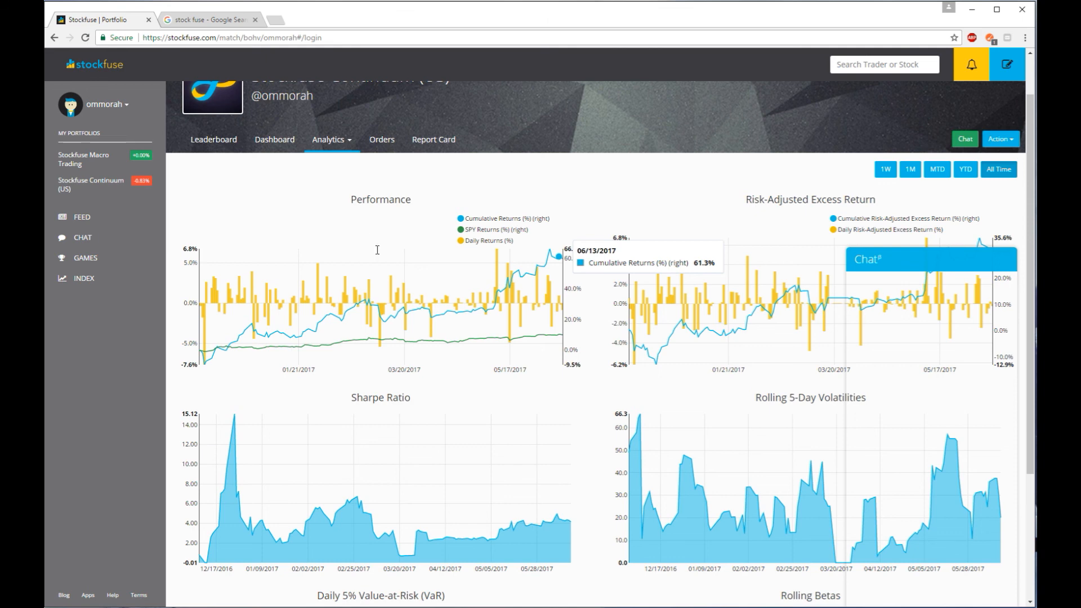
{"action": "mouse_move", "coordinate": [405, 281]}
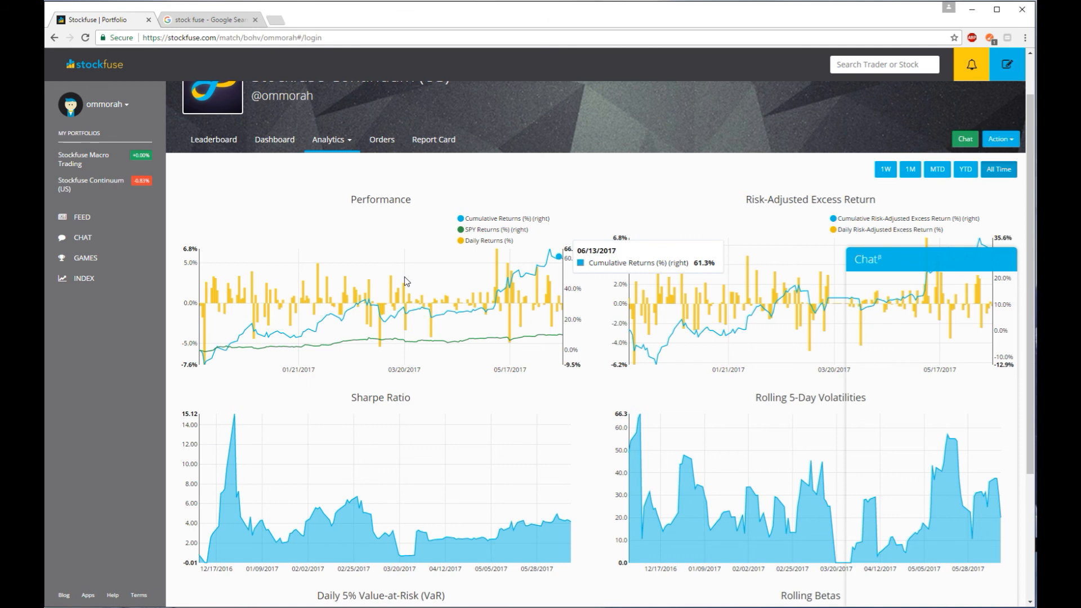